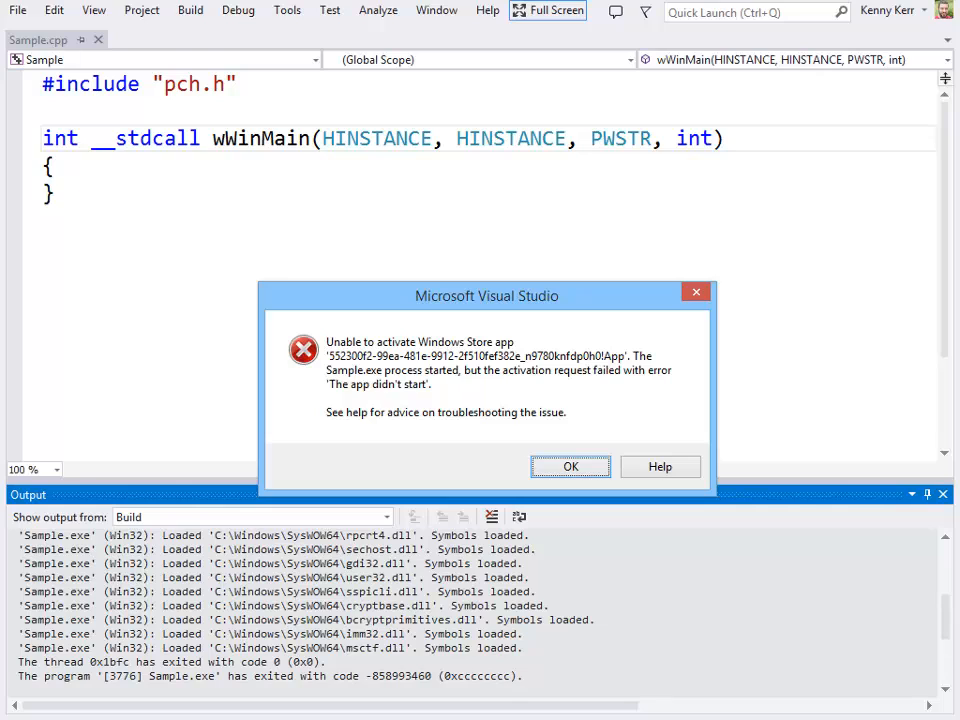
Dismiss the 'Unable to activate Windows Store app' error dialog
click(570, 466)
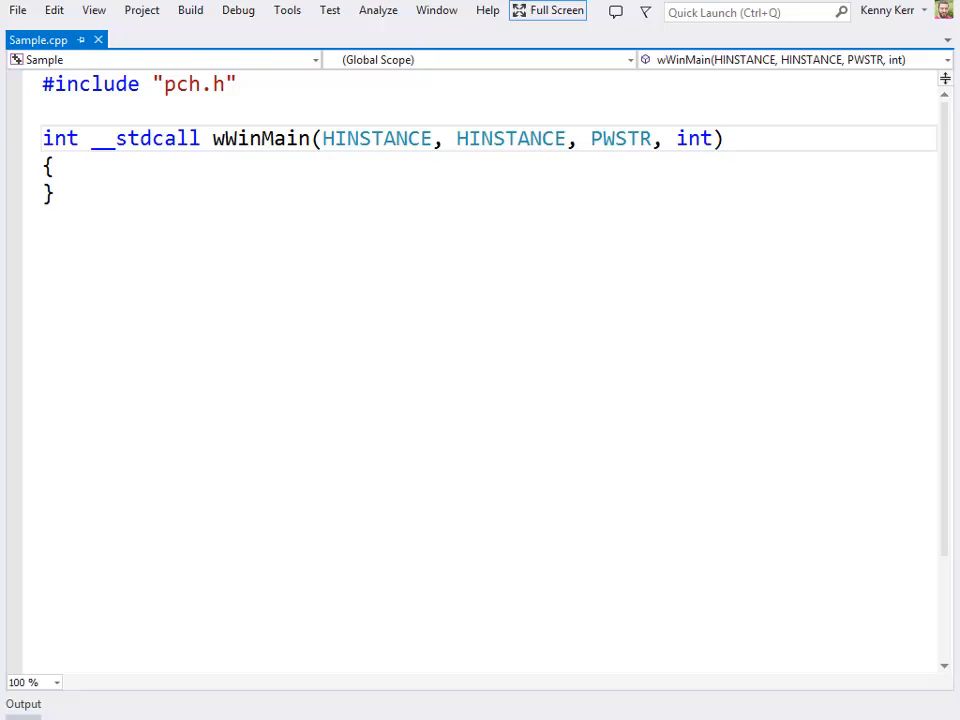
Include <Modern.h> below pch.h, then browse Modern::Internal and Windows::ApplicationModel with IntelliSense
text(#include <m)
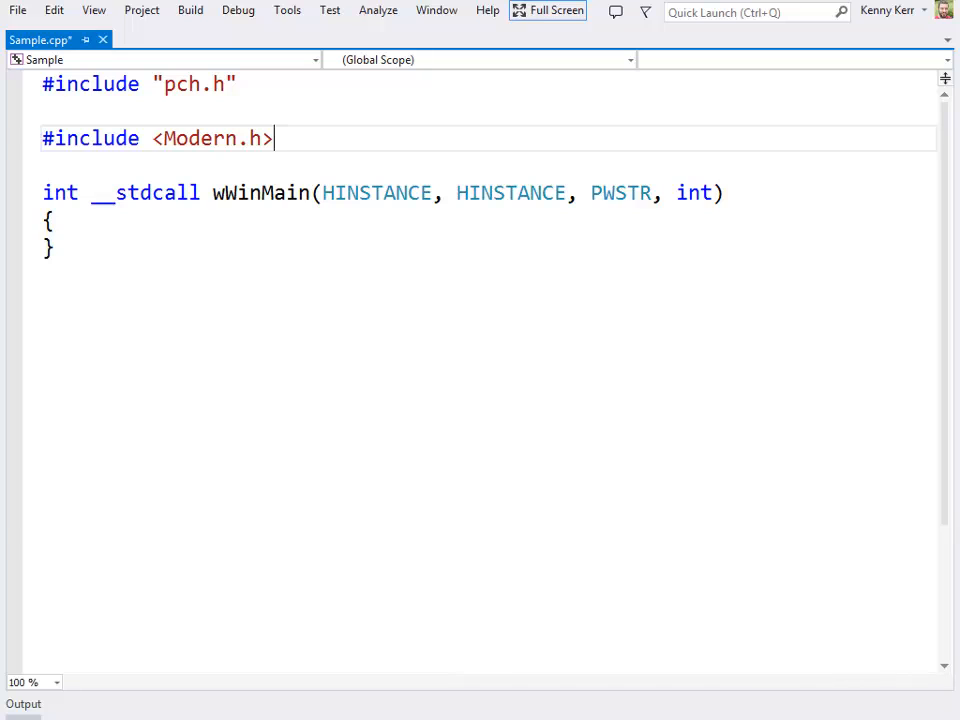
key(enter)
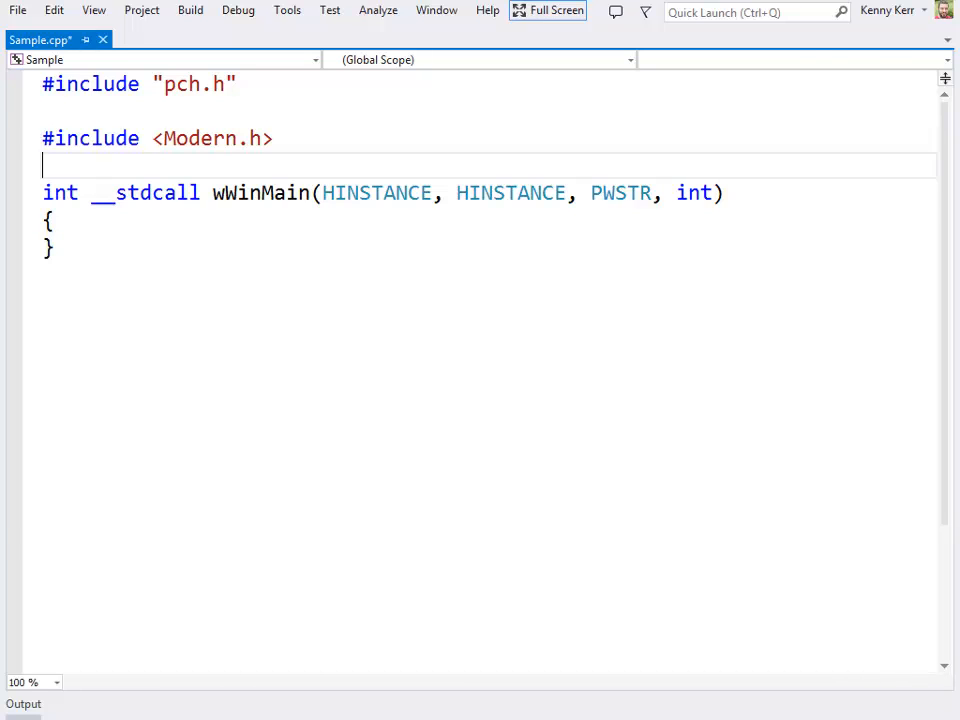
text(Modern::)
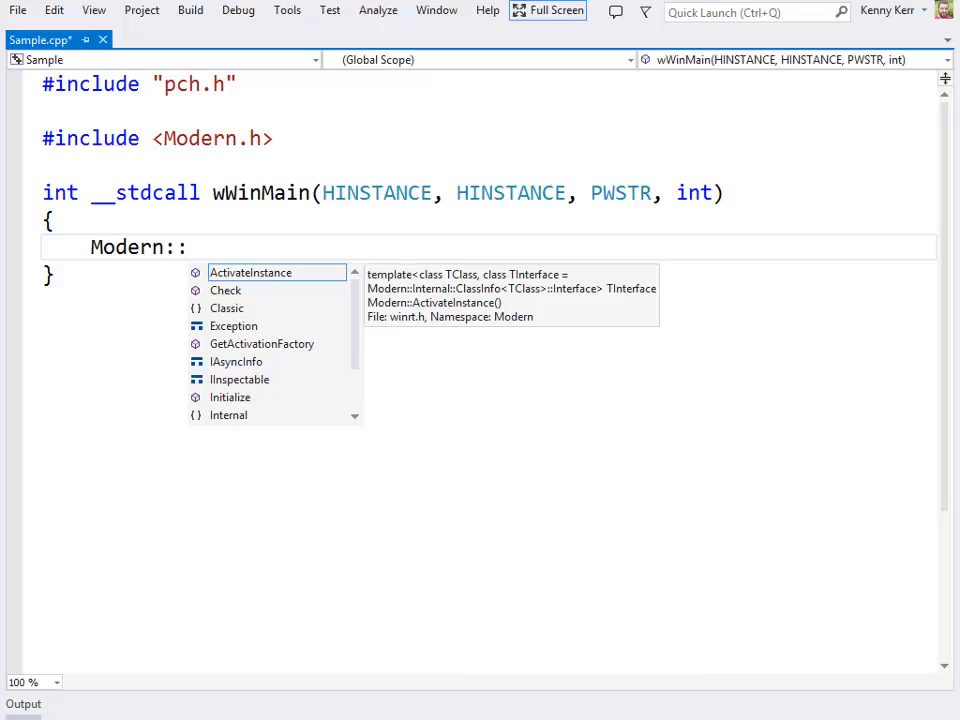
text(Internal:)
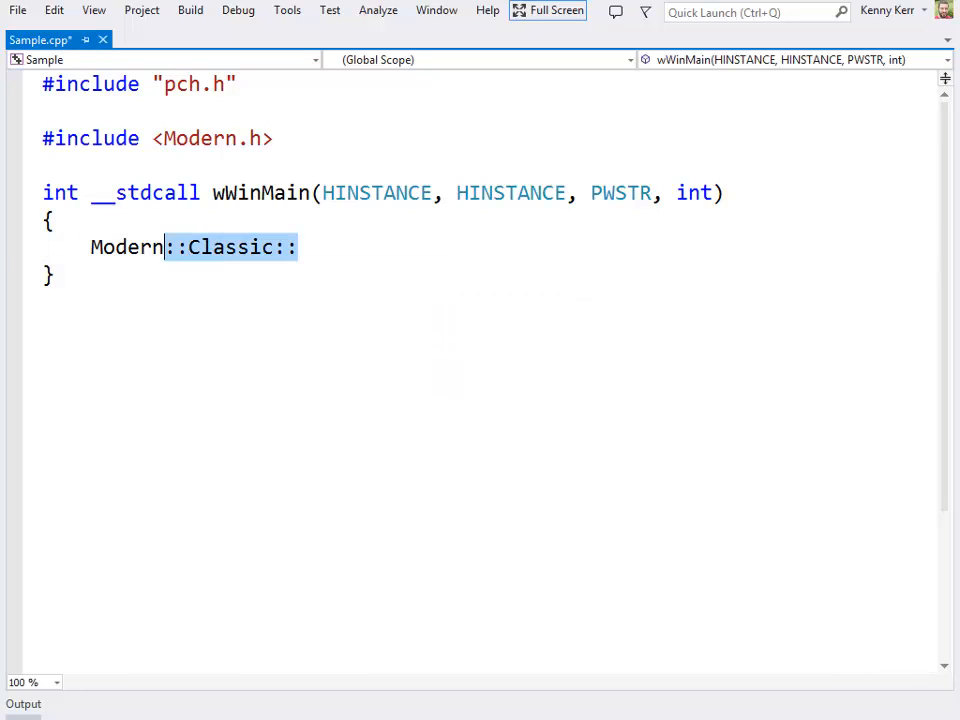
text(Windows::)
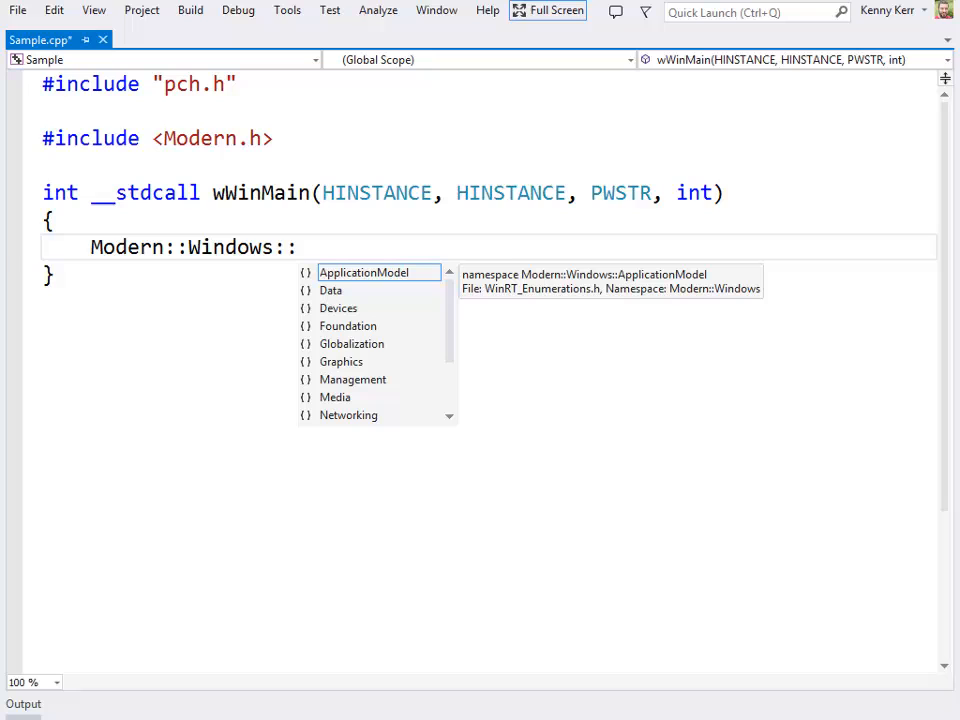
text(ApplicationModel::)
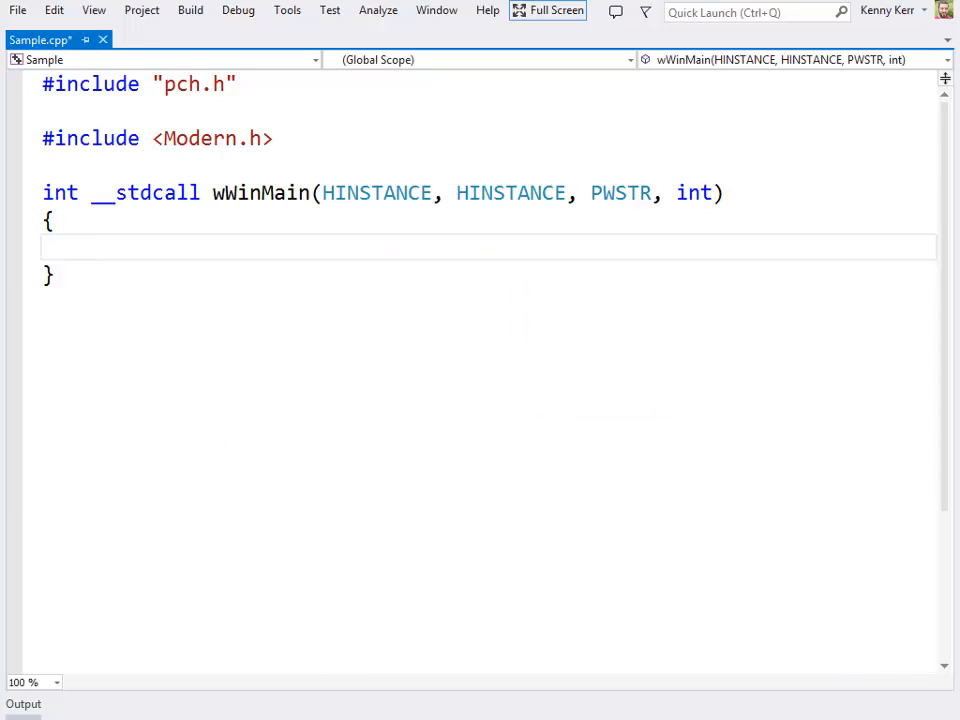
Add 'using namespace Modern;' and 'Initialize();' inside wWinMain and save Sample.cpp
text(using)
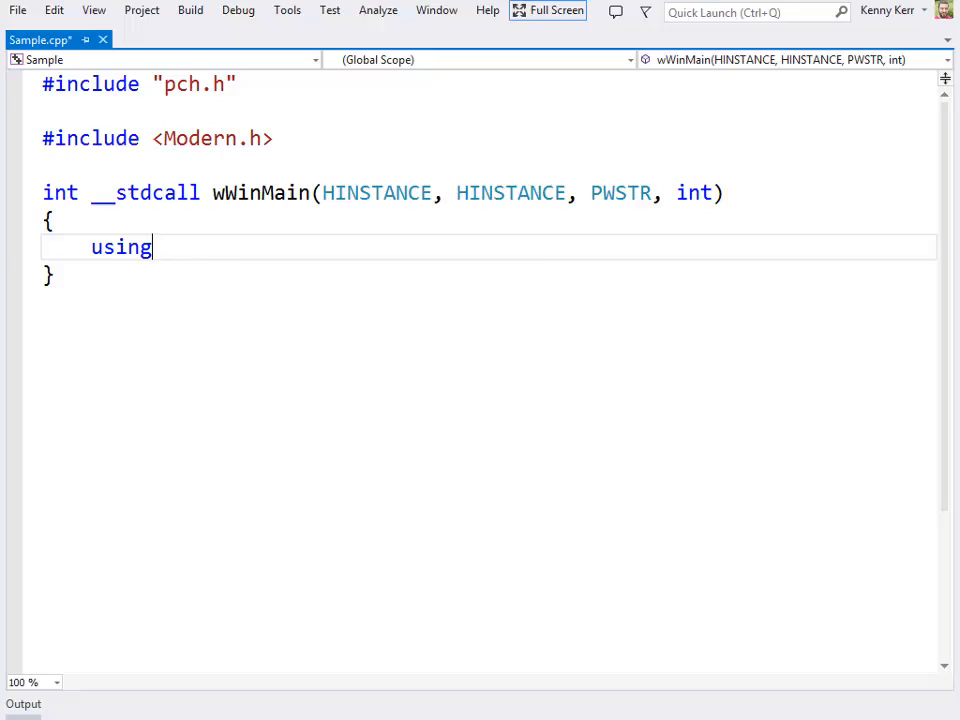
text(namespace Modern)
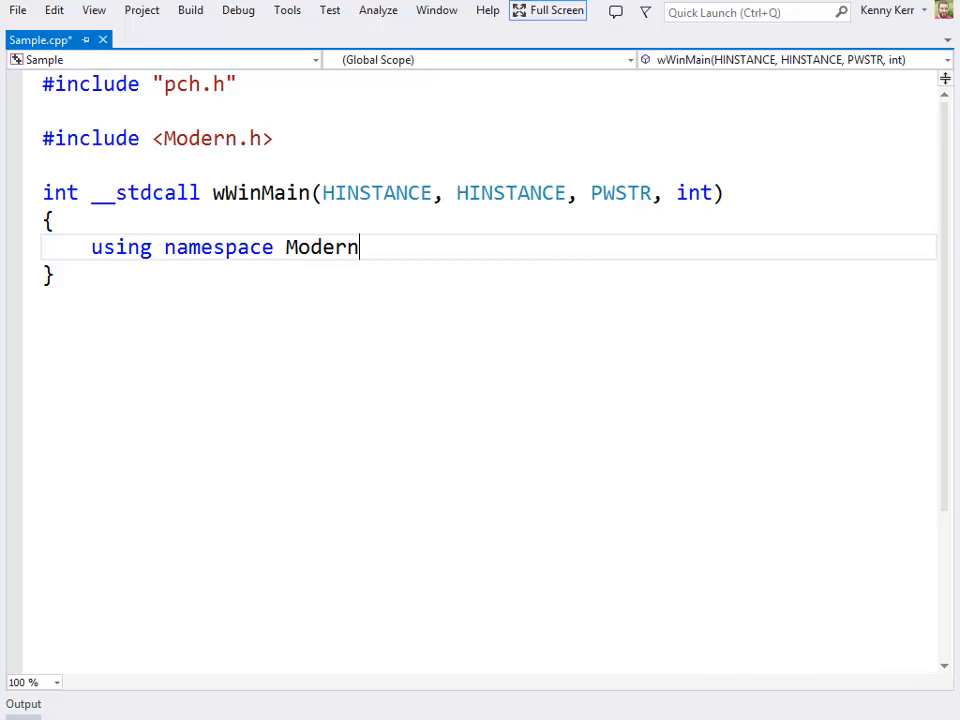
text(;)
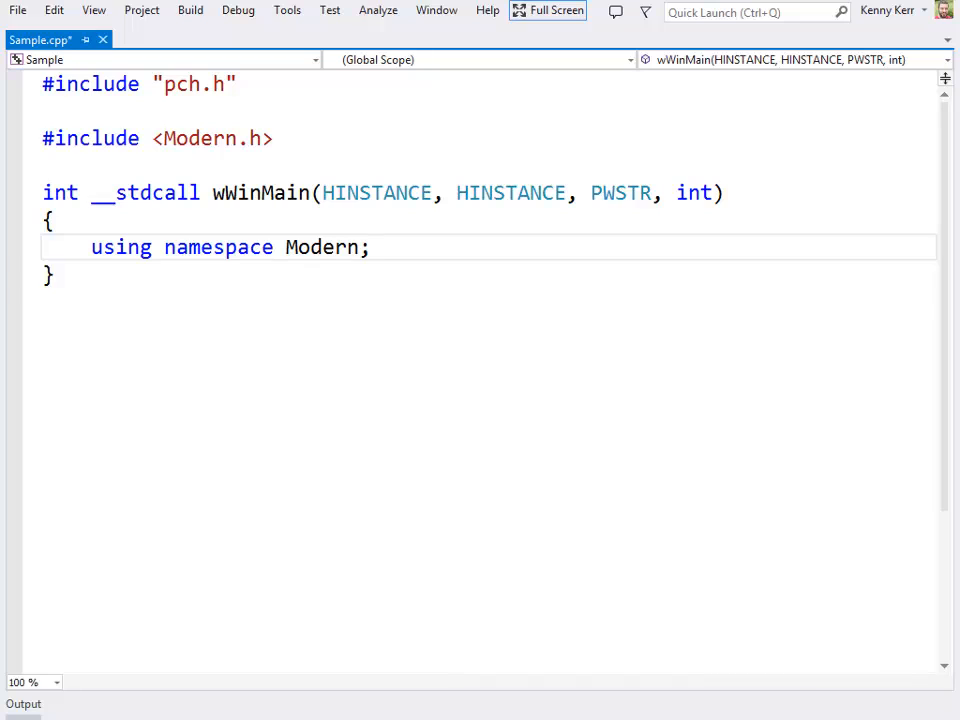
text(Initialize();)
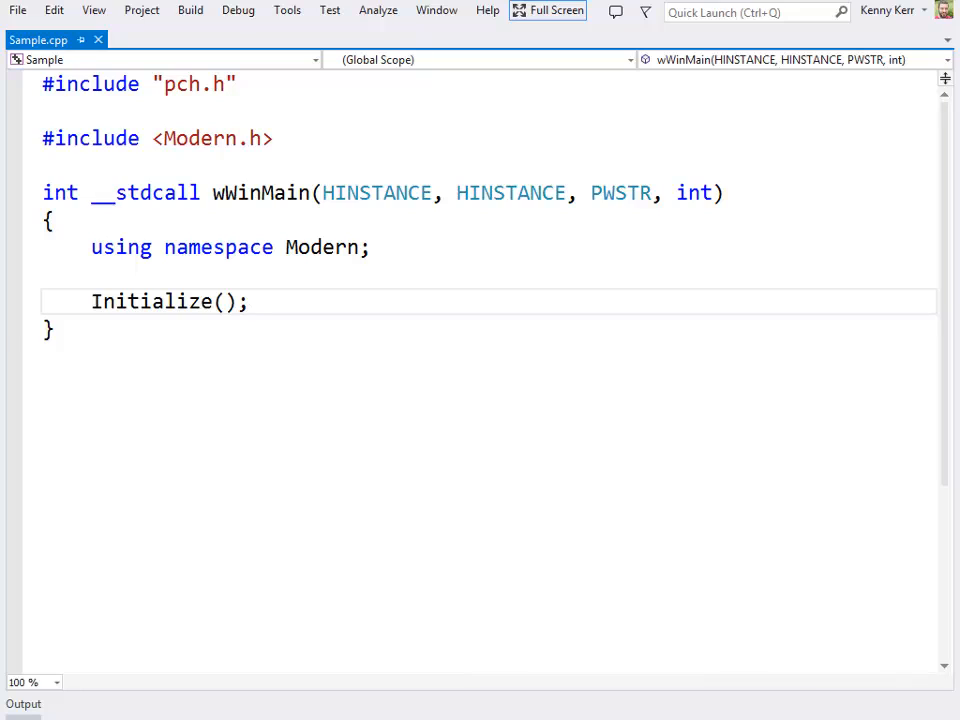
click(248, 301)
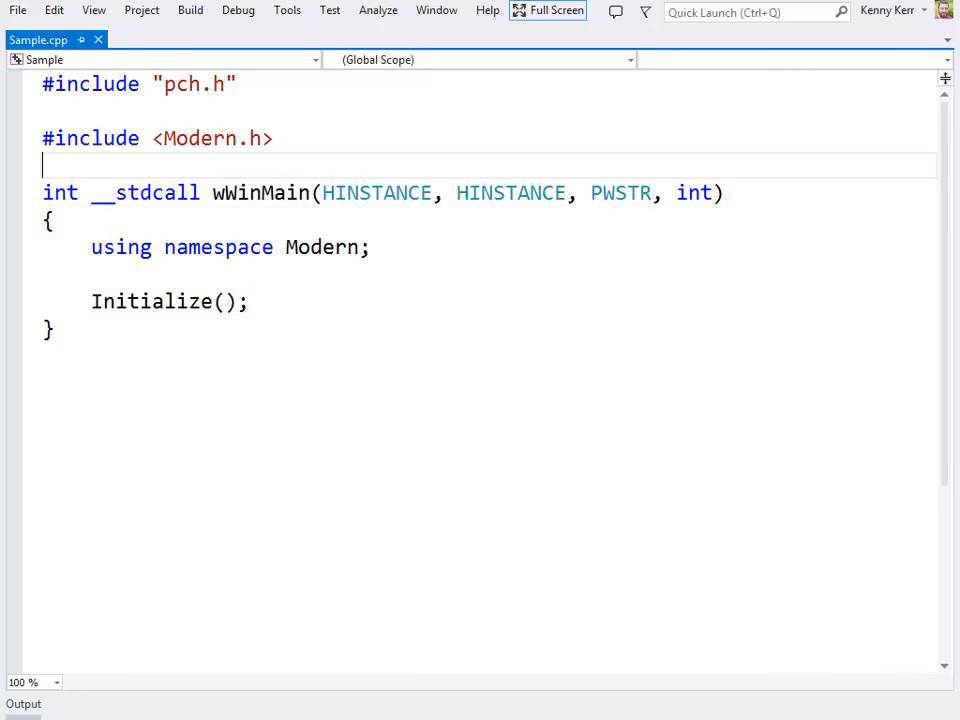
Declare 'struct ViewSource : FrameworkViewSource<ViewSource> { };' above wWinMain
text(struct ViewSour)
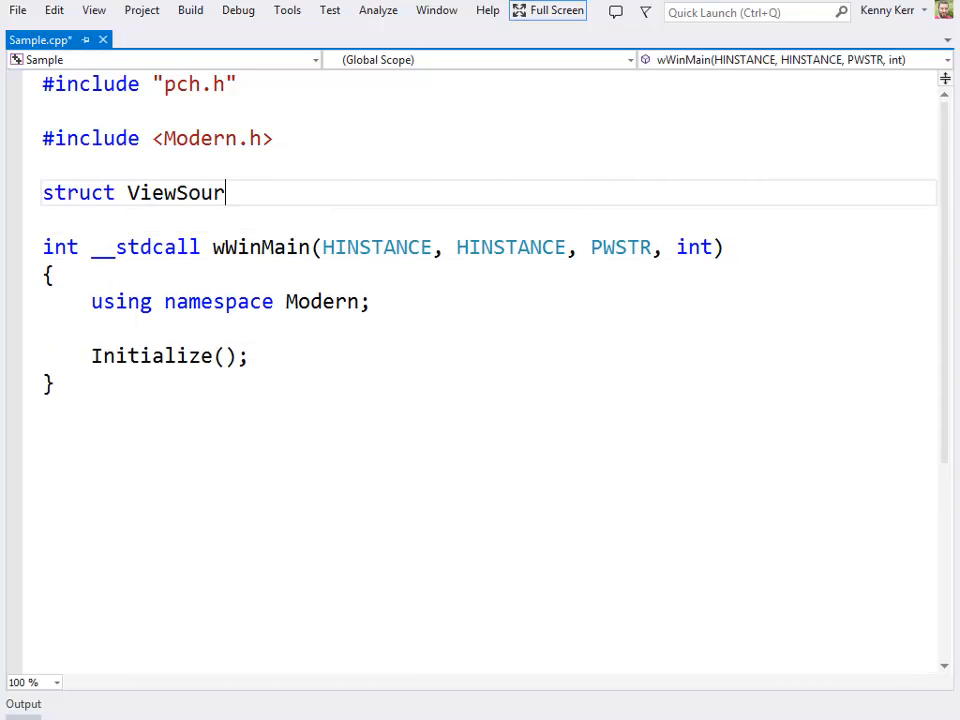
text(ce)
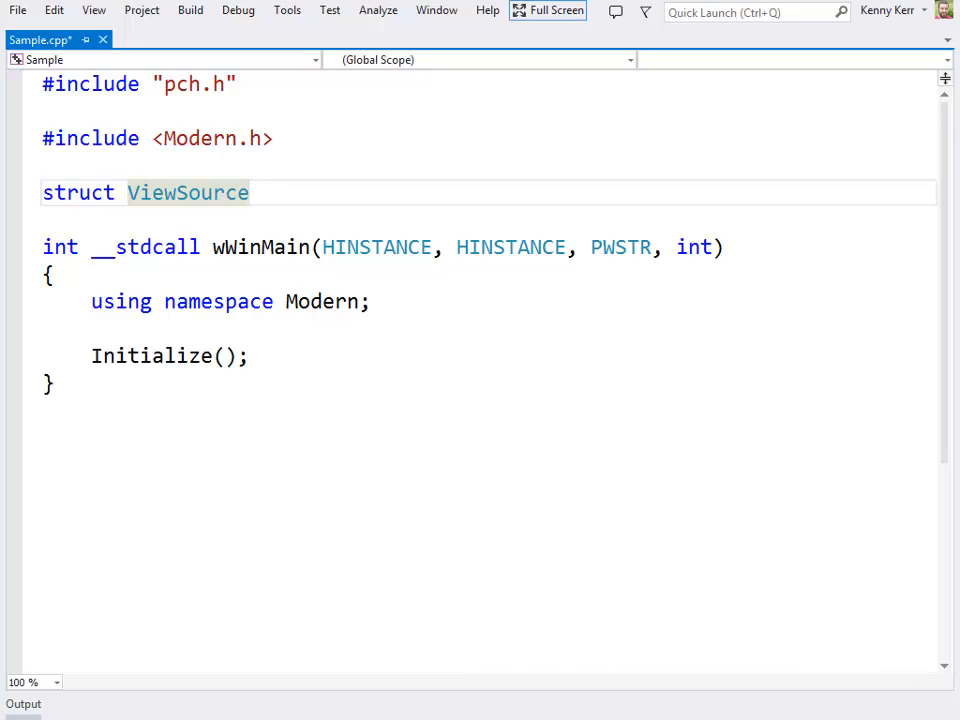
click(248, 192)
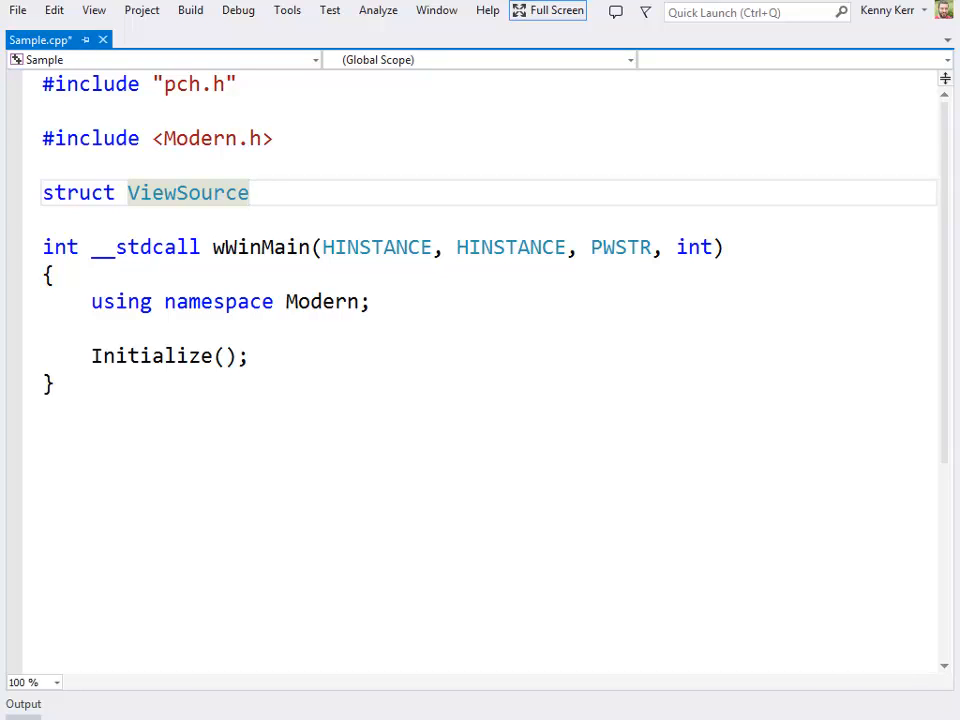
text(: FrameworkV)
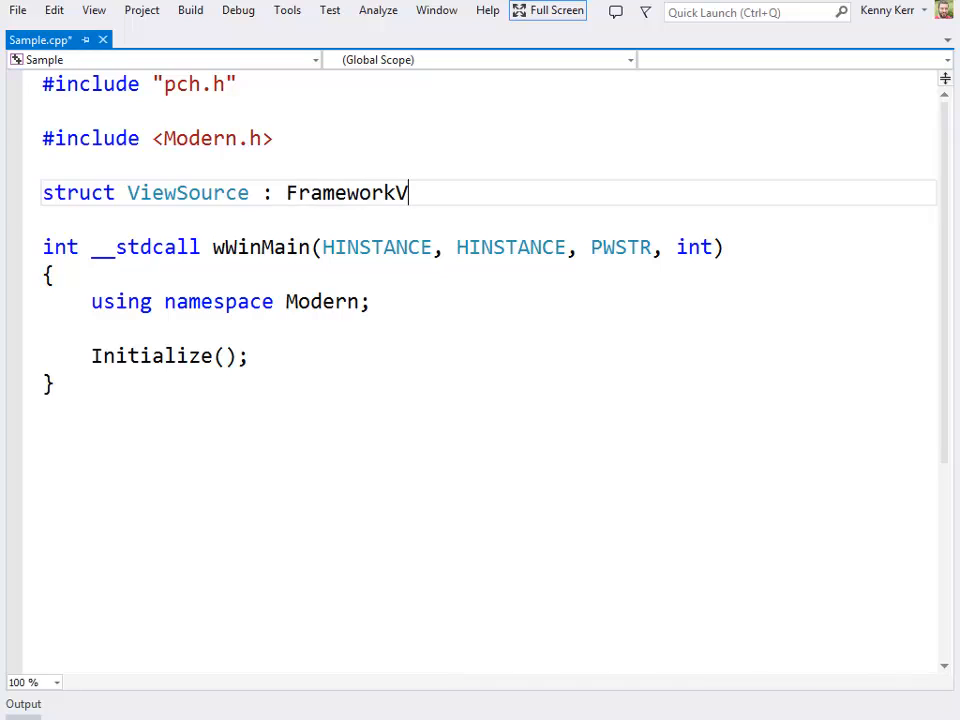
text(iewSource<ViewSource>)
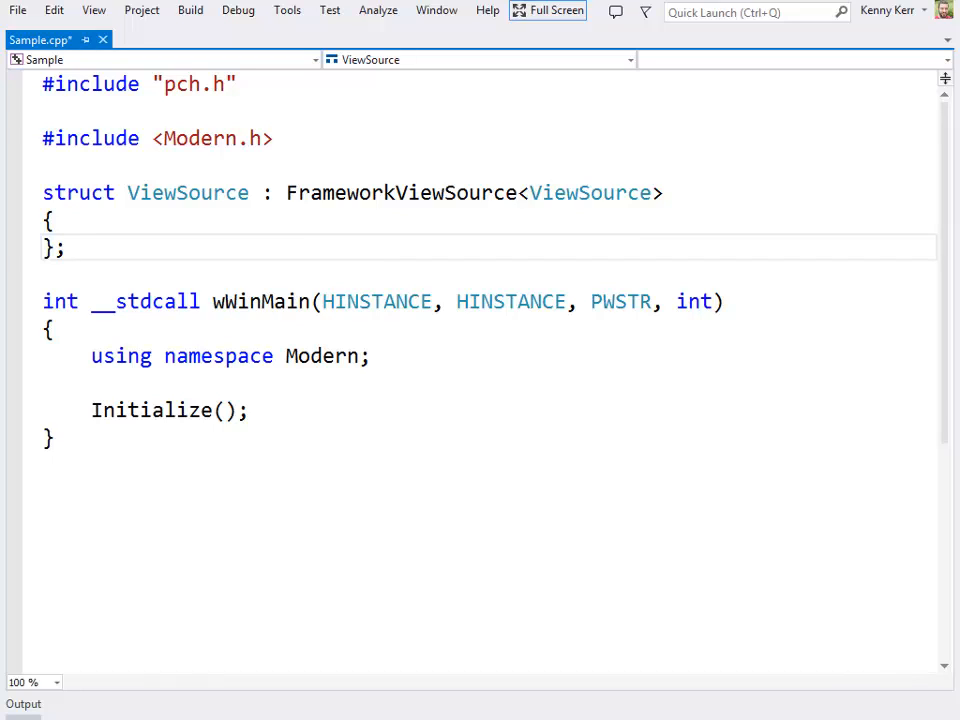
click(65, 247)
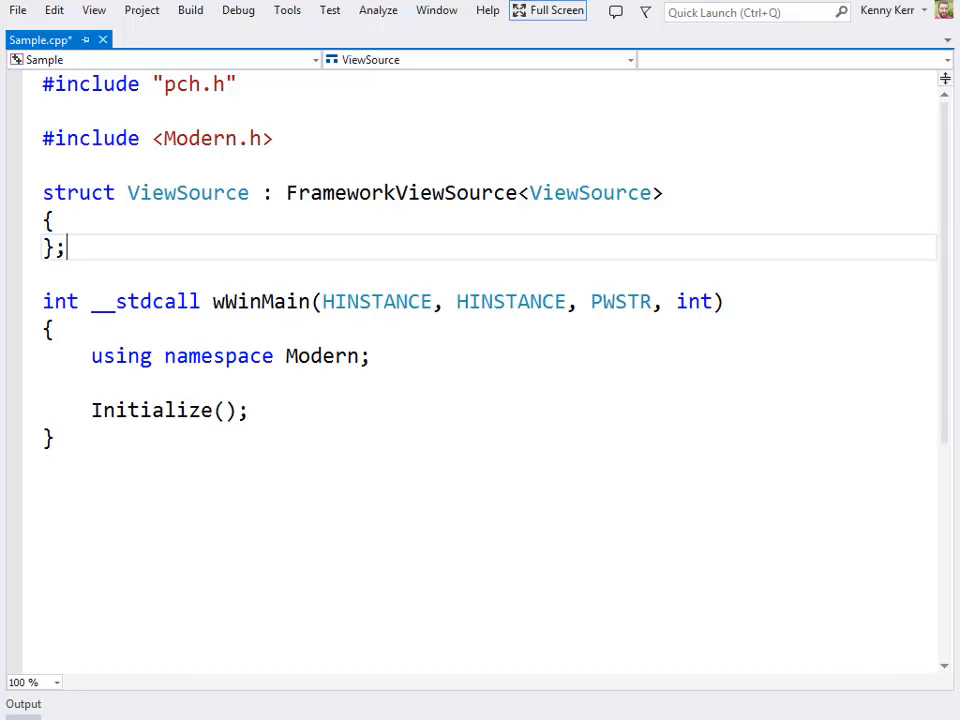
Add file-scope using directives for Modern::Windows::ApplicationModel::Core and Modern::Windows::UI::Core
text(using)
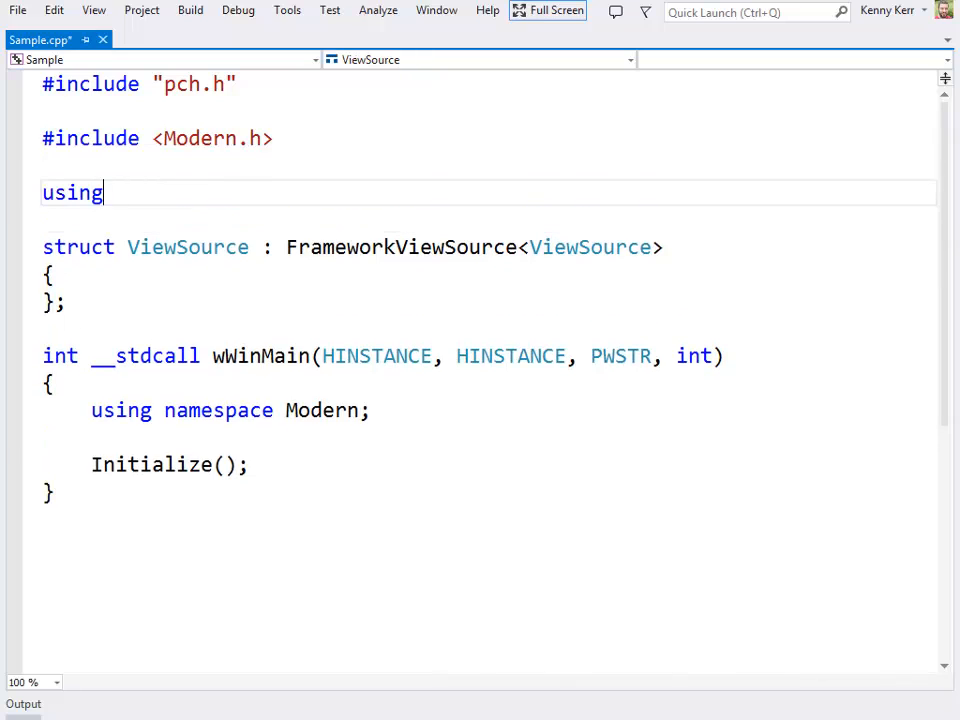
text(namespace Modern:)
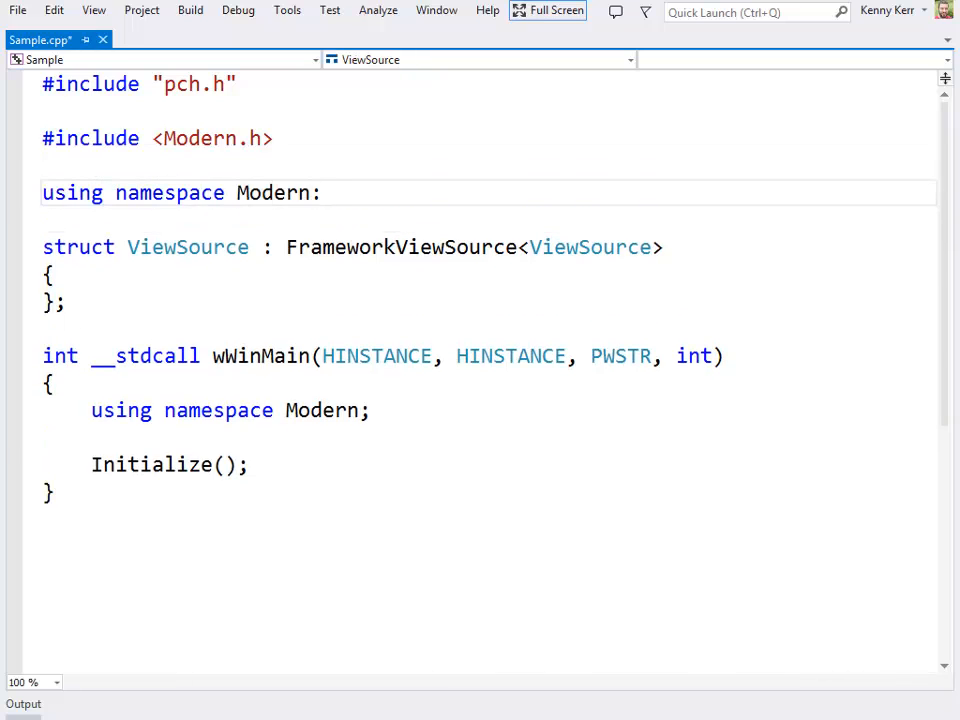
text(::Windows::)
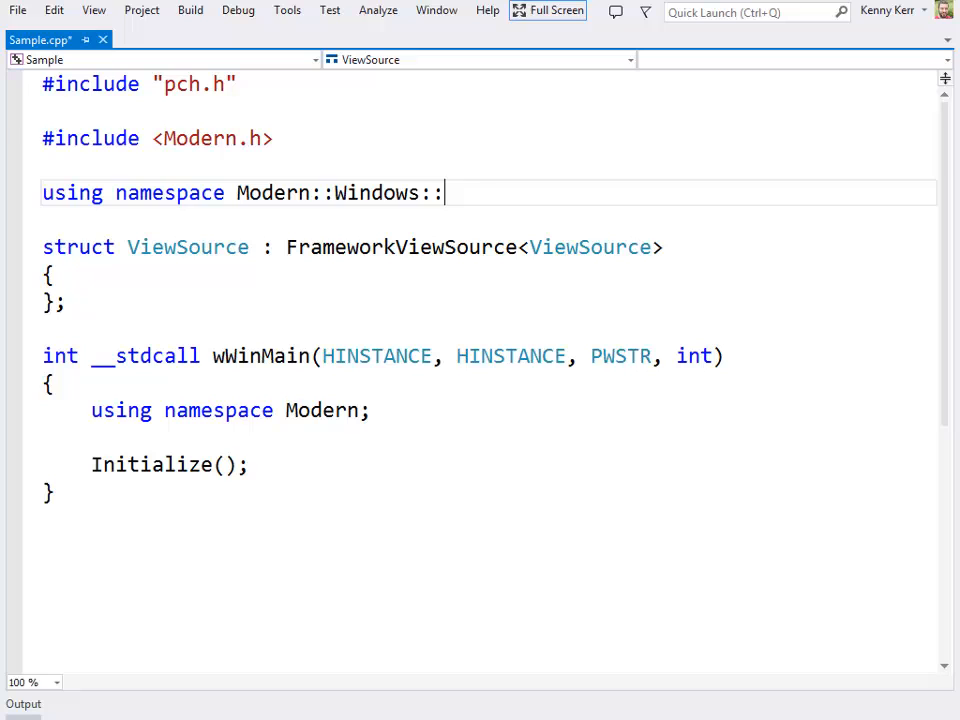
text(ApplicationModel::Core;)
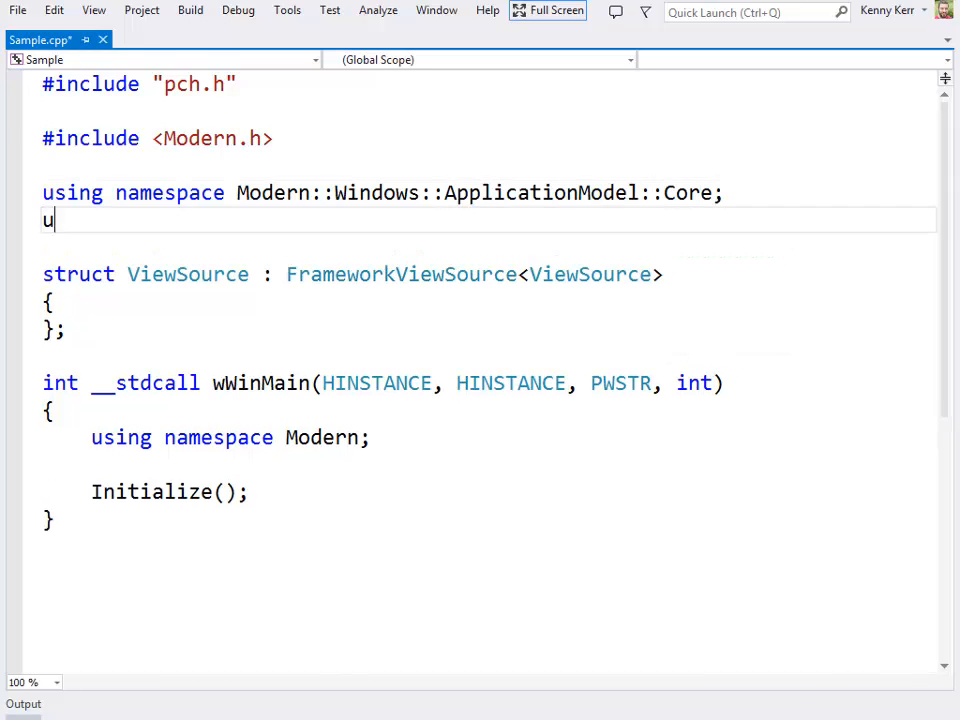
text(sing namespace Modern)
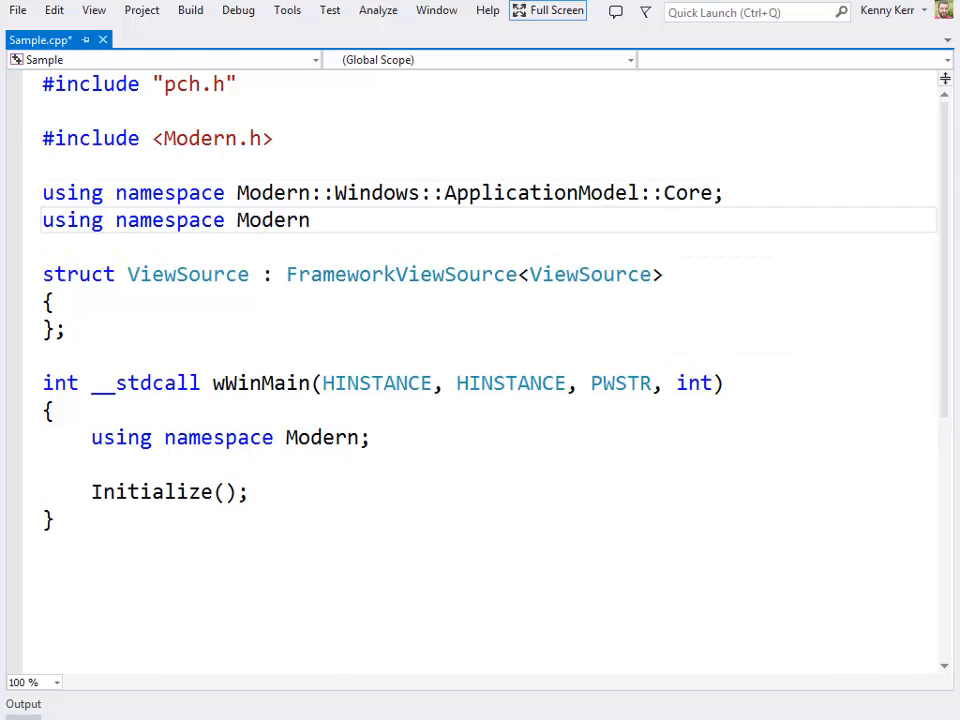
text(::Windows::UI::C)
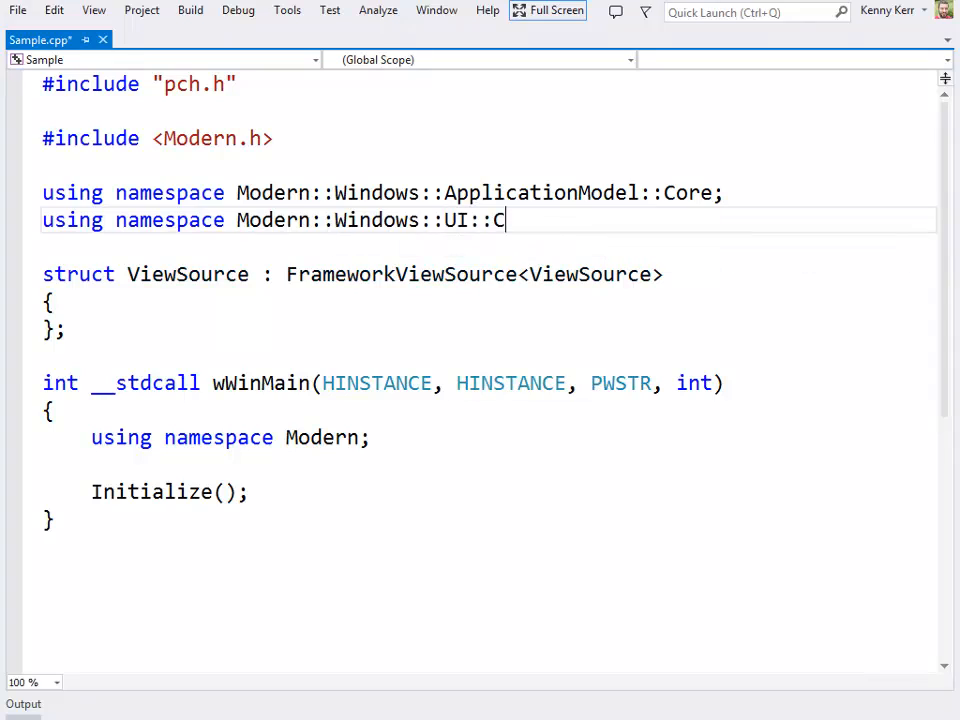
text(ore;)
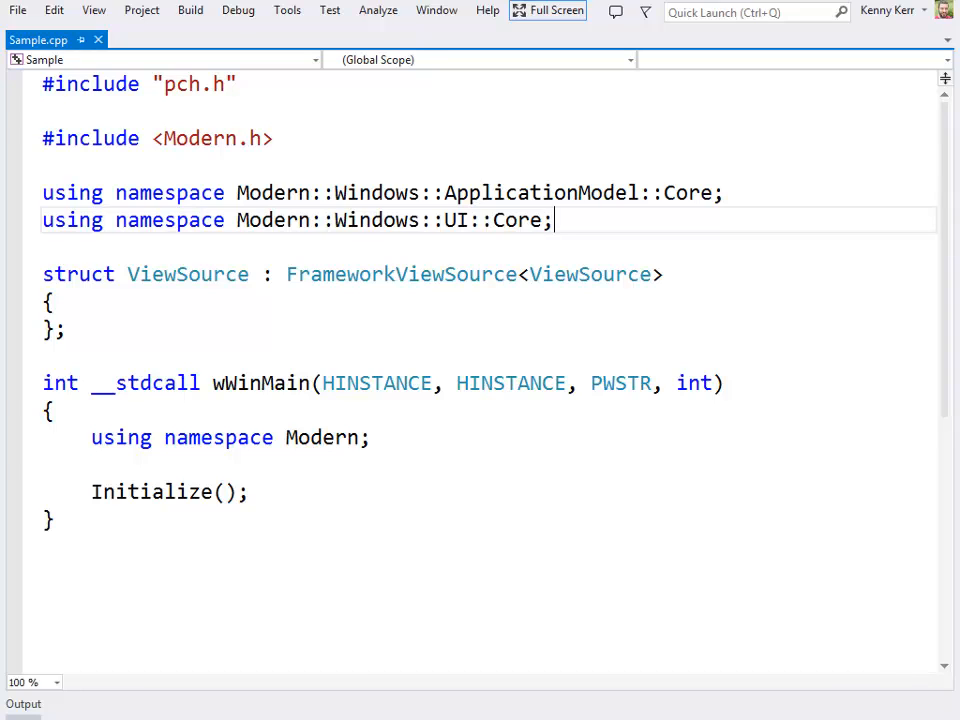
text(IFrame)
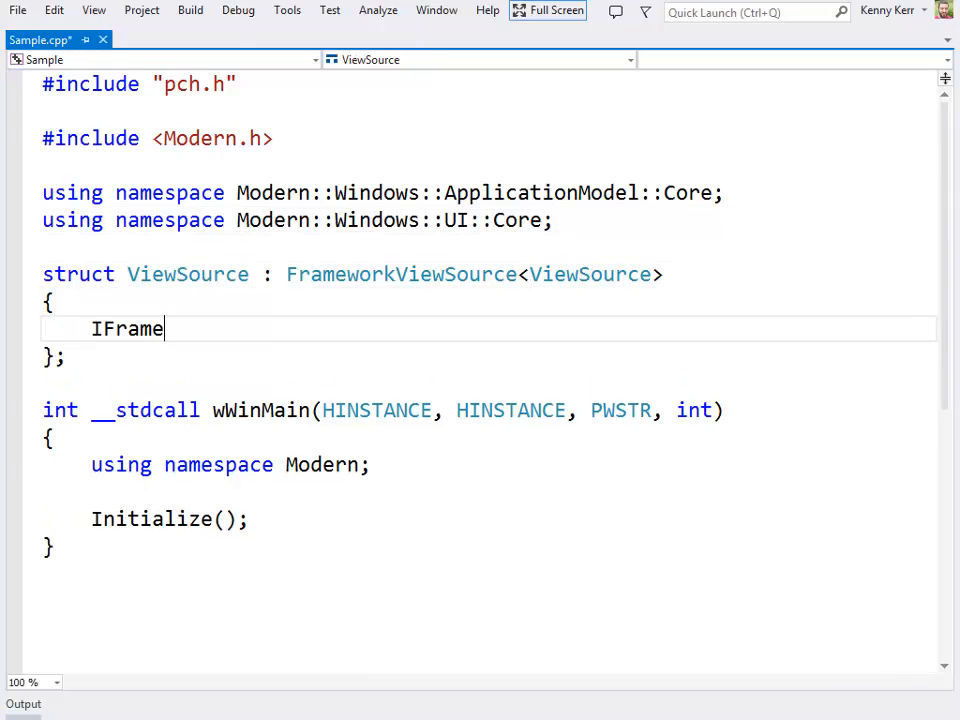
text(workView CreateView()
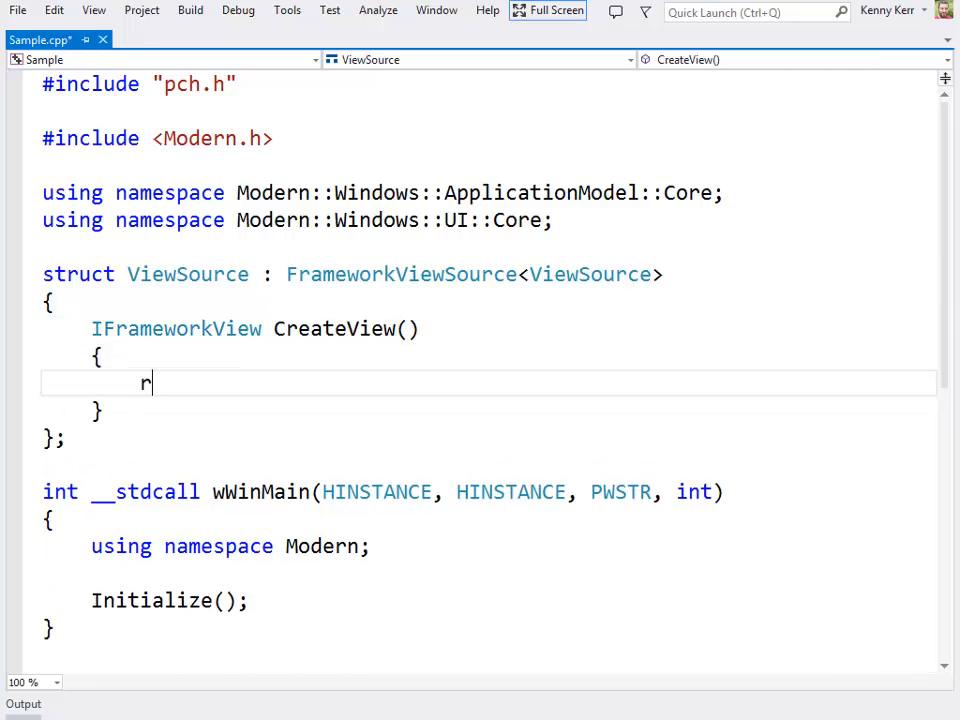
text(eturn View();)
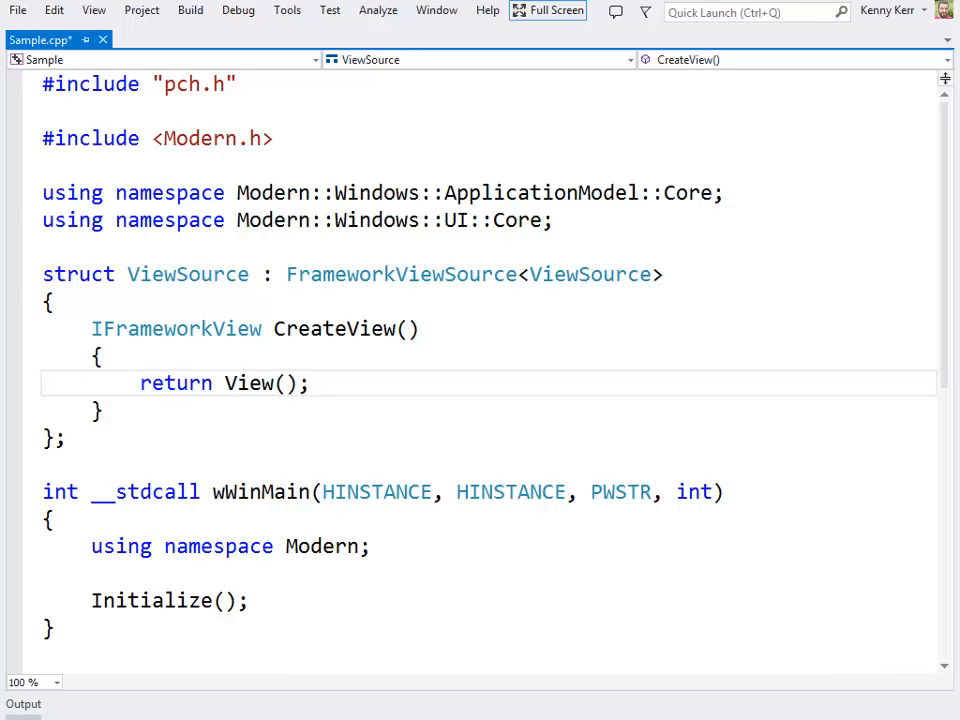
click(310, 383)
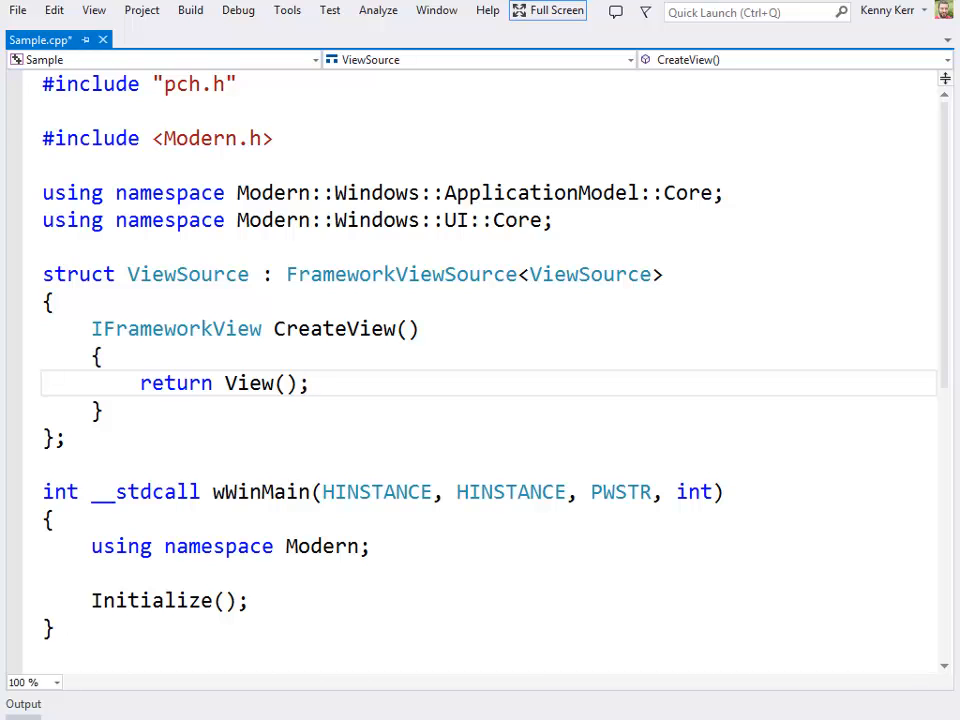
Add 'CoreApplication::Run(ViewSource());' after Initialize() in wWinMain
text(Core)
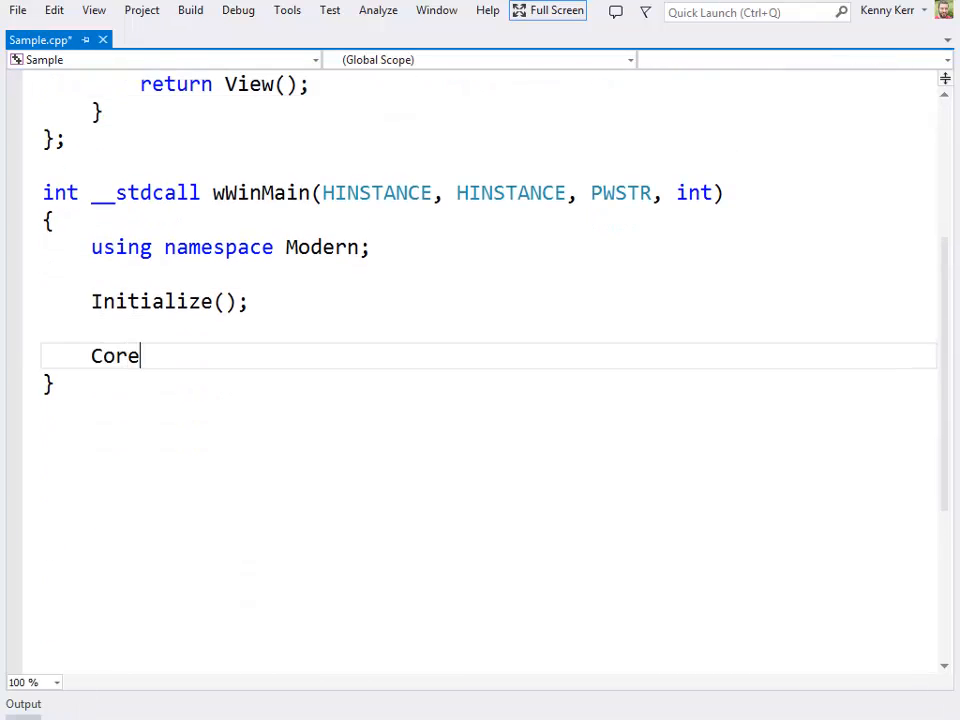
text(Application::Ru)
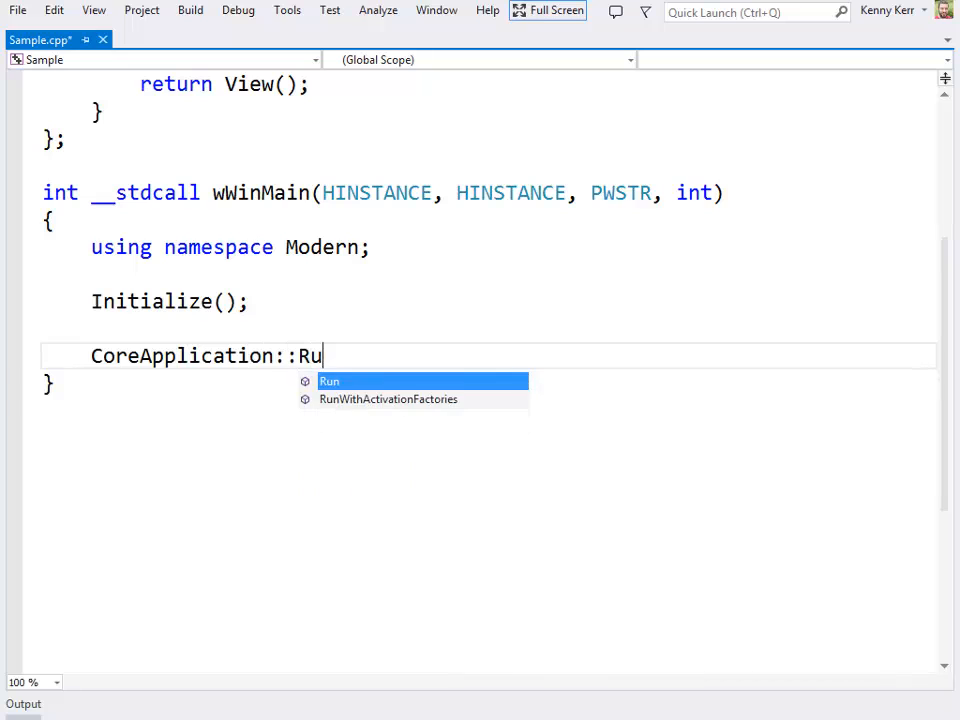
text(n(ViewSource())
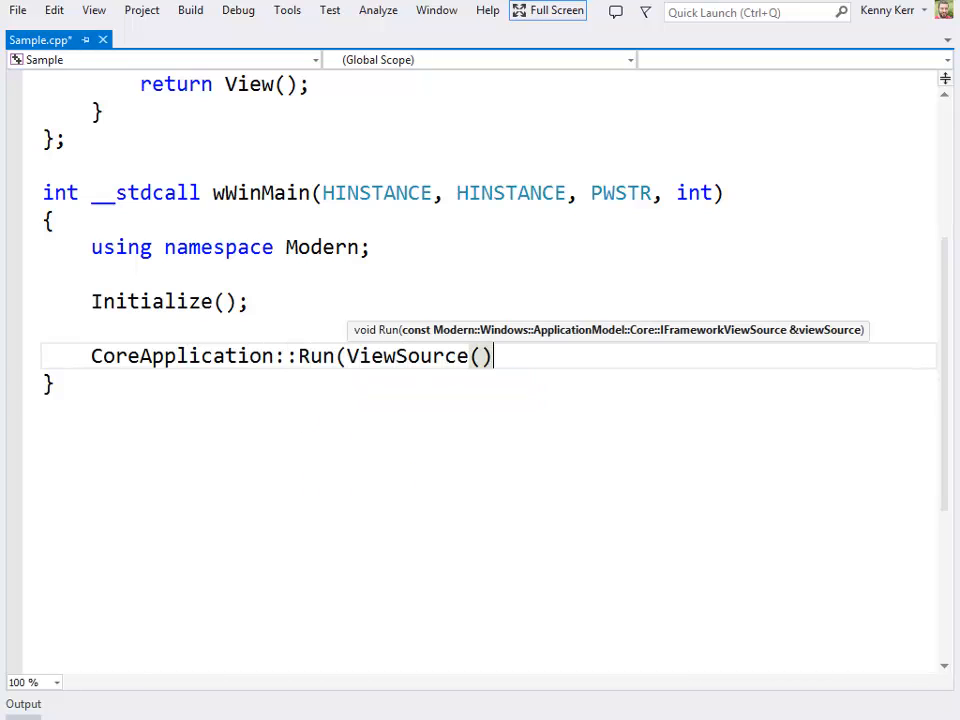
text(;)
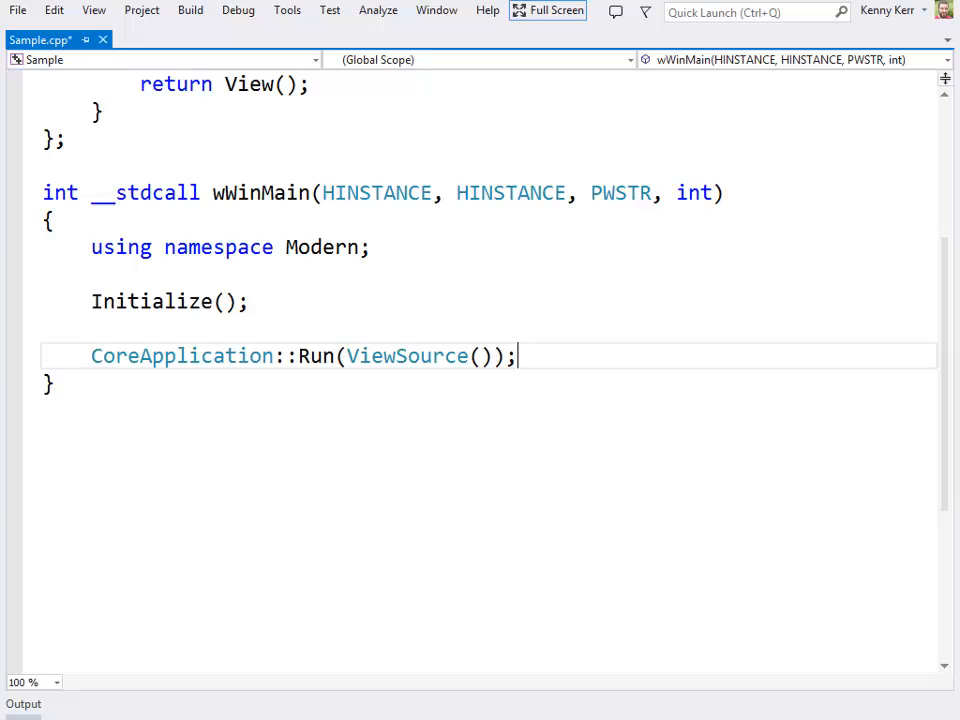
Comment out the static Run call and declare app = GetActivationFactory<CoreApplication, ICoreApplication>()
text(/)
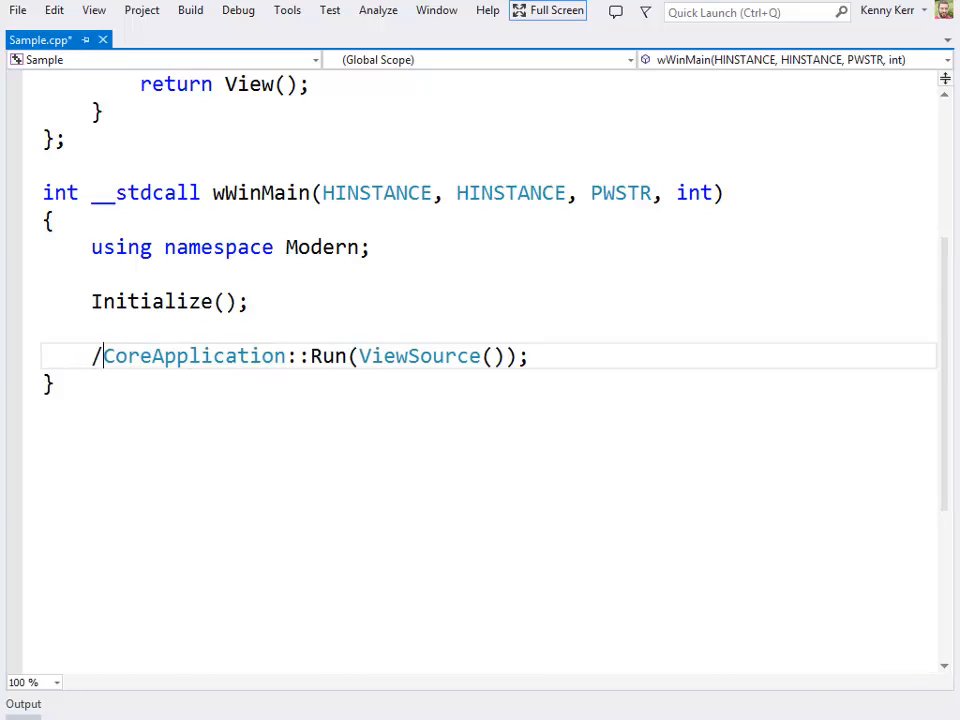
text(auto ap)
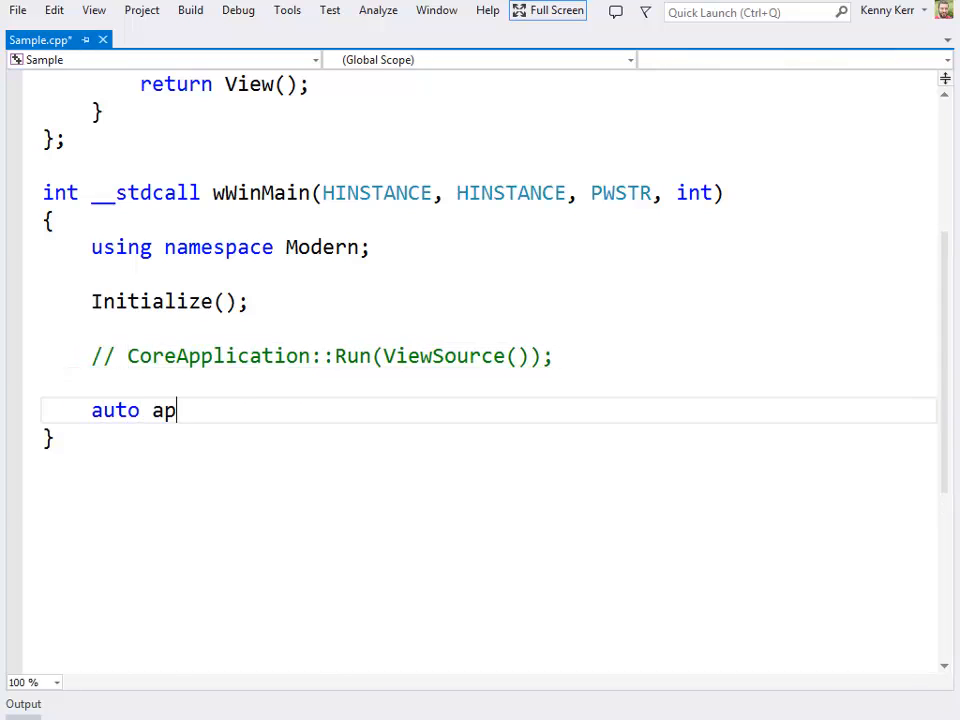
text(p = GetActivationFactory<Core)
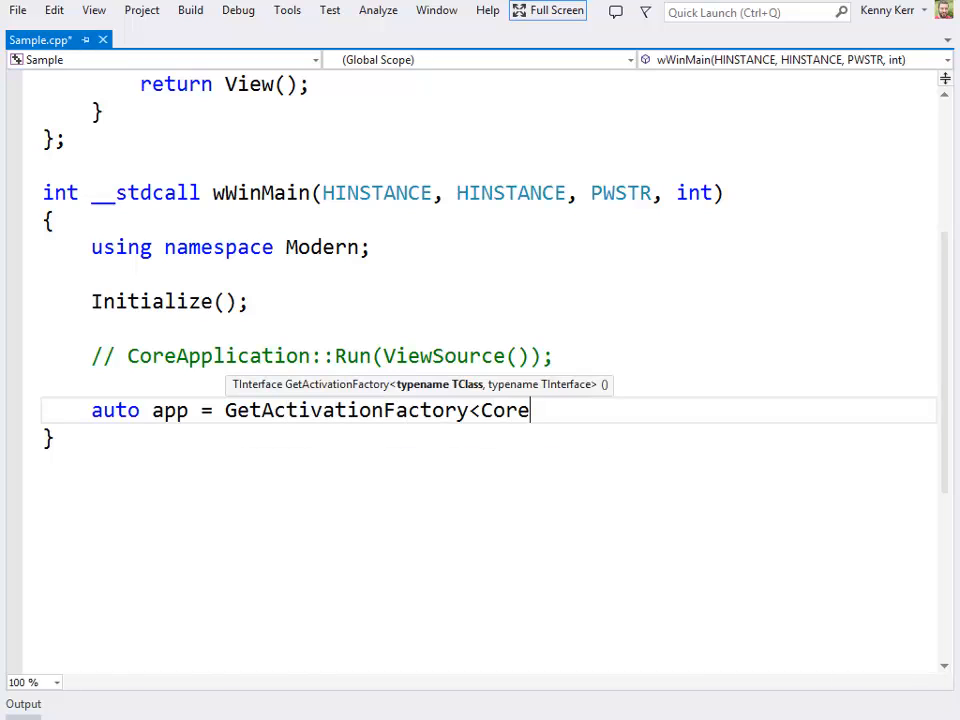
text(Application, ICore)
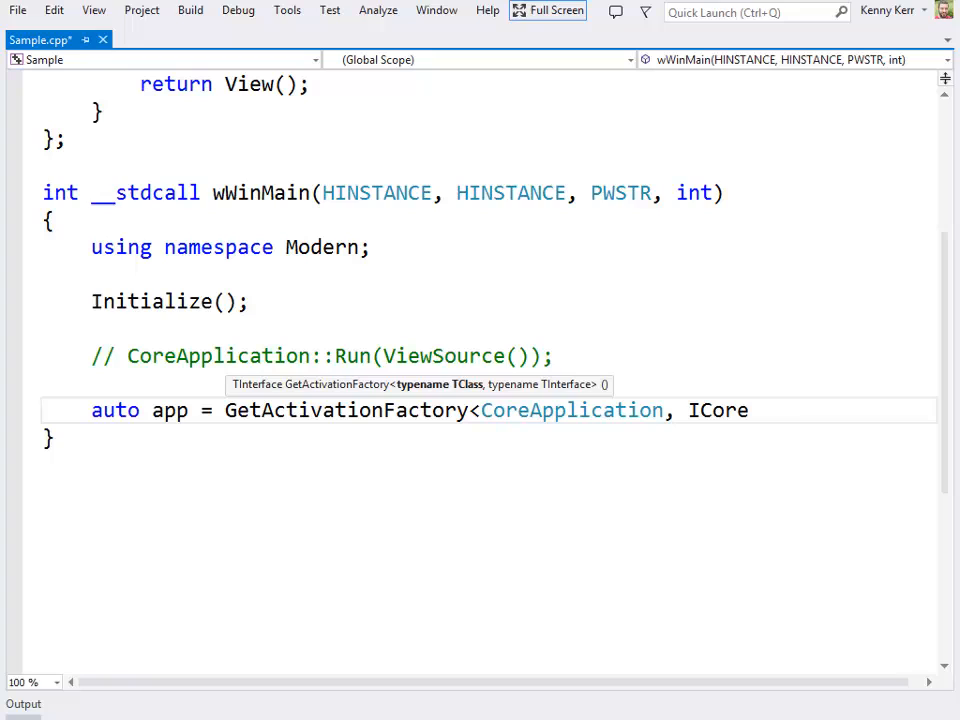
text(Application>();)
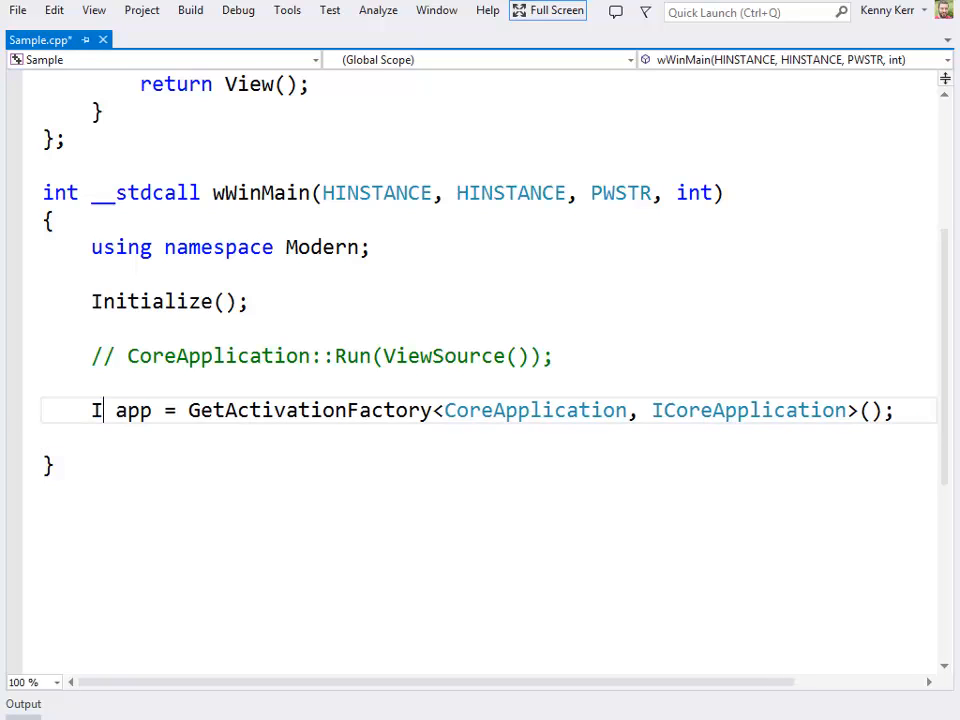
Call app.Run(ViewSource()) on the ICoreApplication instance
text(CoreApplication app =)
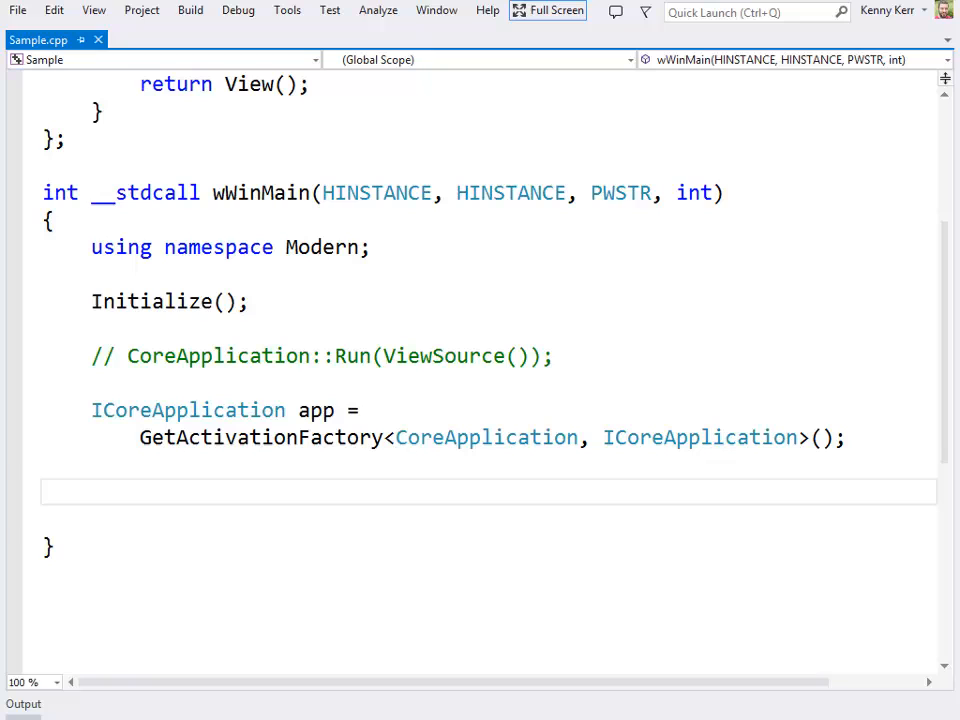
text(app.Run(ViewSource()
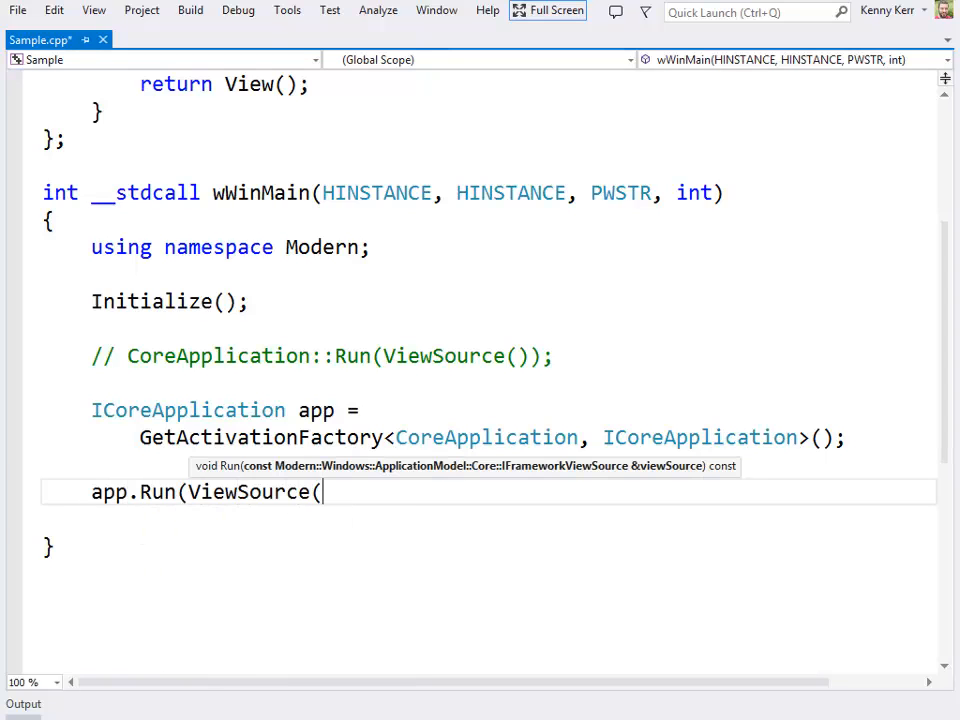
text());)
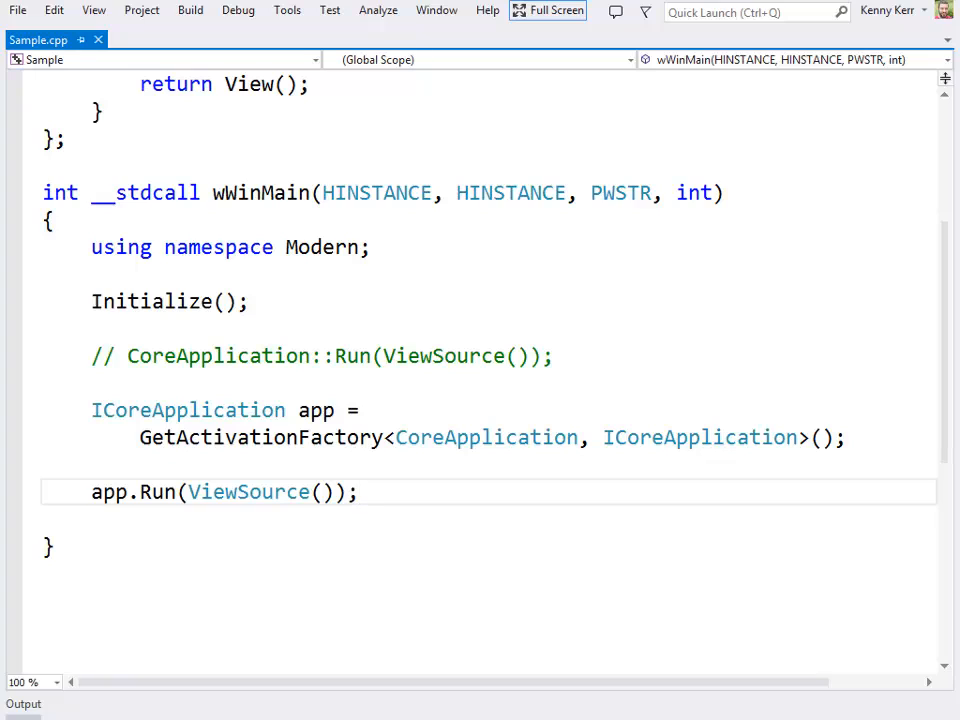
click(360, 492)
text(ViewSource source;)
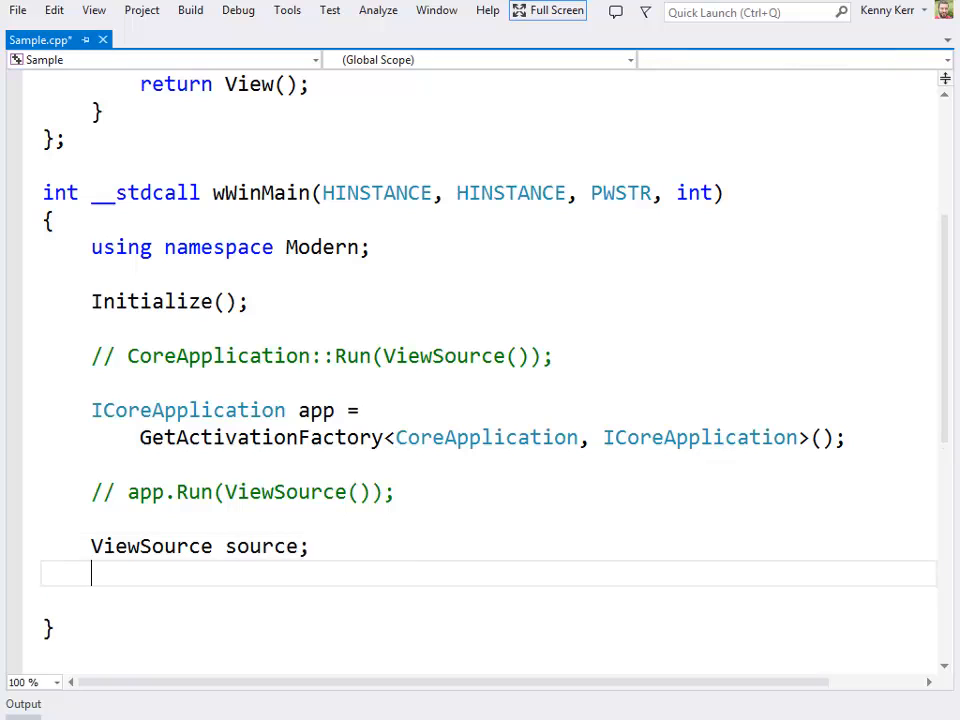
Try 'HRESULT hr = app->Run(source.GetAbi());', then select that experimental code for removal
text(HRESULT hr =)
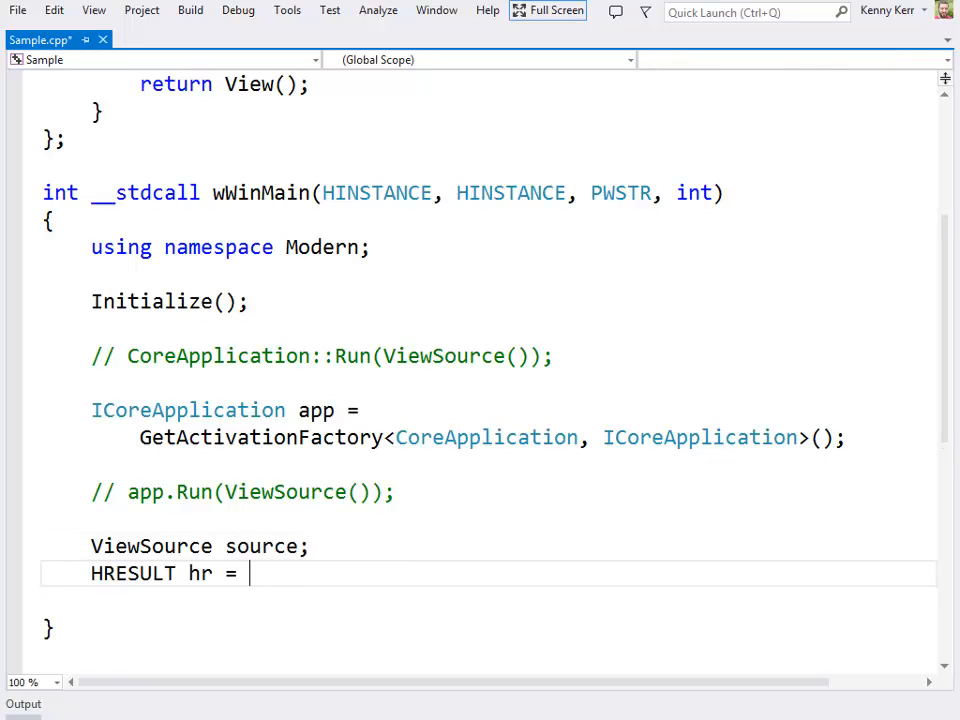
text(app->Run(source.GetAbi()
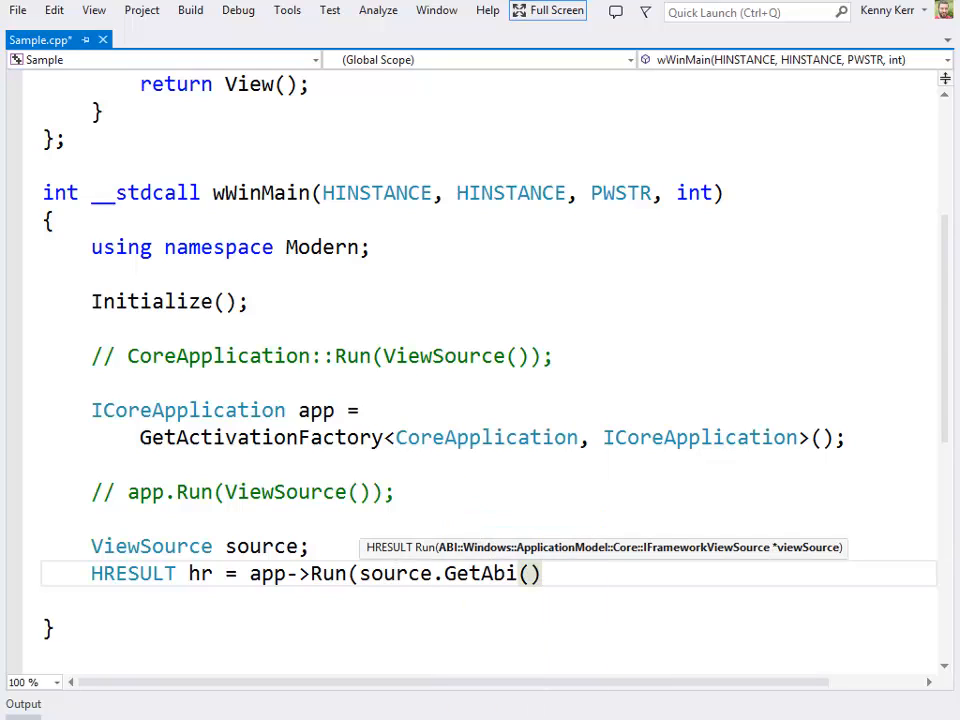
text();)
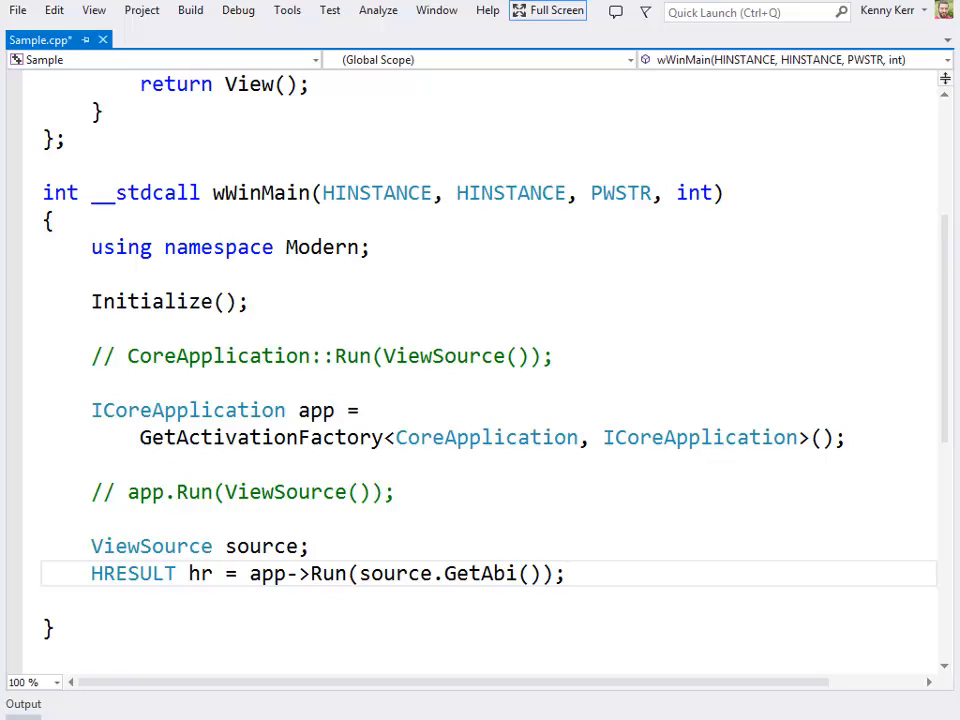
drag(555, 356, 565, 573)
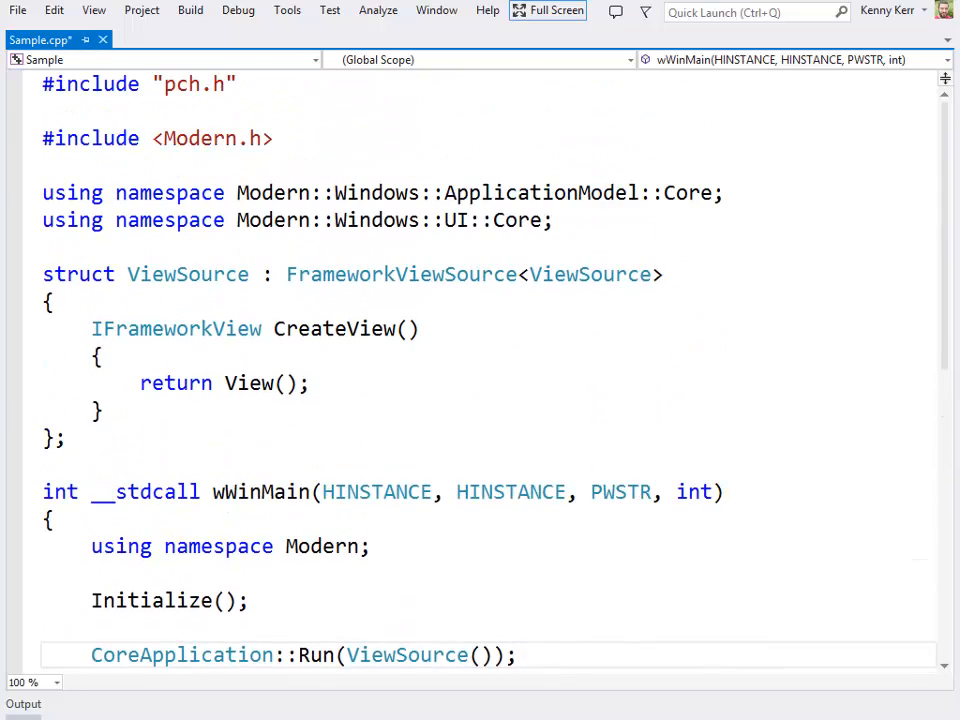
Declare 'struct View : FrameworkView<View> { };' above ViewSource
text(struct)
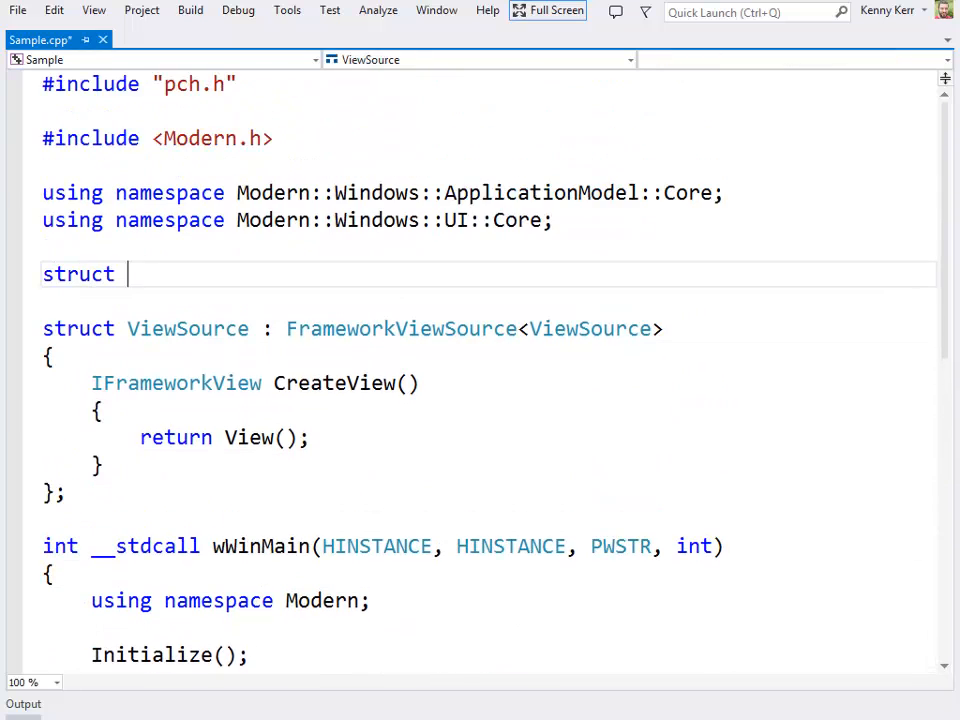
text(View)
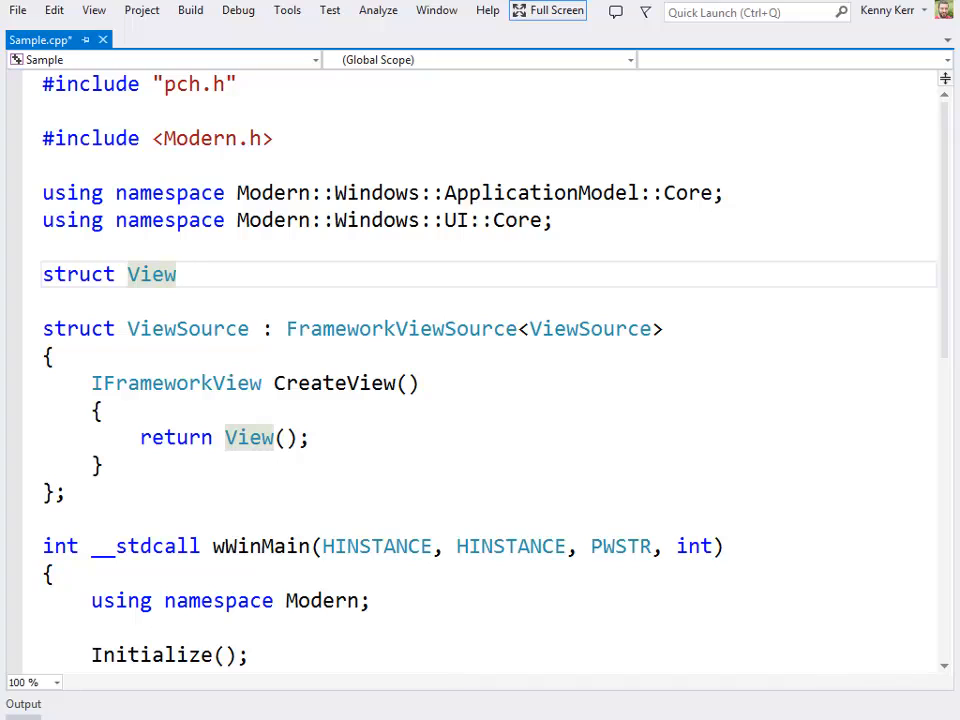
click(177, 274)
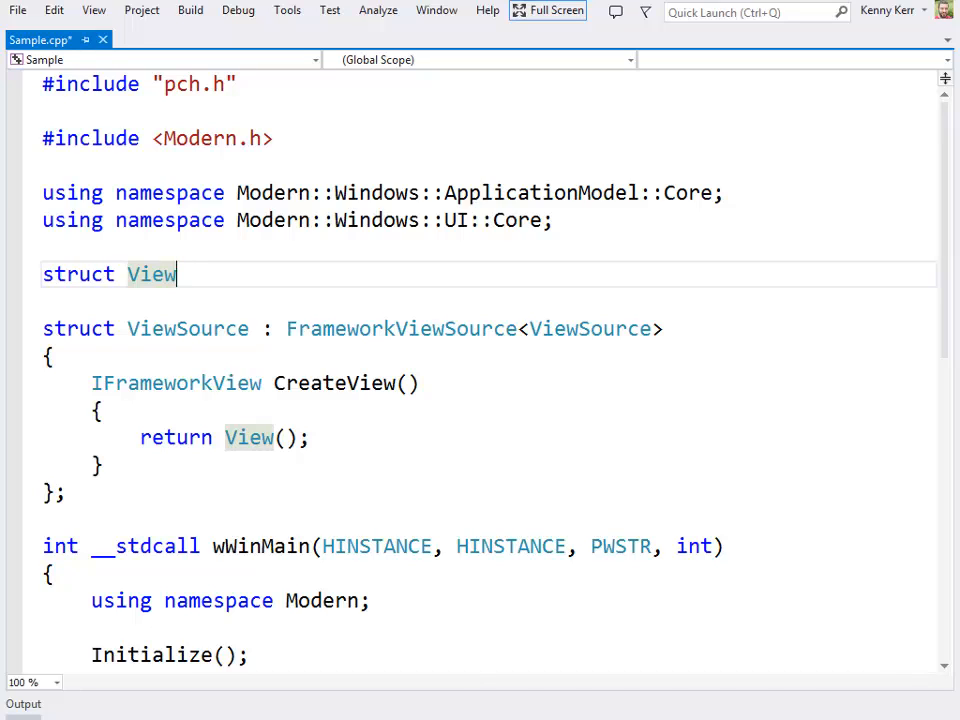
text(: Fram)
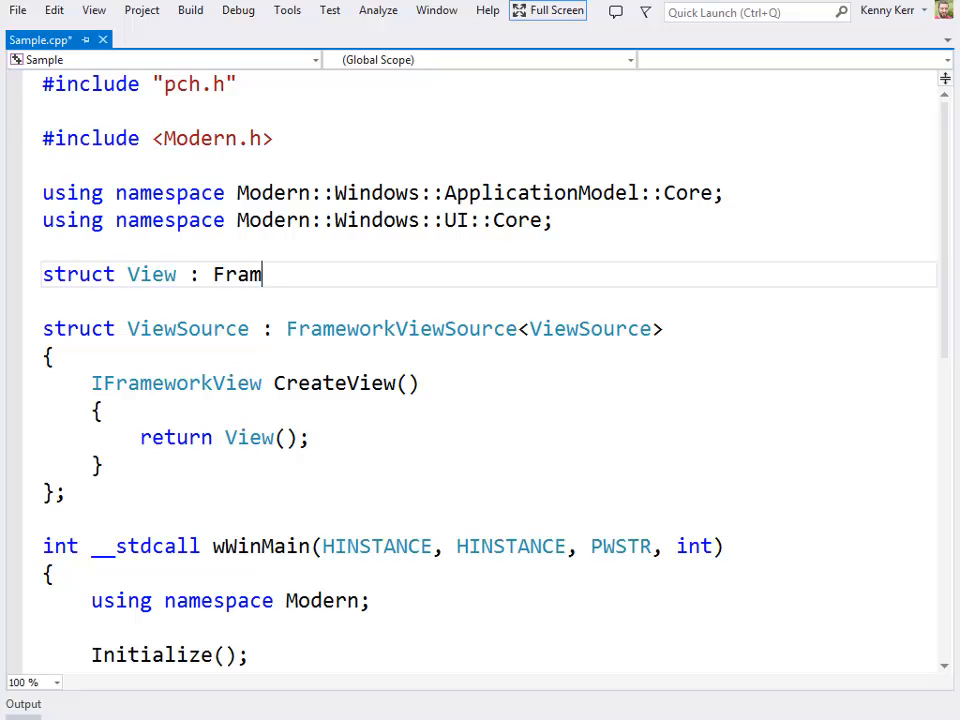
text(eworkView<View>)
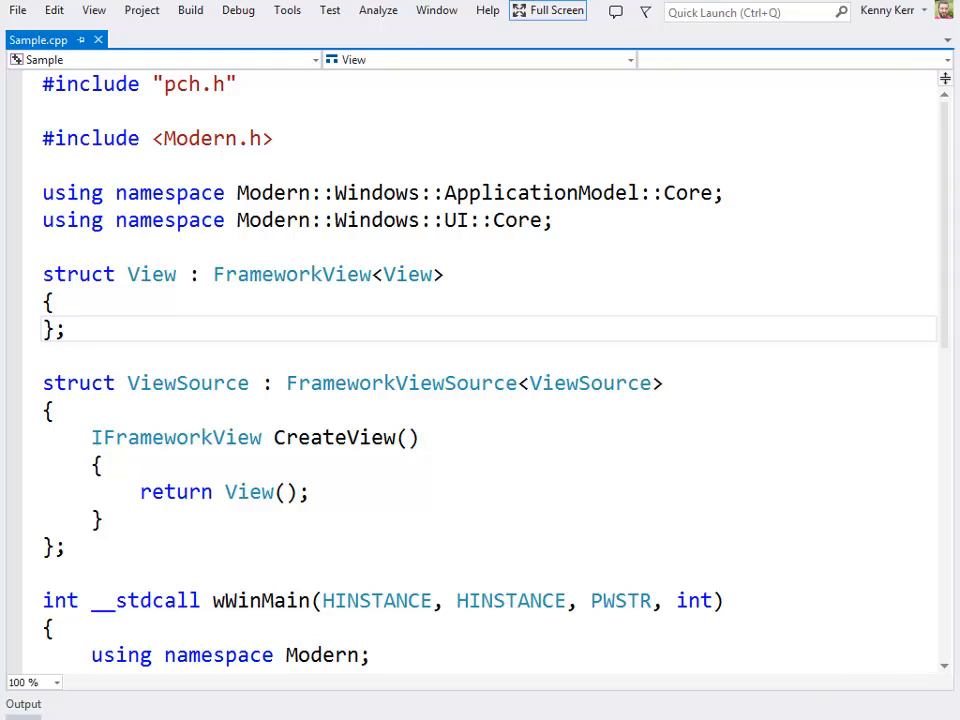
click(64, 329)
text(v)
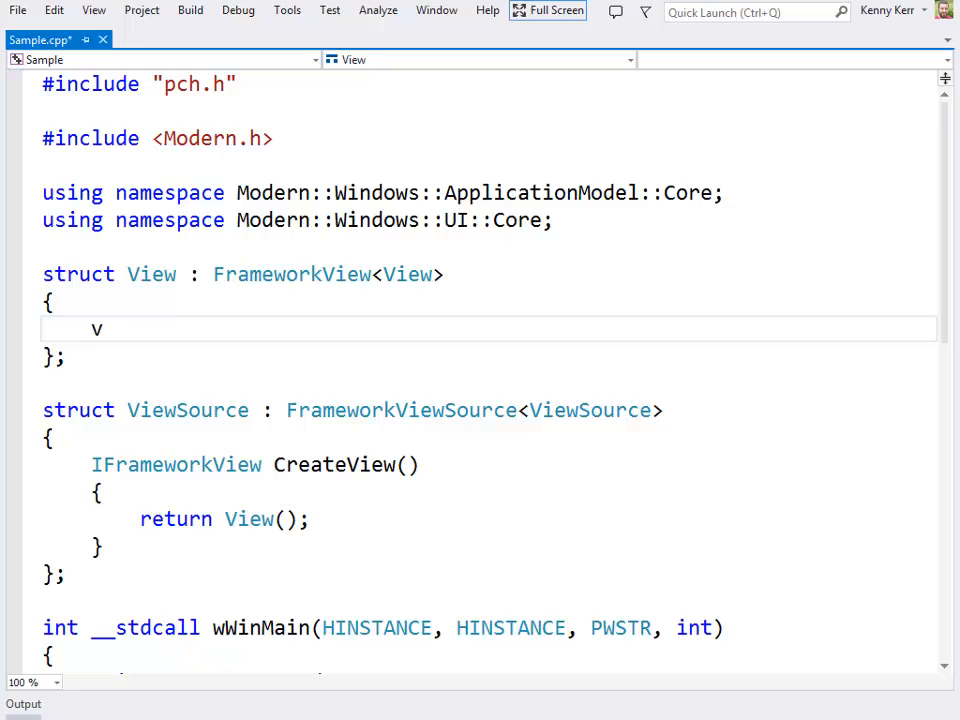
Add an Initialize(ICoreApplicationView const & view) method to View and begin typing view.Activated(
text(oid Initiali)
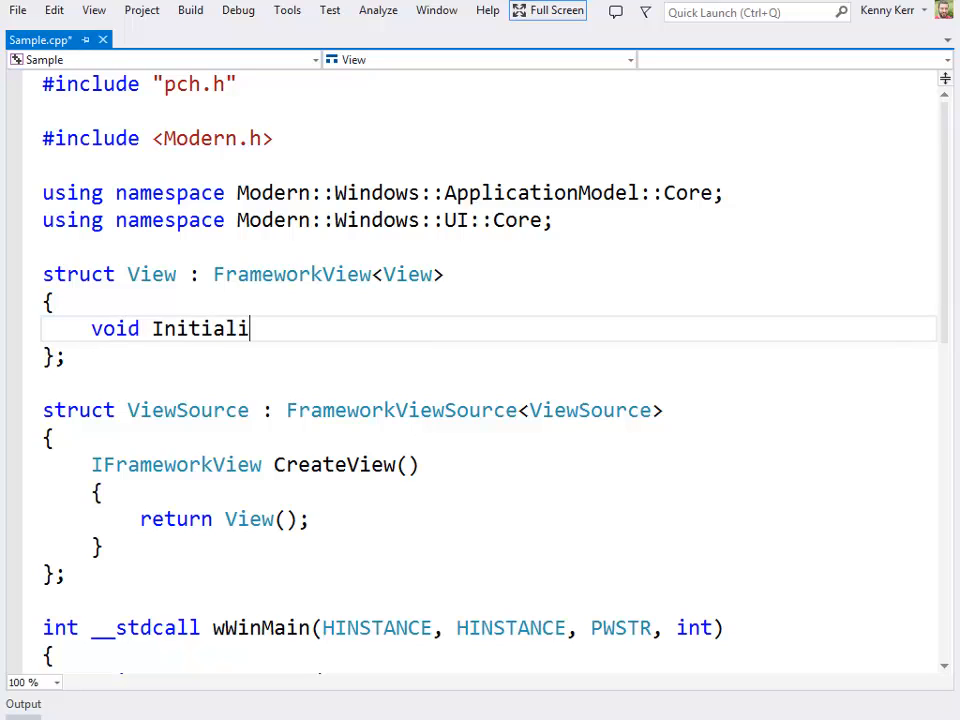
text(ze(ICoreApplica)
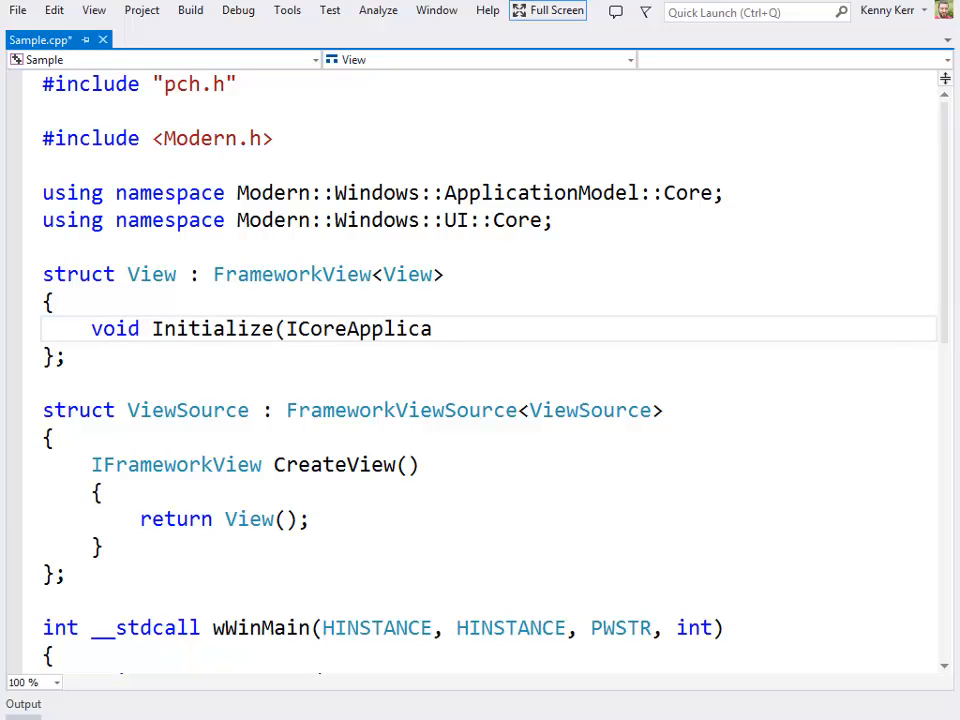
text(tionView const &)
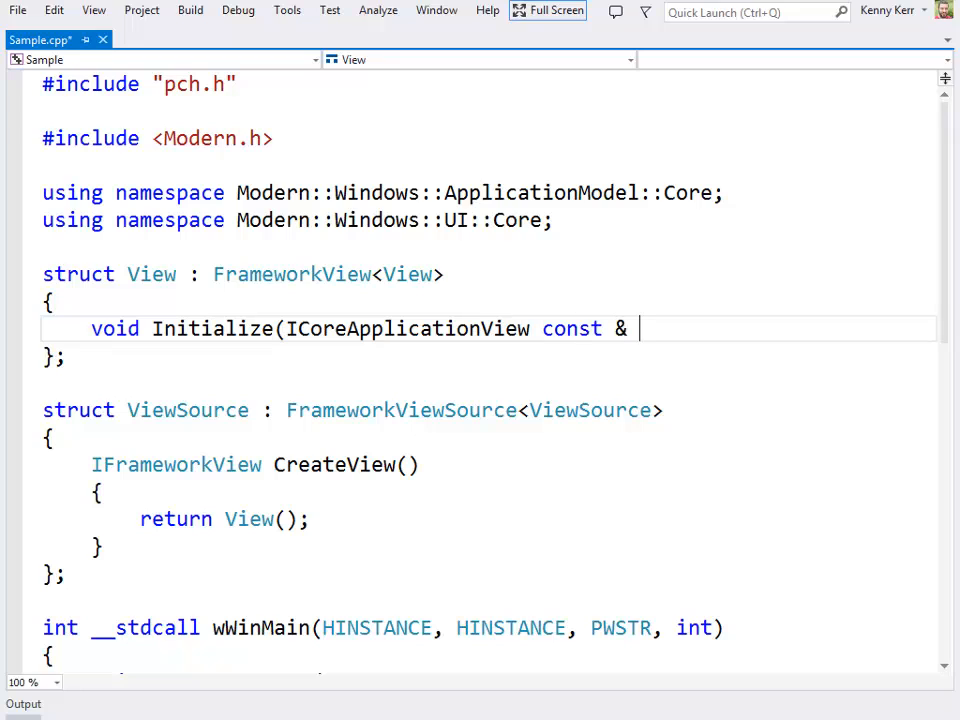
text(view))
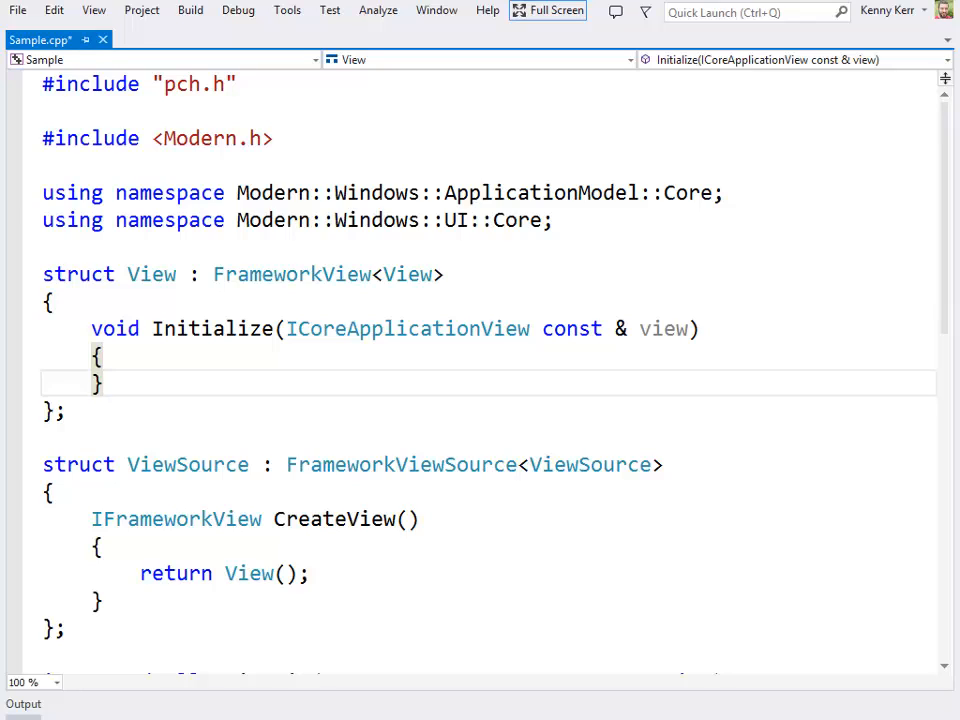
click(103, 382)
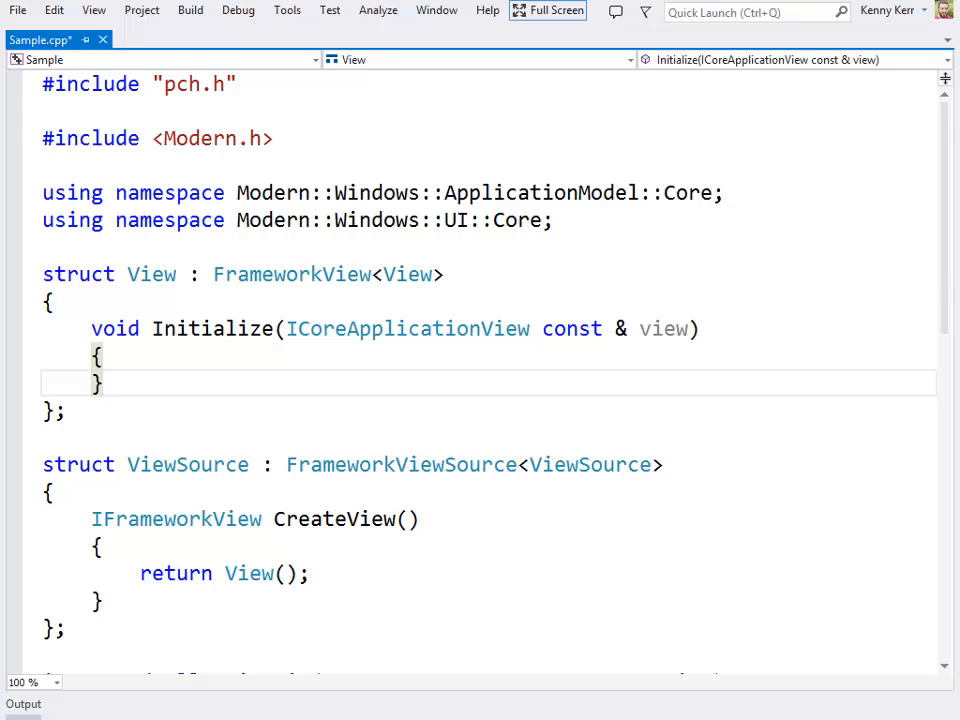
text(view.Activated()
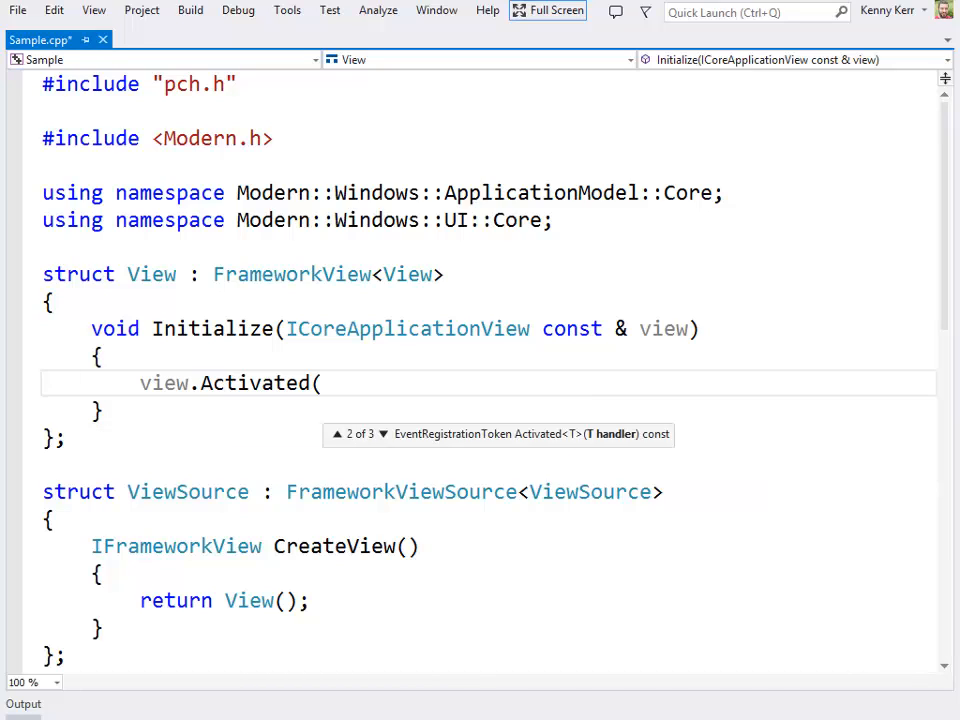
Write an empty Activated lambda taking ICoreApplicationView sender and IActivatedEventArgs args
text([]()
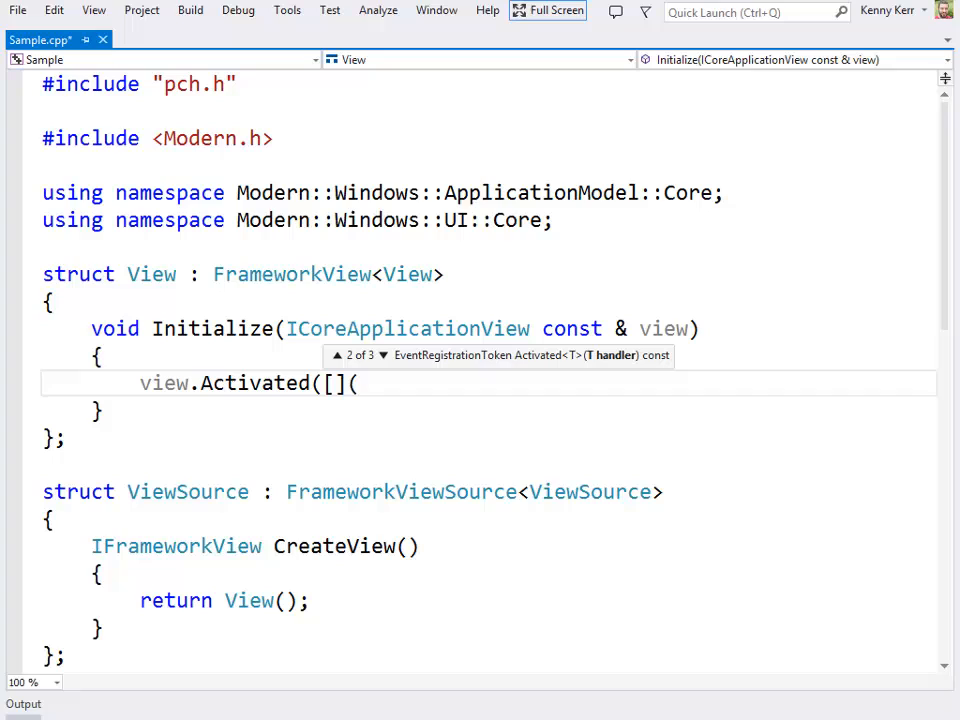
text(I)
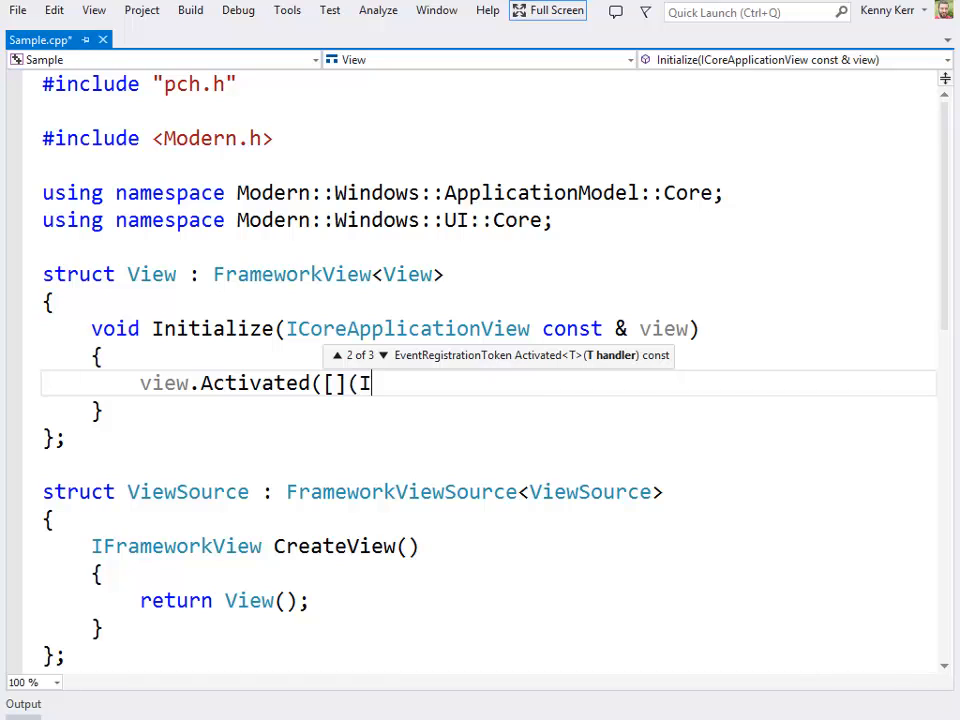
text(CoreApplication)
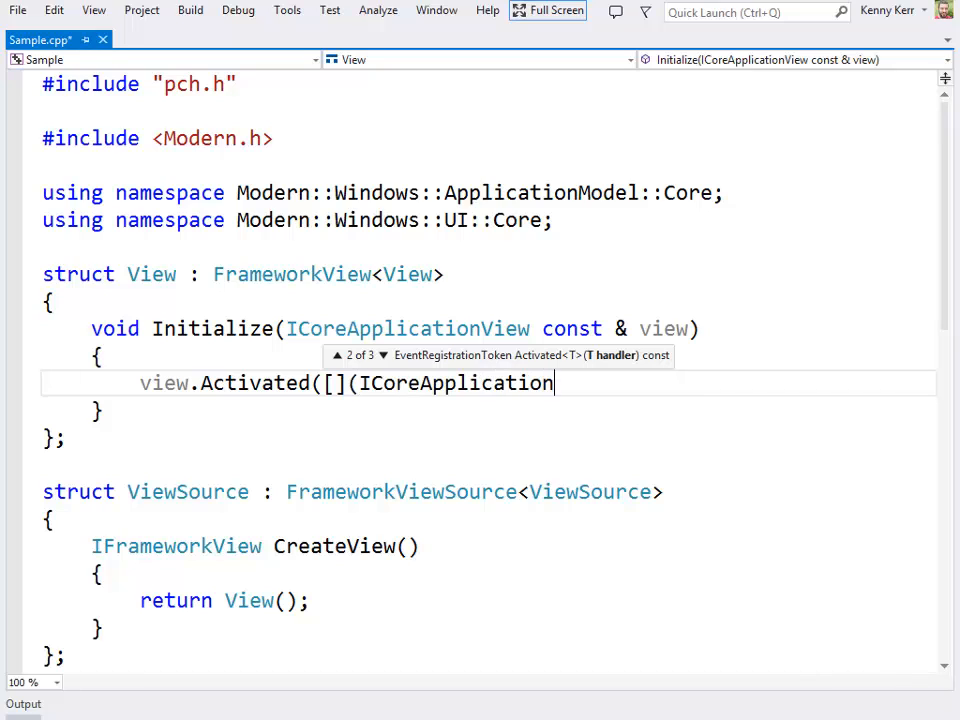
text(View const & sender)
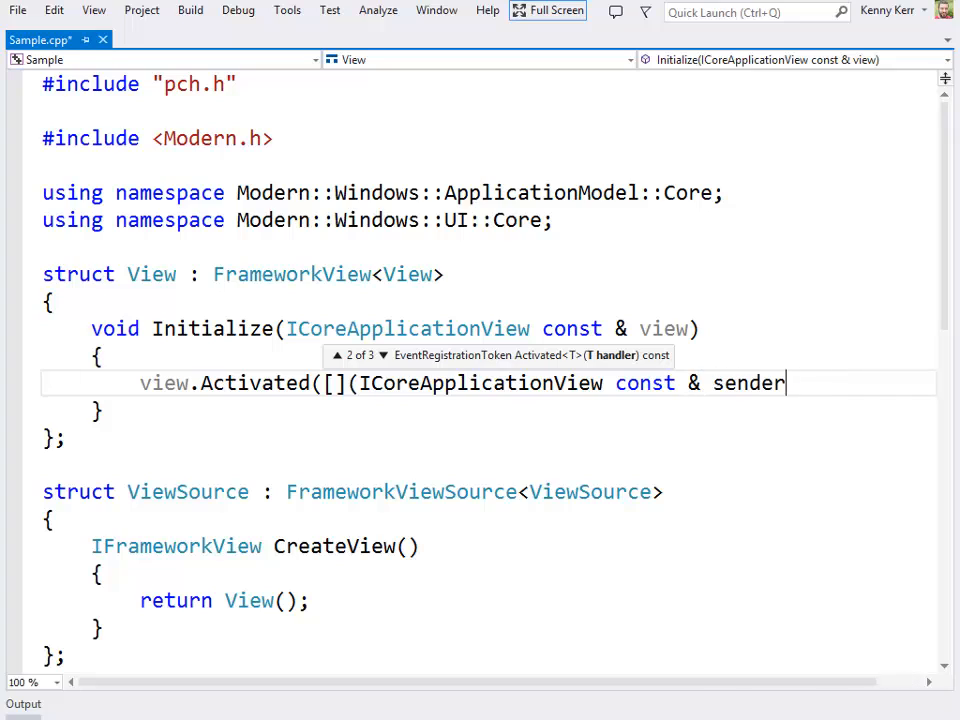
text(,)
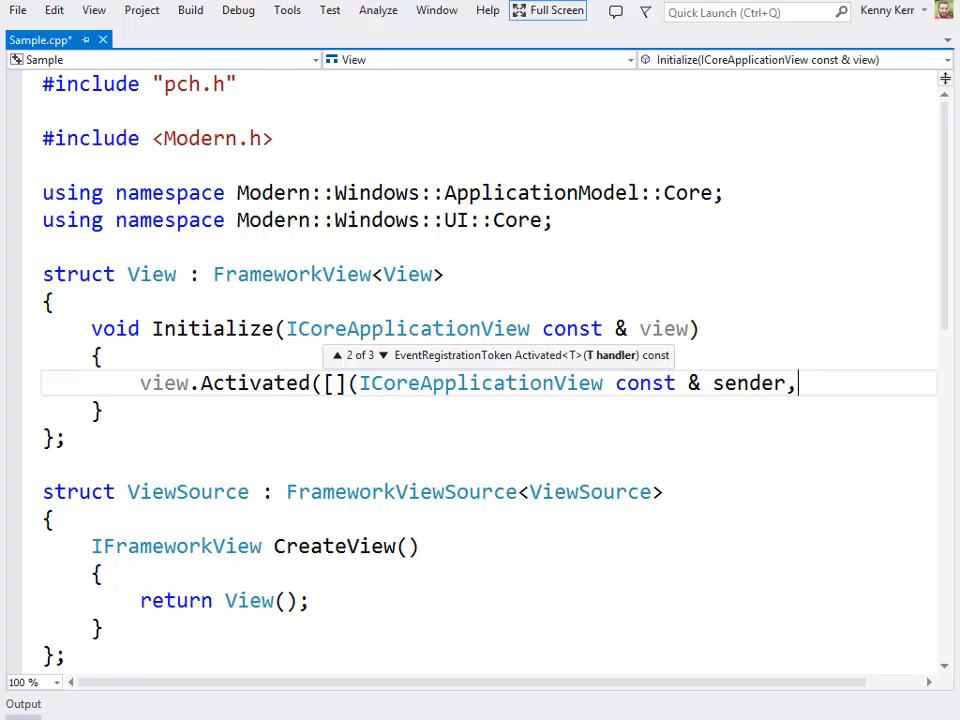
key(enter)
text(IActivatedEventA)
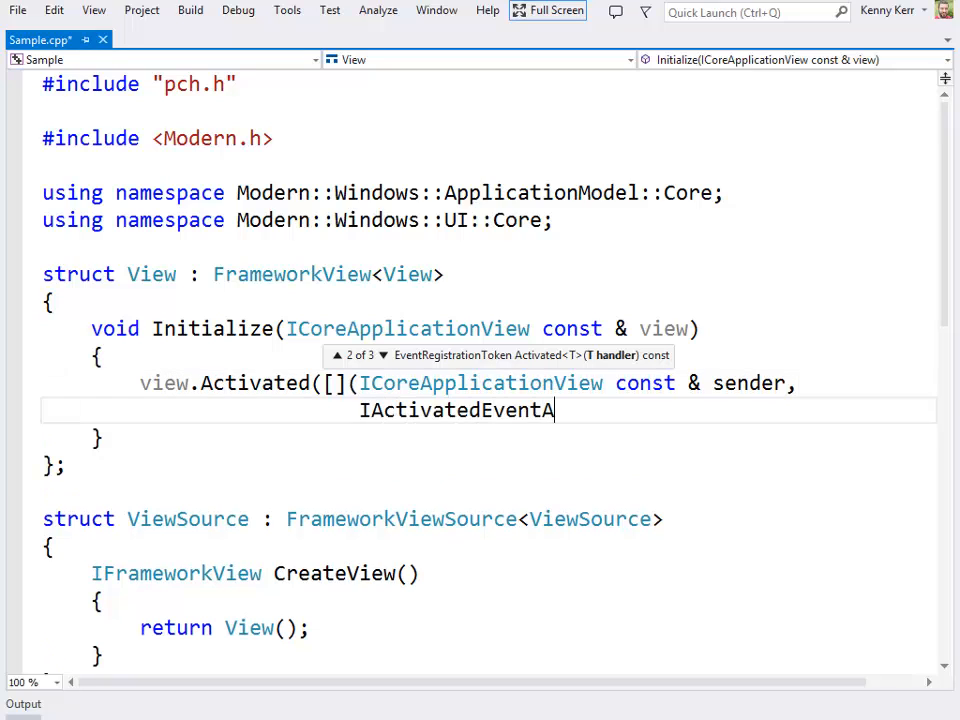
text(rgs const & args))
text({)
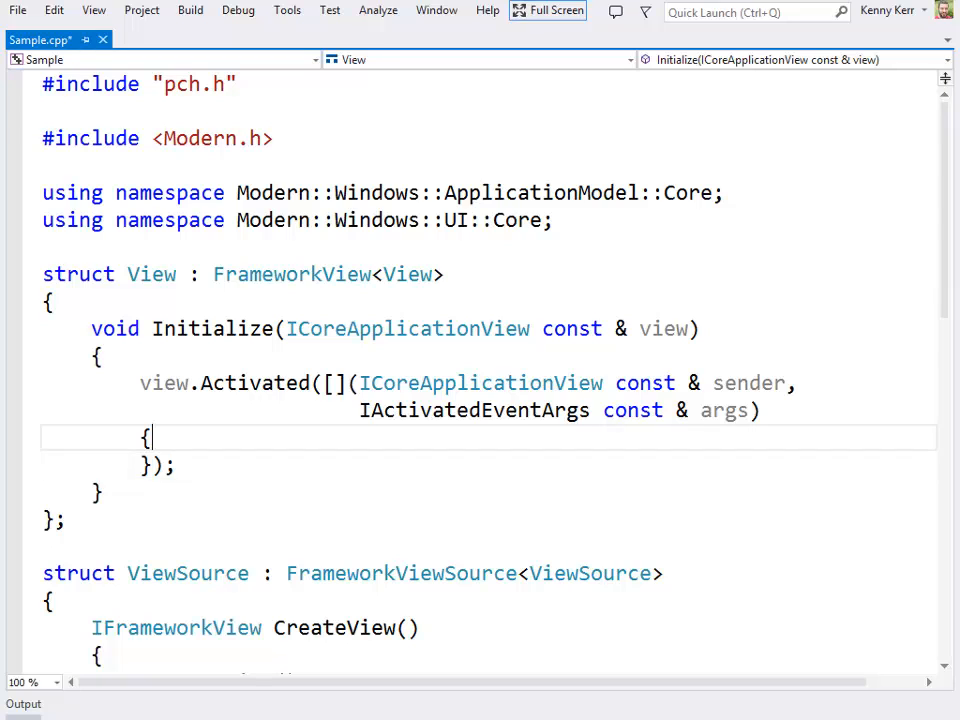
Add 'using namespace Modern::Windows::ApplicationModel::Activation;' above the lambda
text(using namespace M)
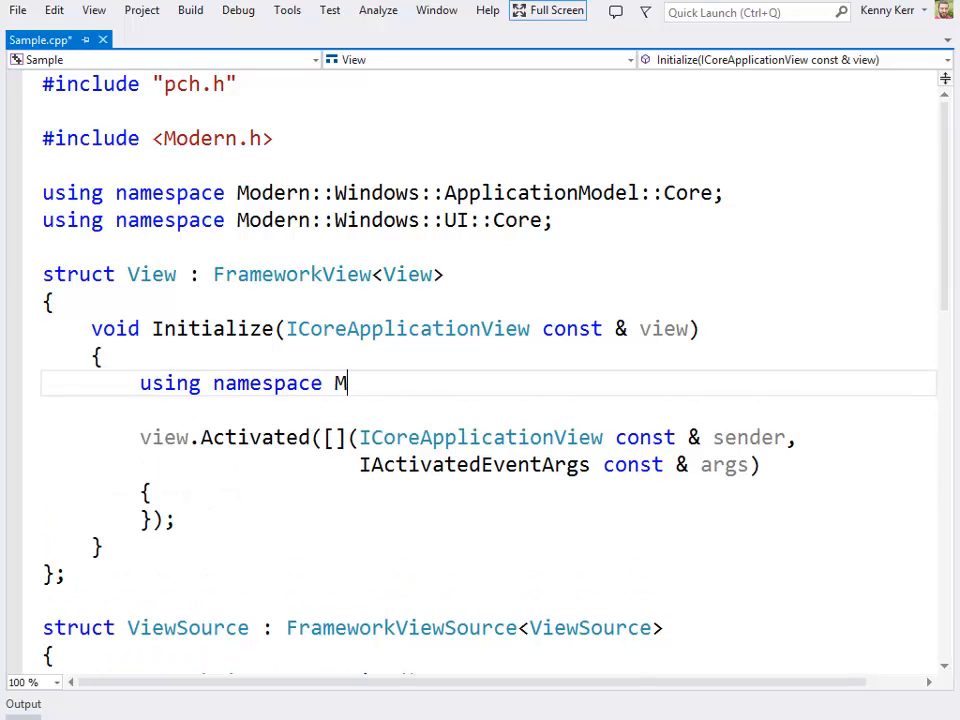
text(odern::Windows::)
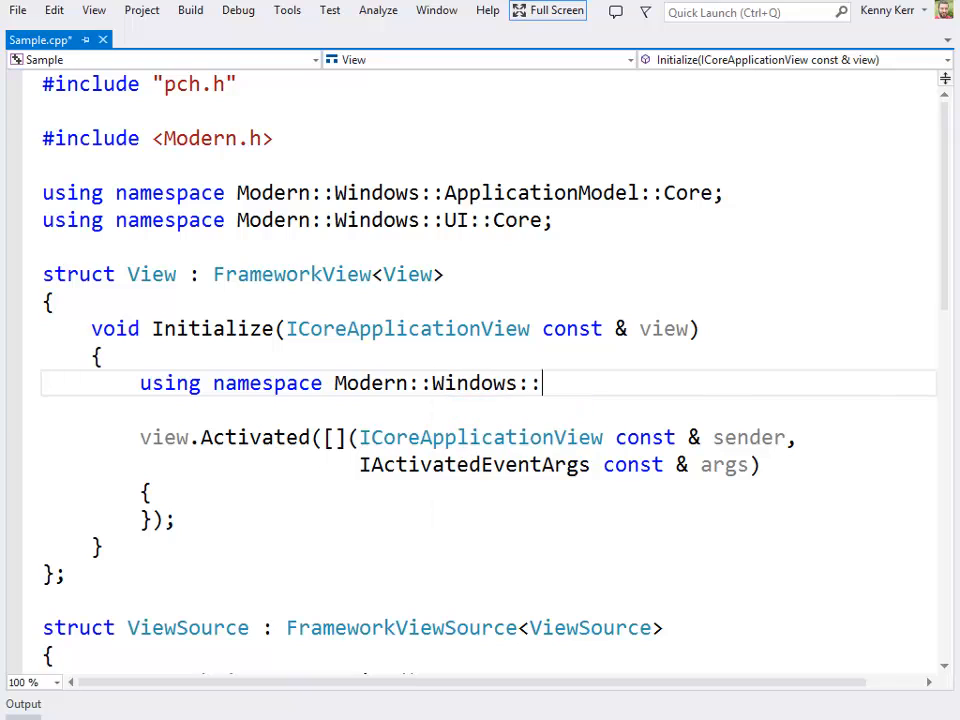
text(ApplicationModel::Activation;)
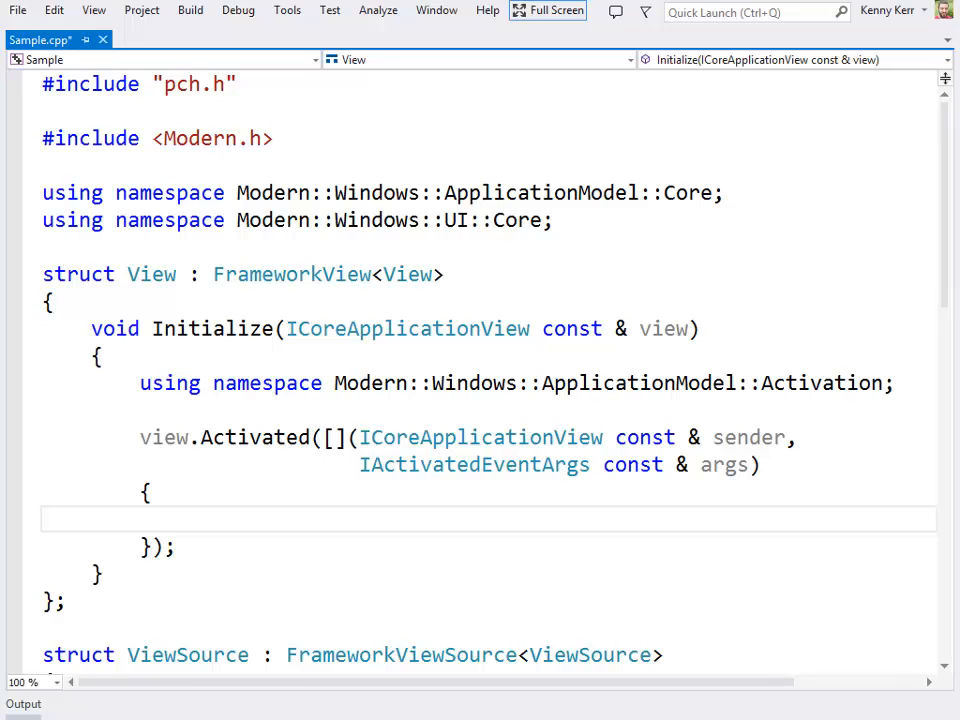
Store sender.CoreWindow() in ICoreWindow window and call window.Activate() in the lambda body
text(sender.CoreWindow())
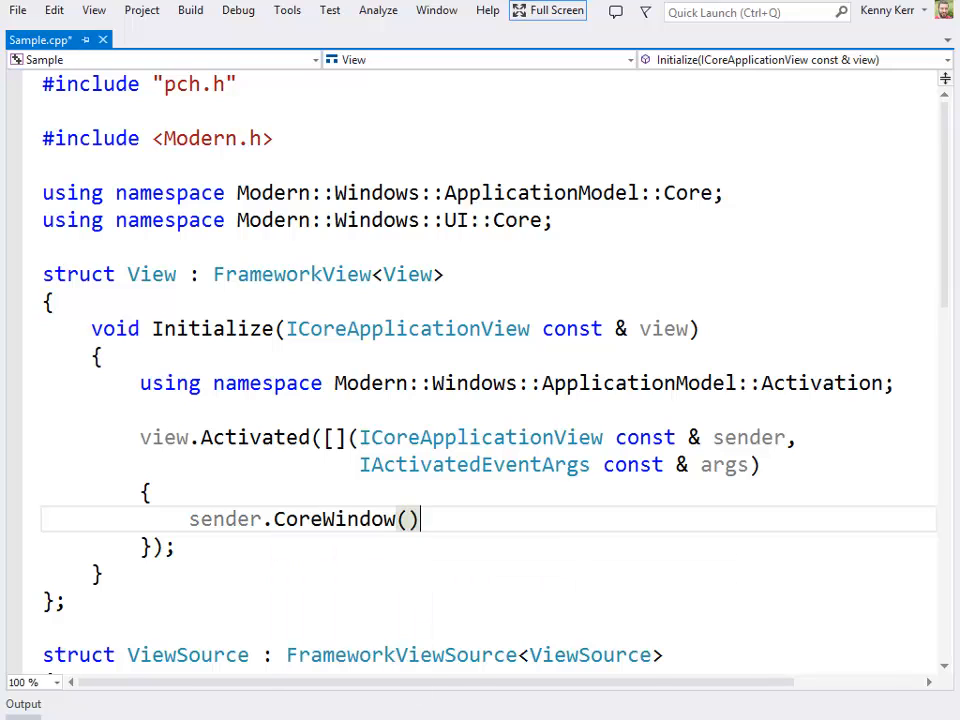
text(.Activate();)
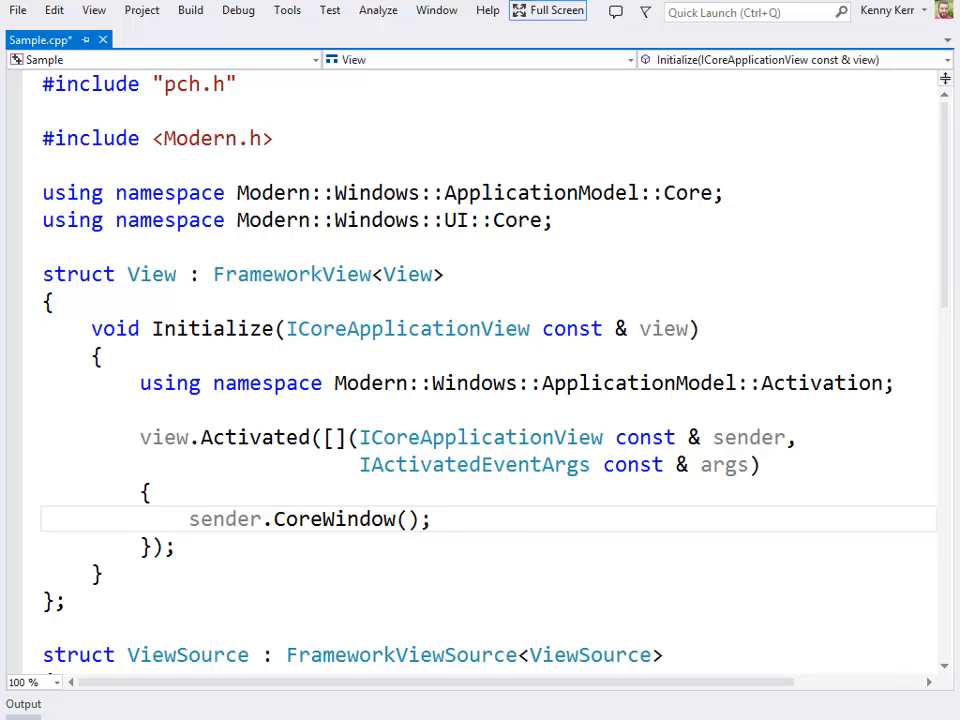
text(ICoreWindow window)
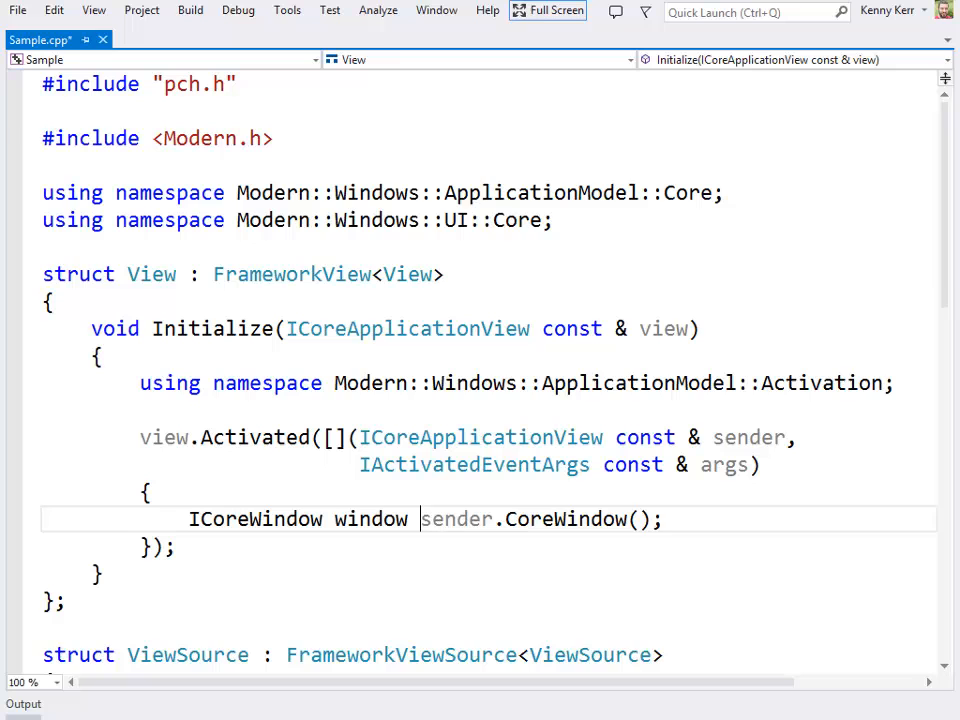
text(window.Activate();)
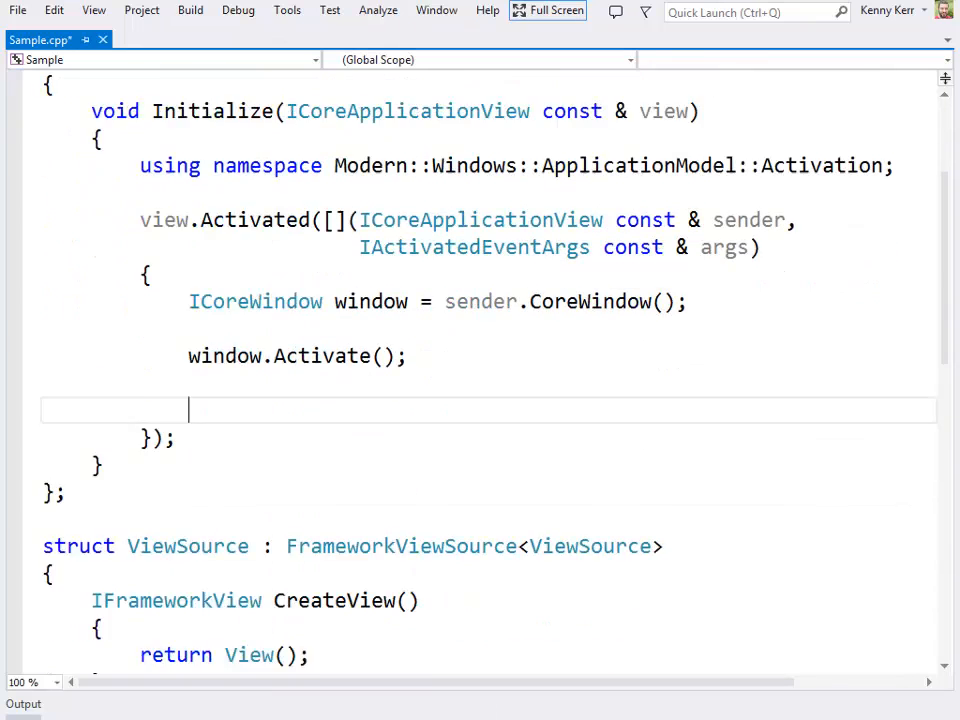
scroll(down, 3)
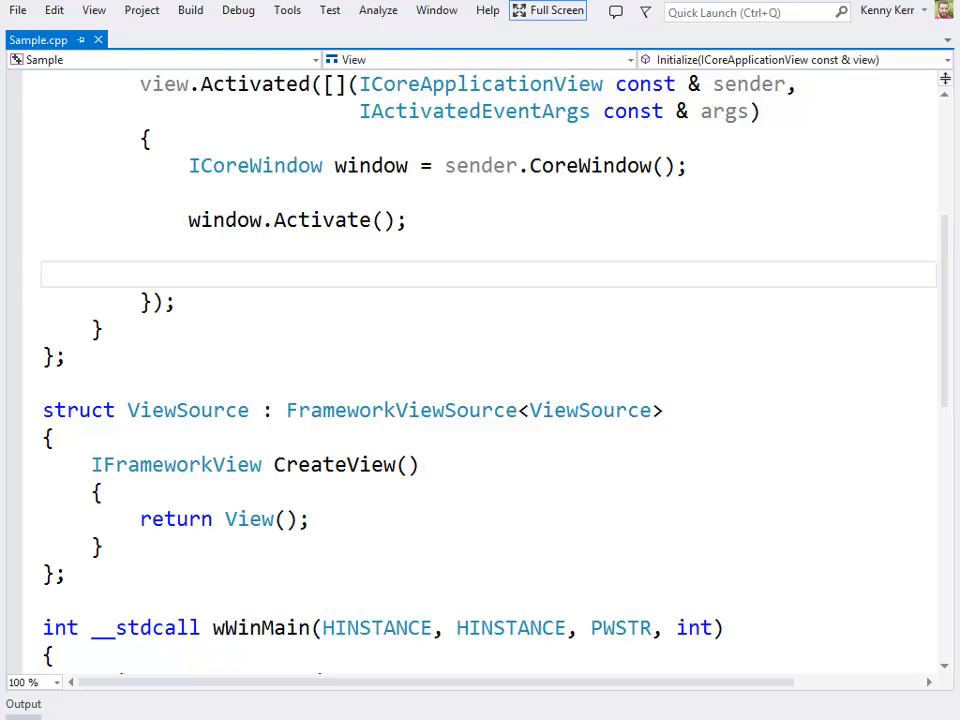
text(window.)
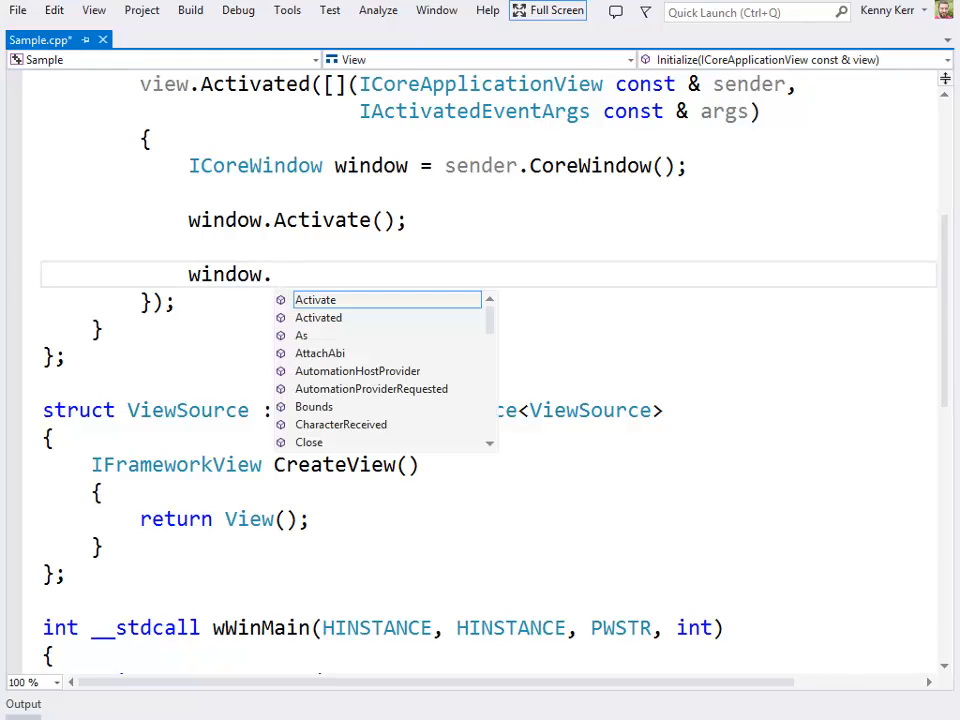
Add a window.KeyUp lambda calling TRACE(L"key: %c\n", args.VirtualKey())
text(KeyUp()
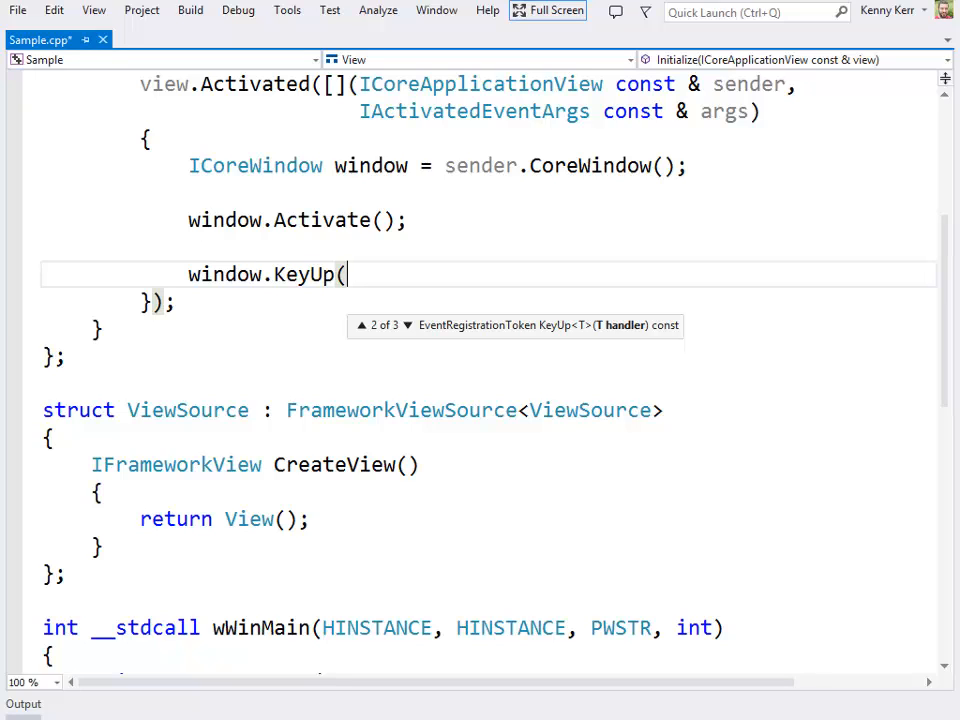
text([](ICo)
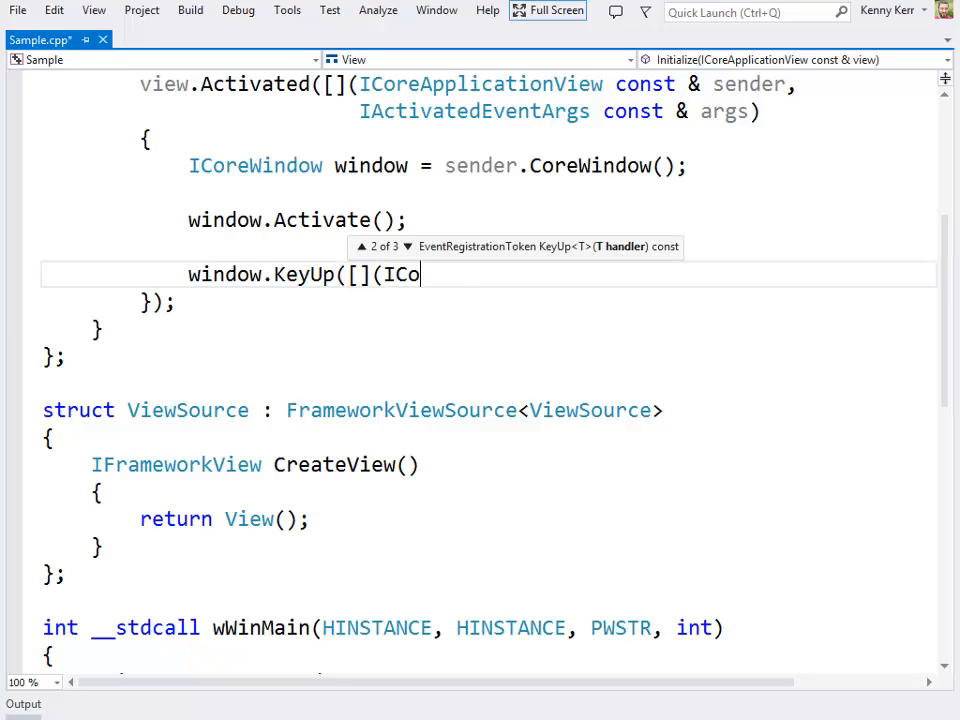
text(reWindow const & sender,)
text(IK)
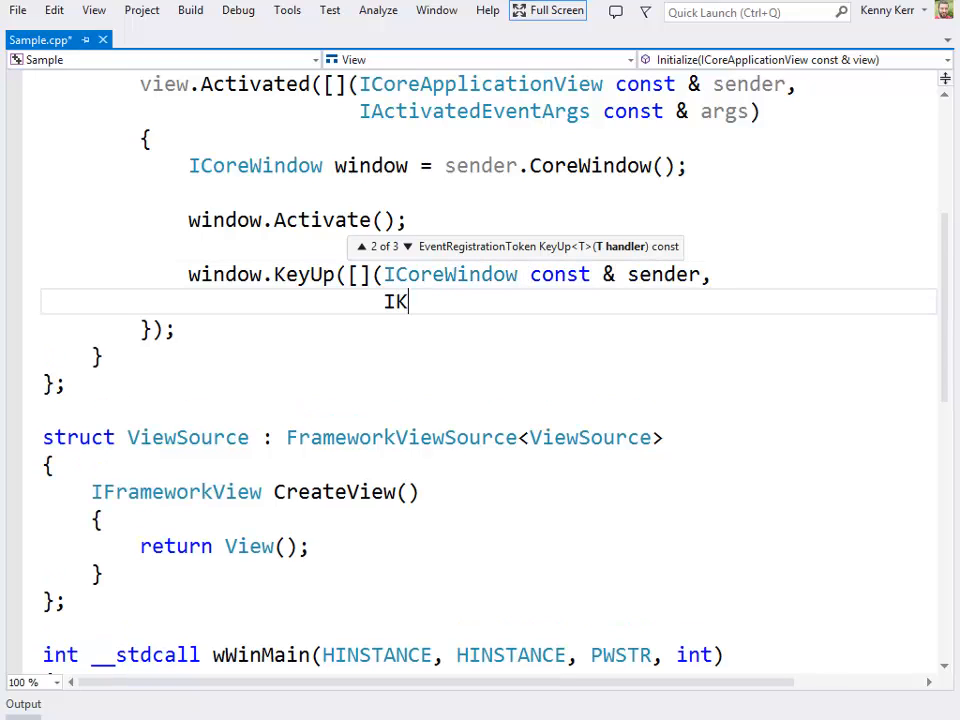
text(eyEventArgs)
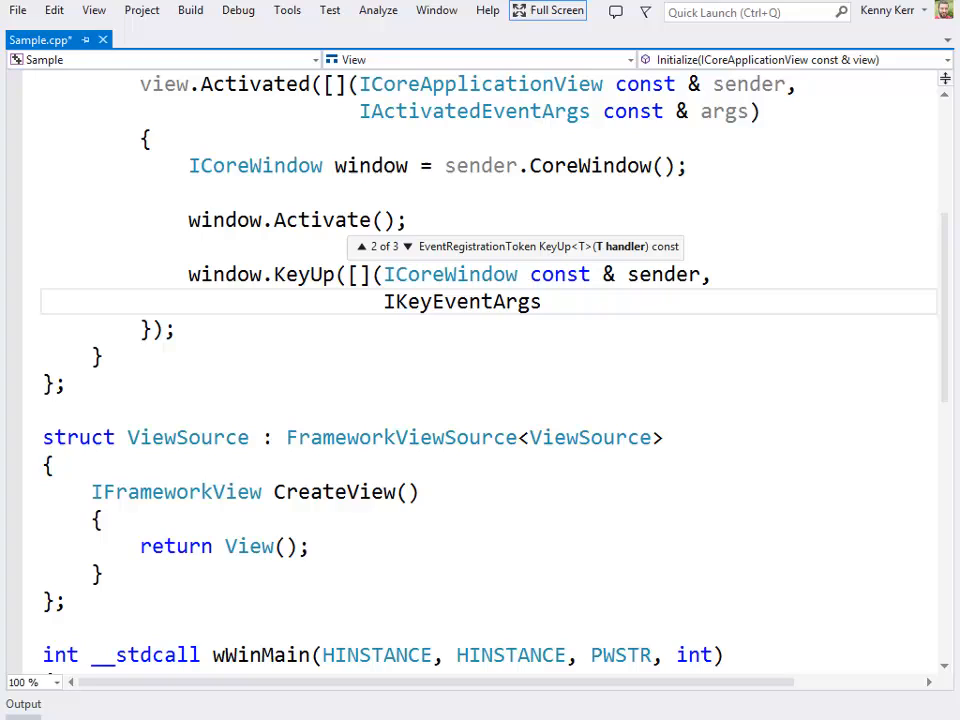
text(const & args))
text(});)
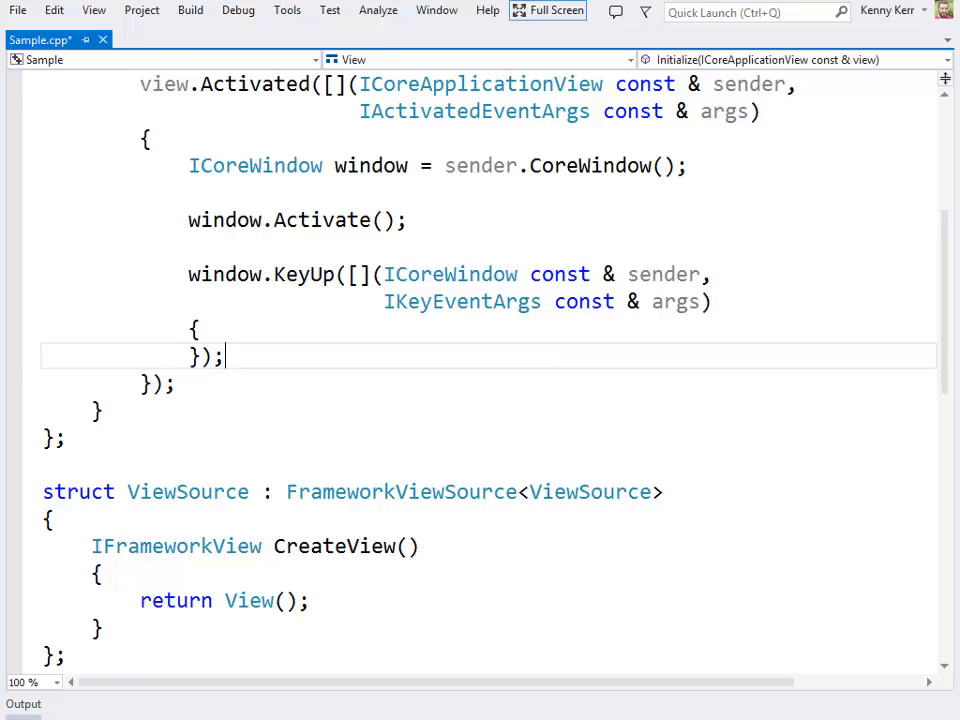
text(TRACE)
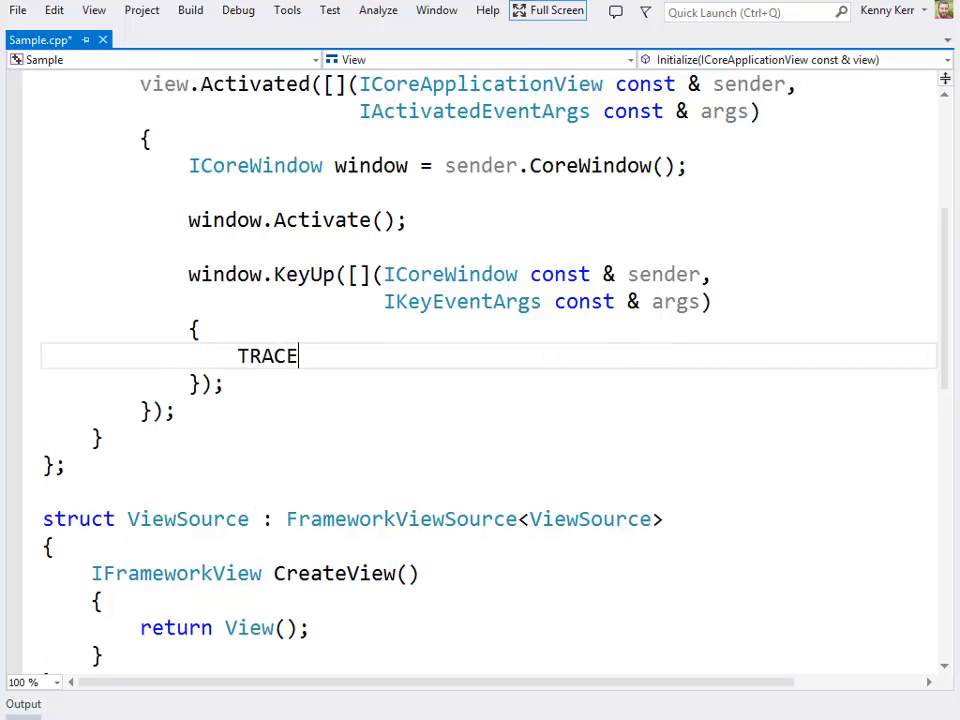
text((L"key: %c\)
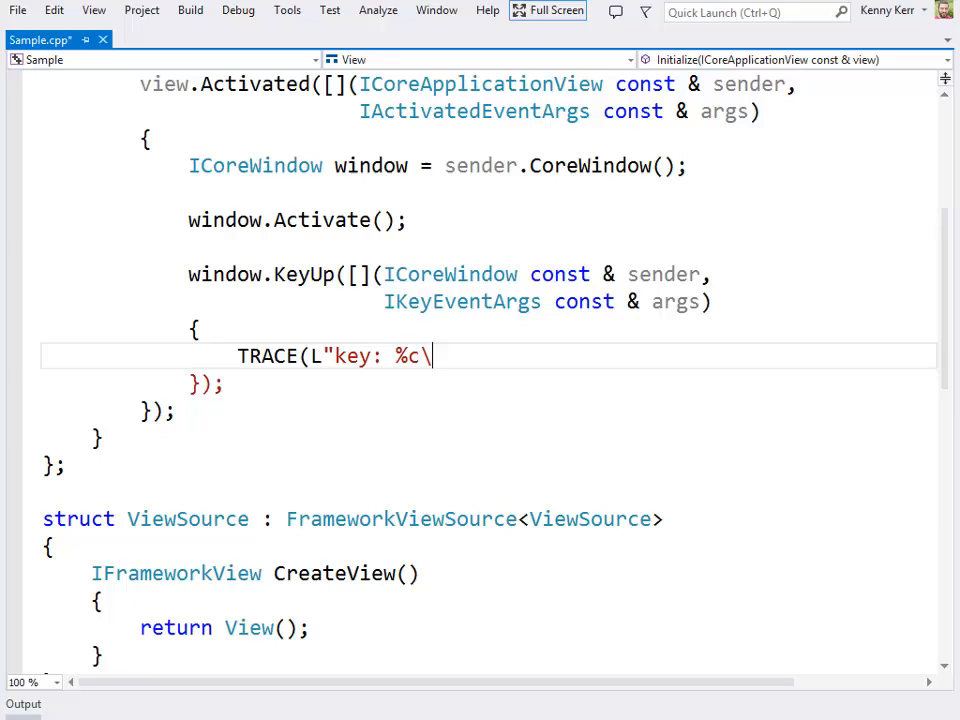
text(\n", args.)
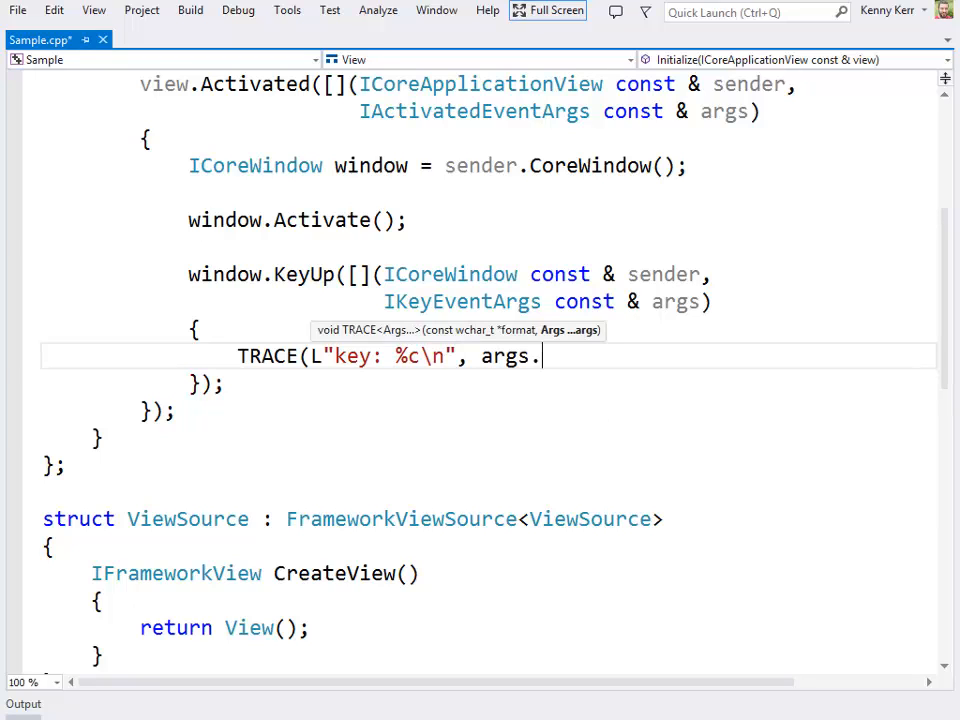
text(VirtualKey()))
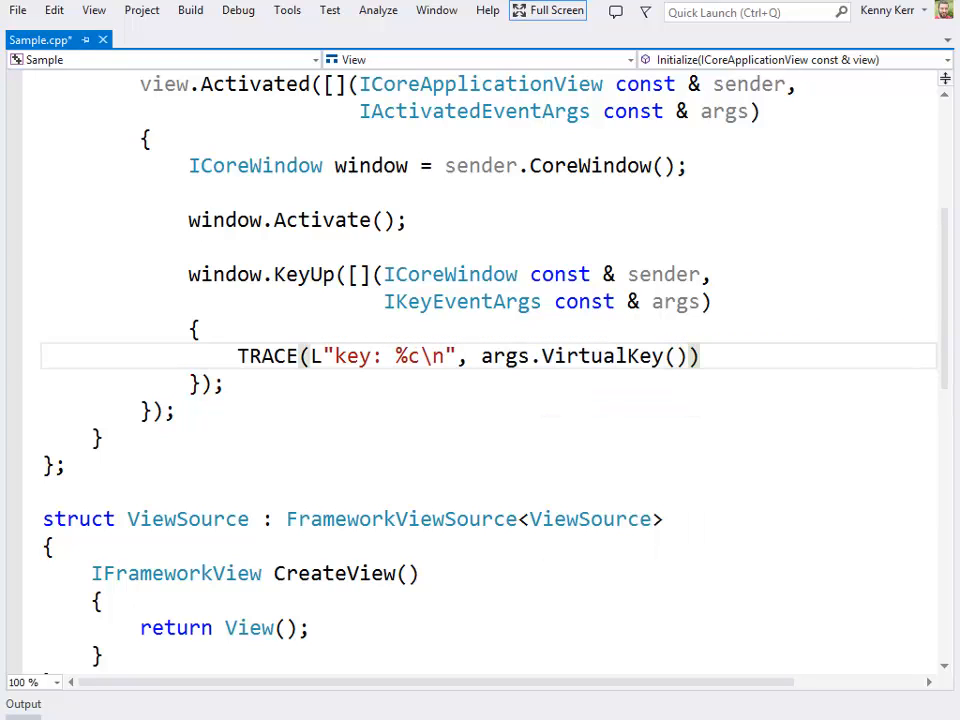
text(;)
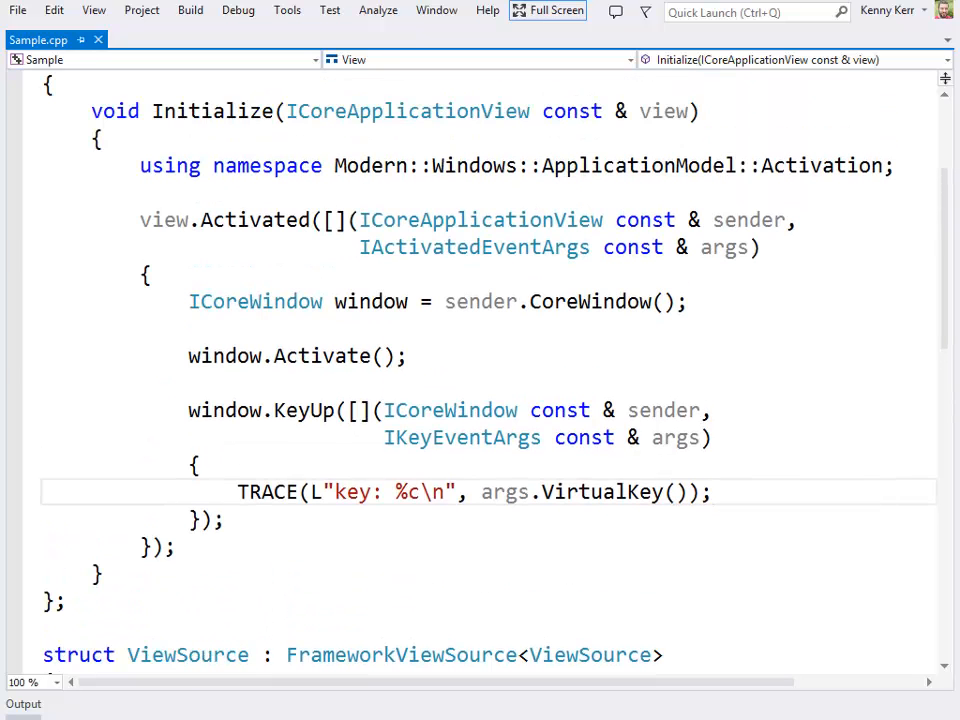
Add a void Run() method to View whose body calls FrameworkView::Run()
text(void)
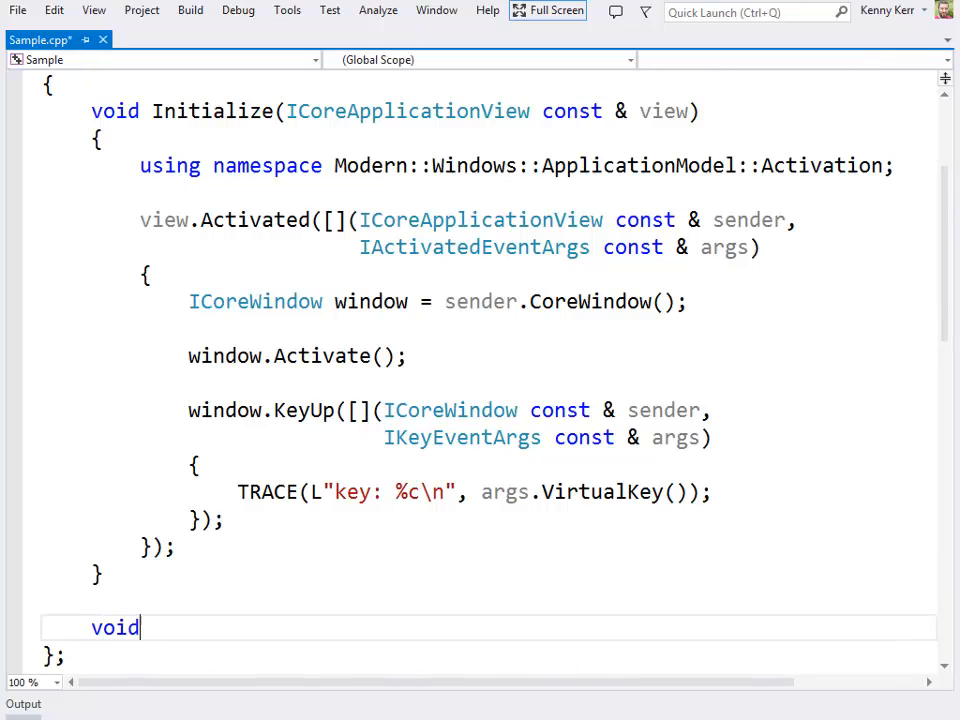
text(Run())
text({)
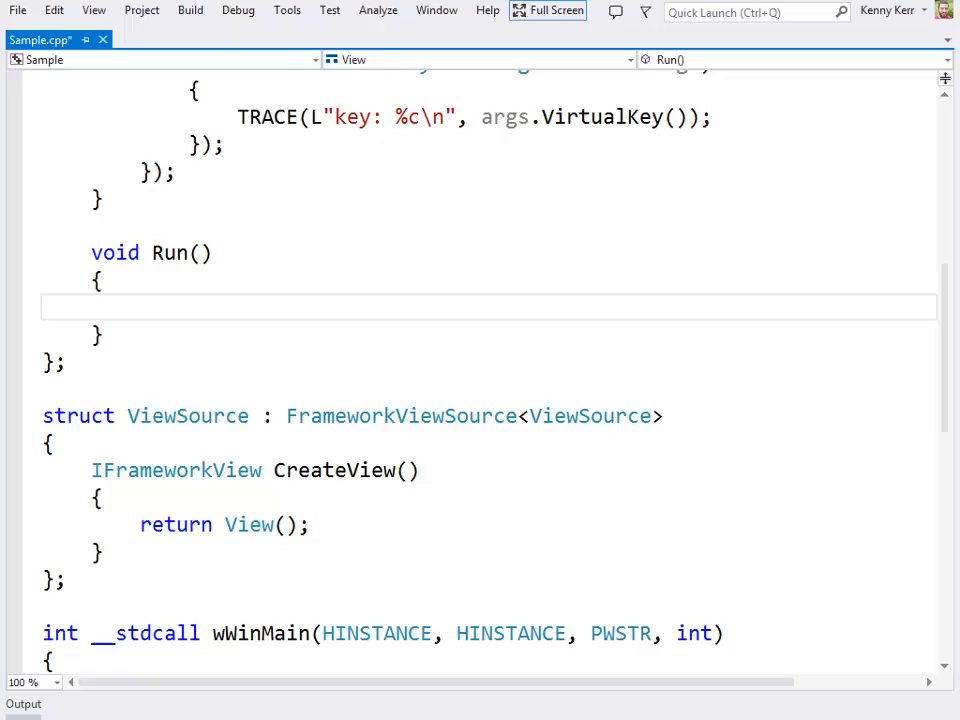
click(140, 307)
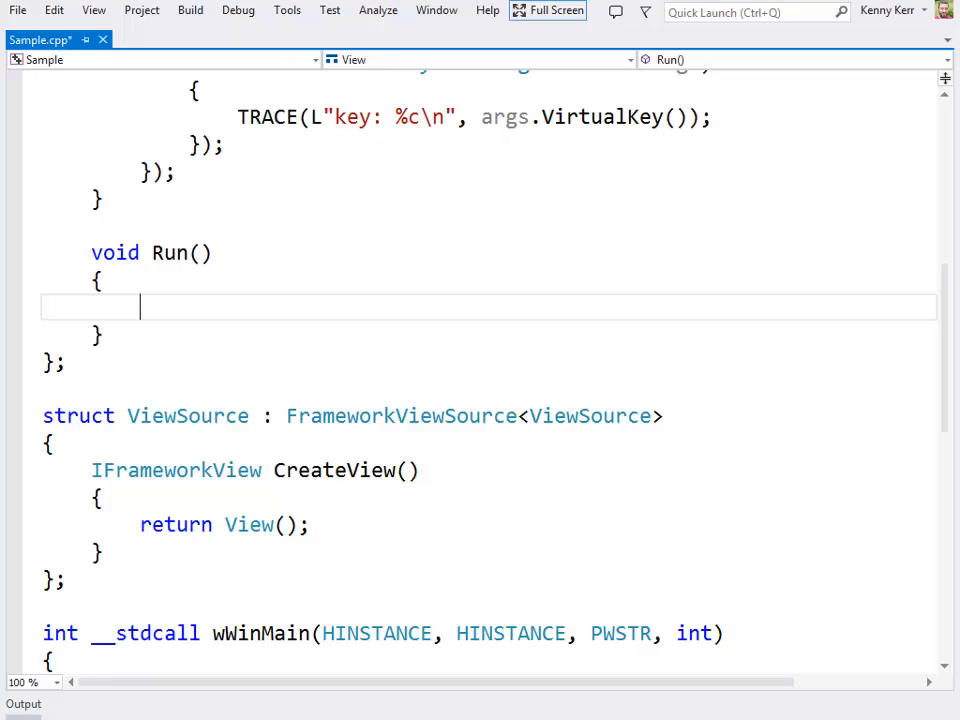
text(FrameworkView::Run()
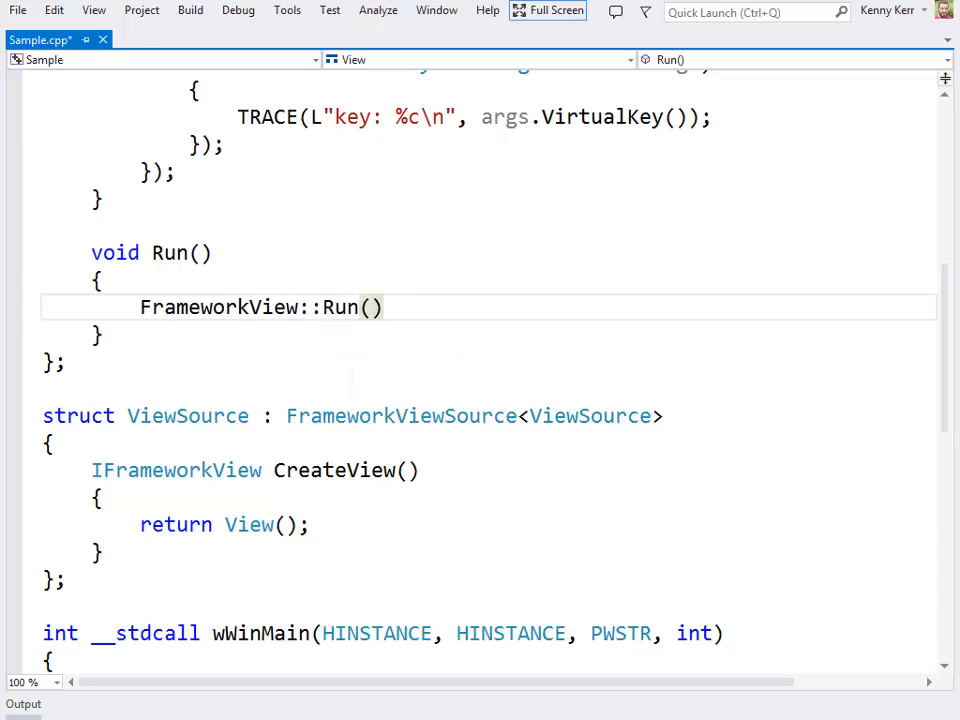
text(;)
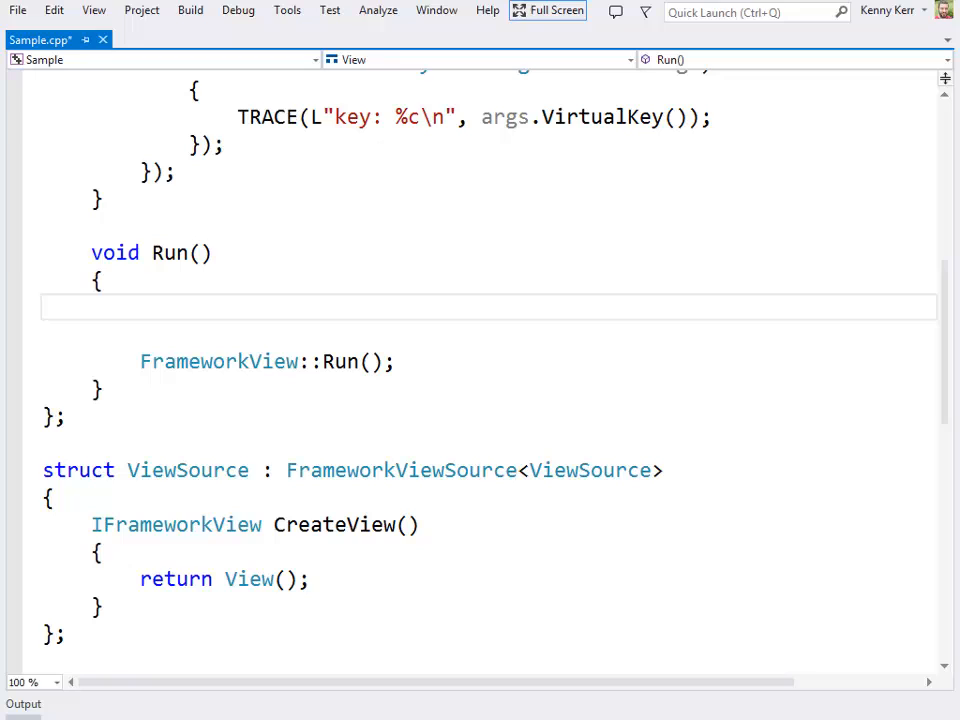
Add 'using namespace Modern::Windows::UI::Popups;' at the top of Run
click(140, 307)
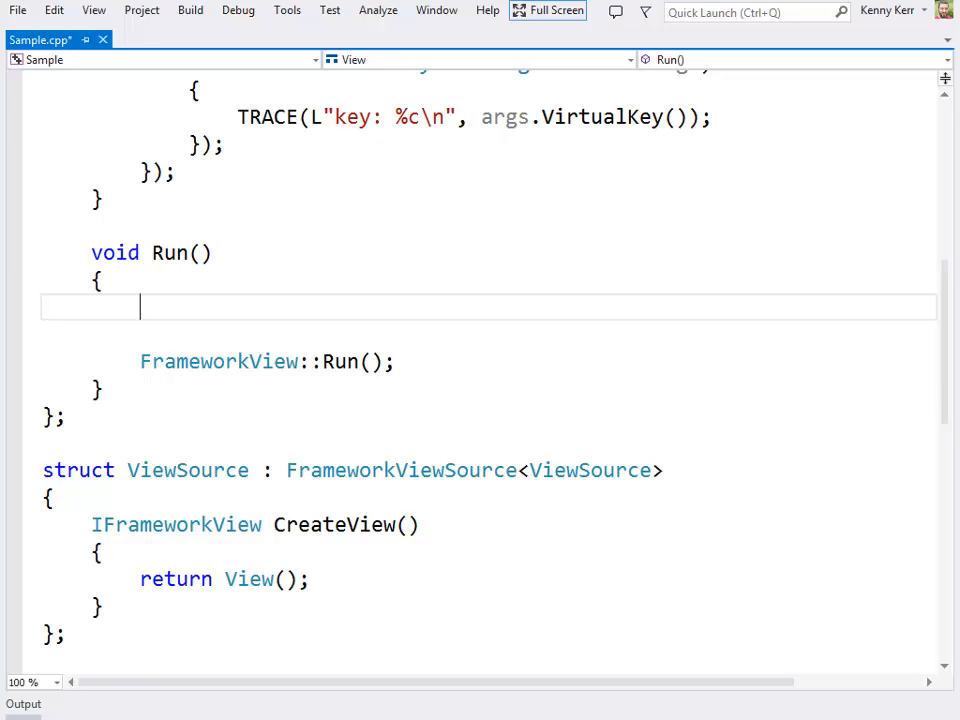
text(using n)
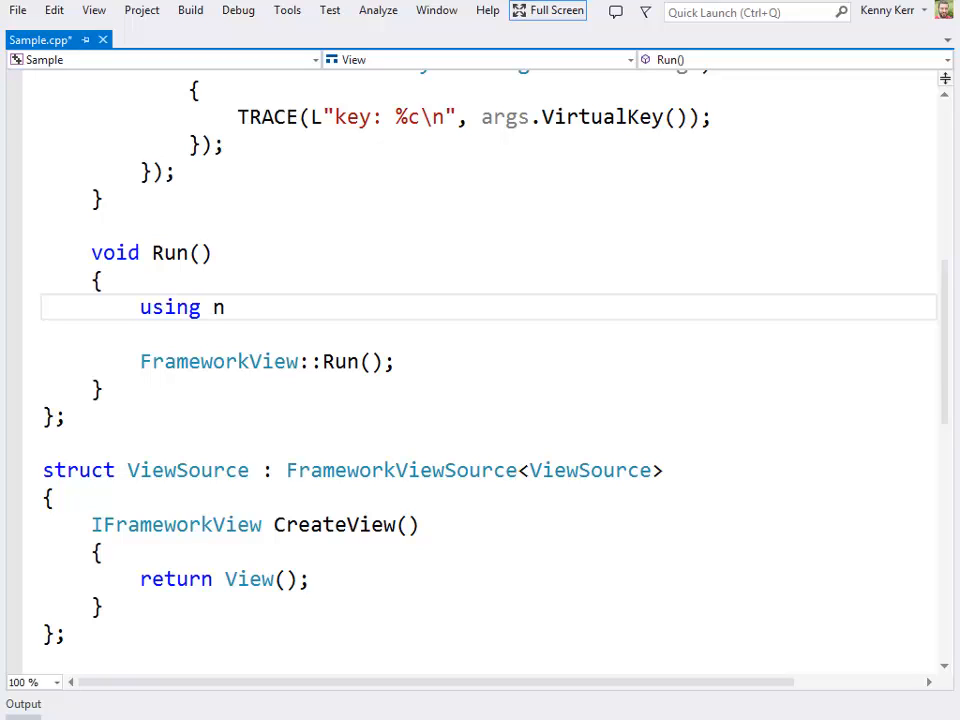
text(amespace Modern::)
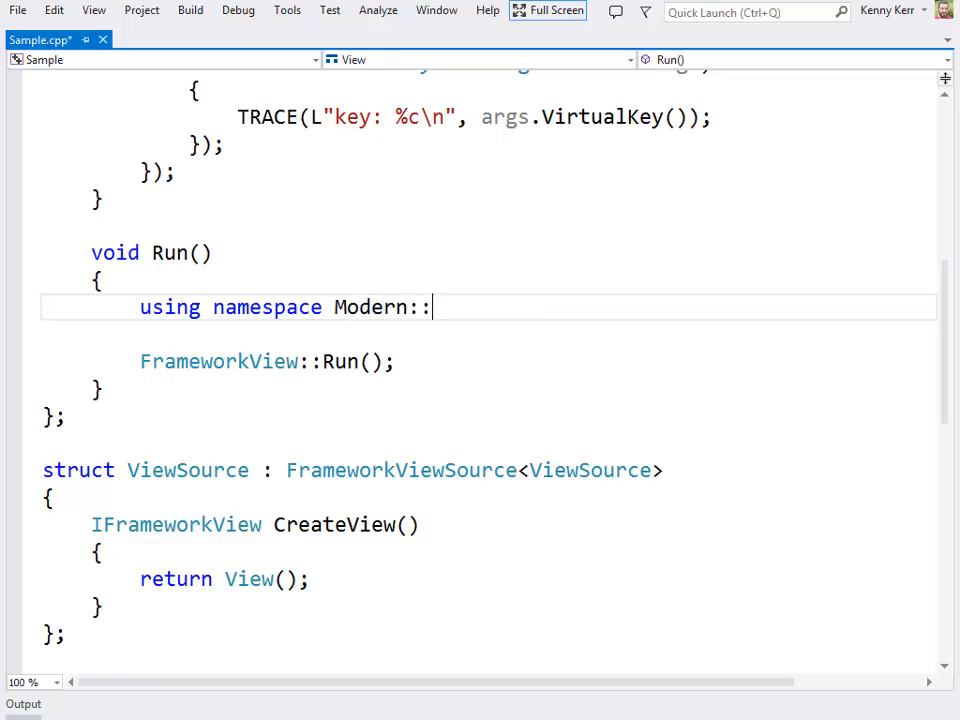
text(Windows::UI::W)
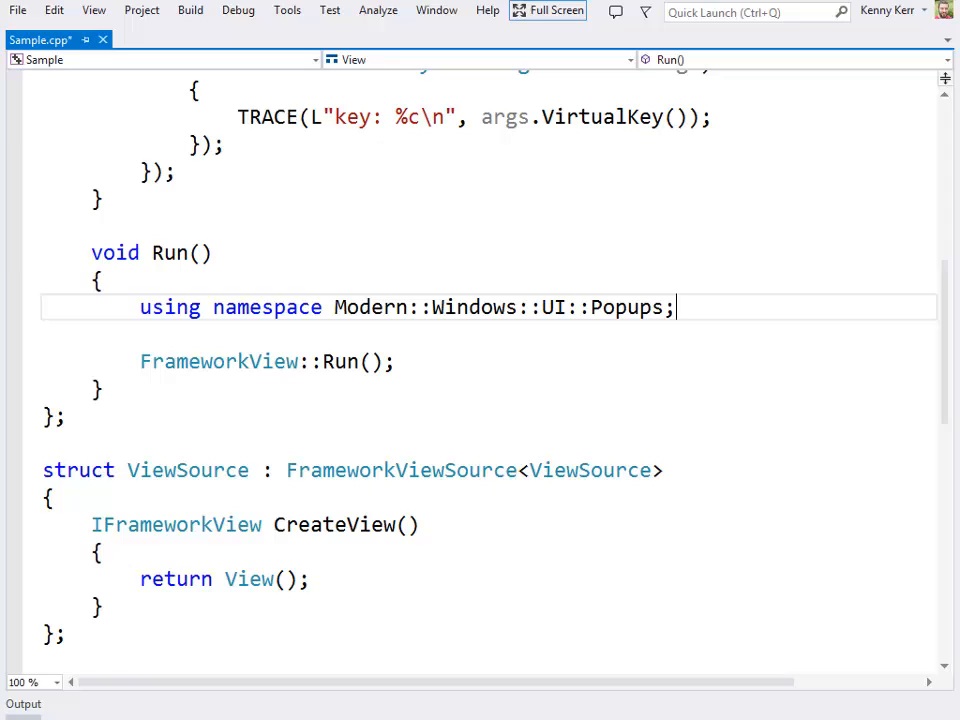
Create MessageDialog dialog titled 'The Modern C++ Library' with 'Hello World!' and call ShowAsync
text(Mes)
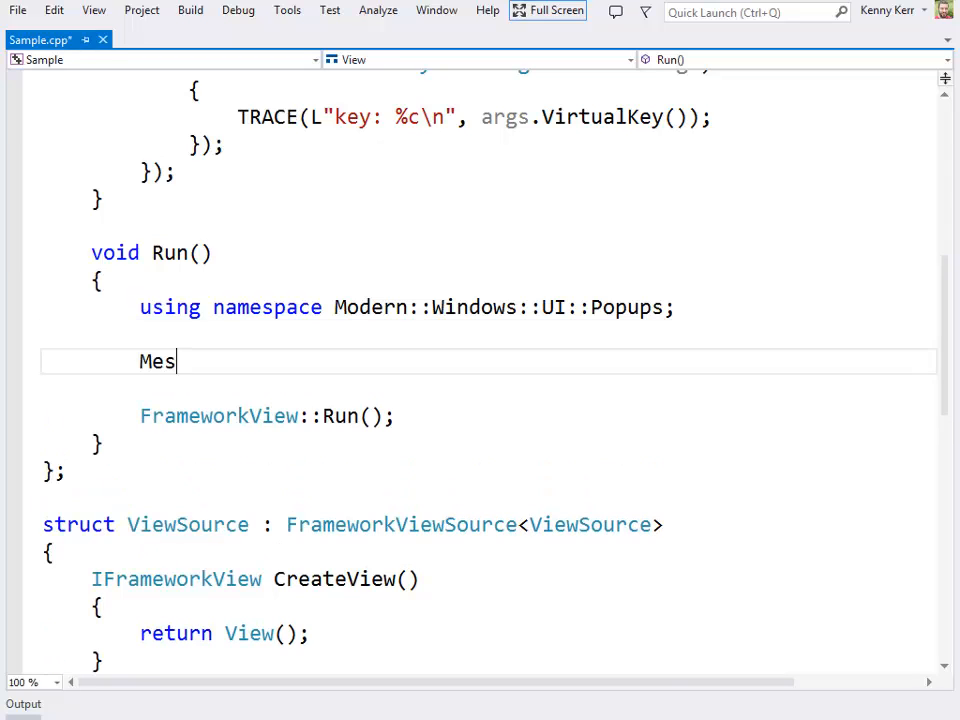
text(sageDialog dialog()
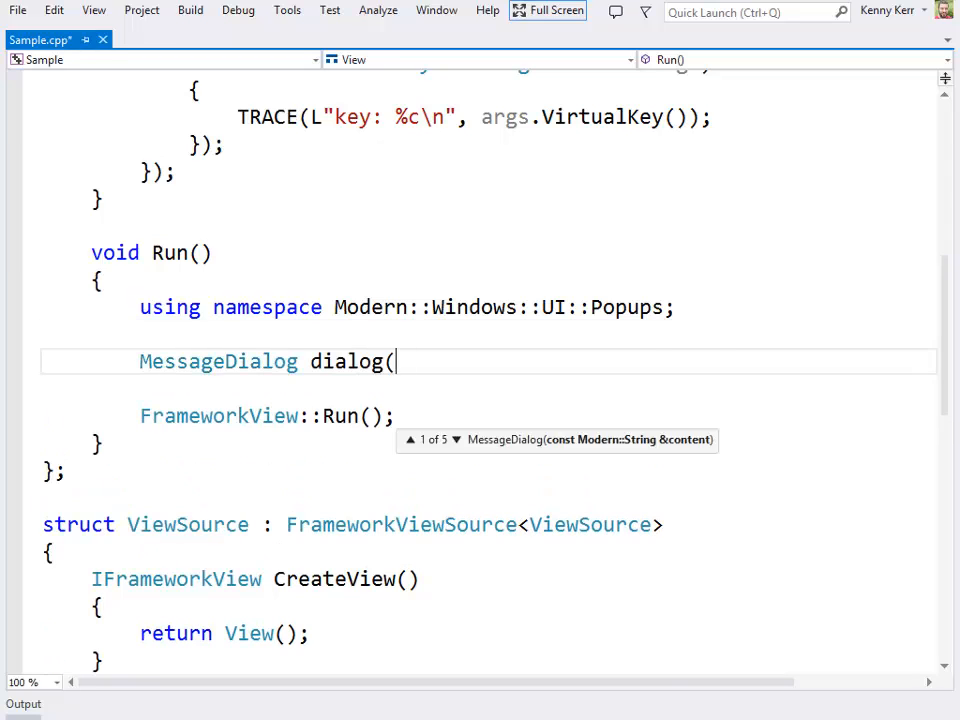
text(L"The Modern C++ Library",)
text(L"H)
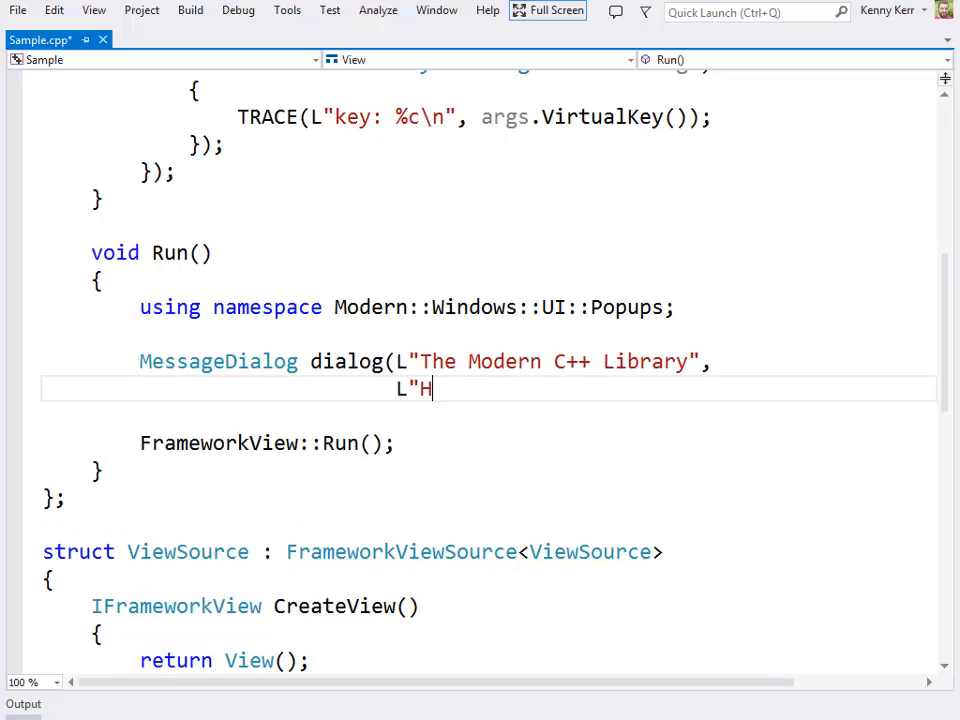
text(ello World!");)
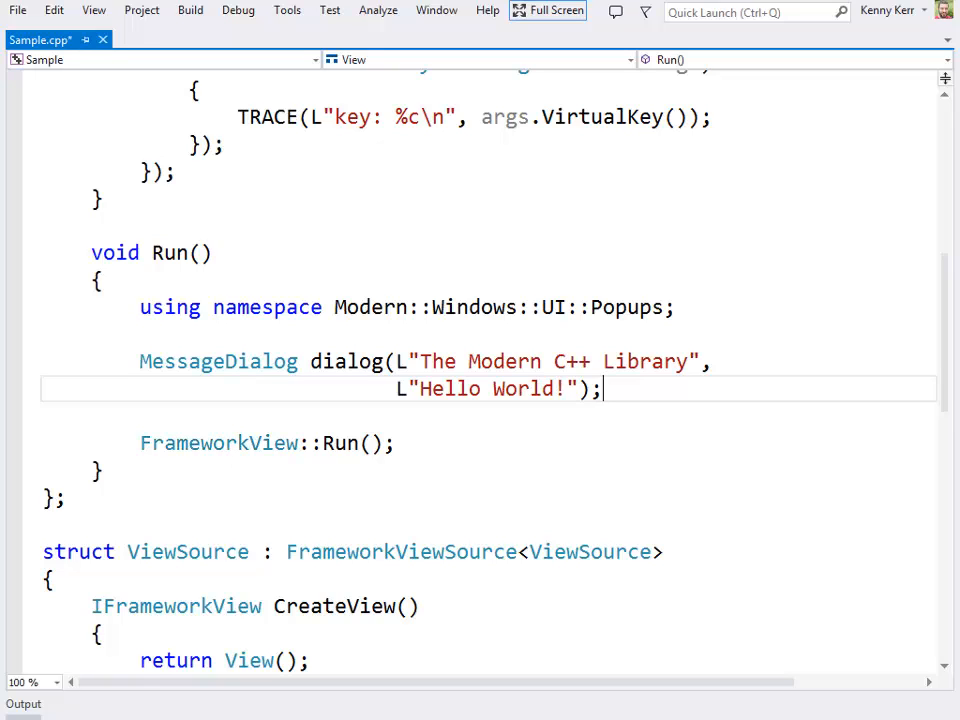
text(dialog.ShowAsync();)
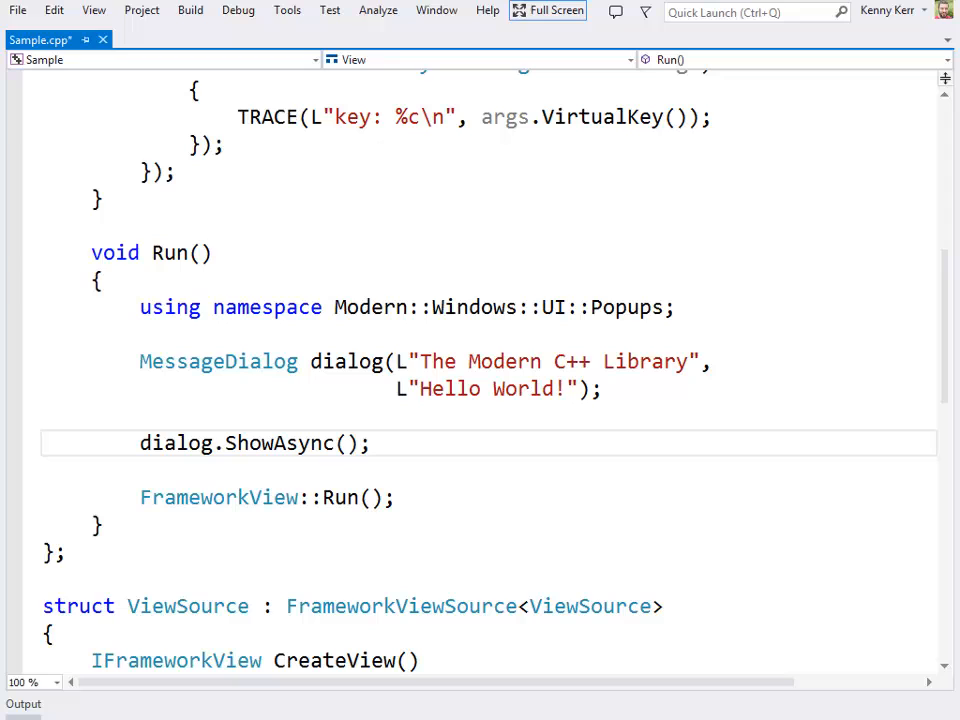
Chain a Completed lambda calling CoreApplication::Exit() onto ShowAsync, with a breakpoint on Exit
key(Backspace)
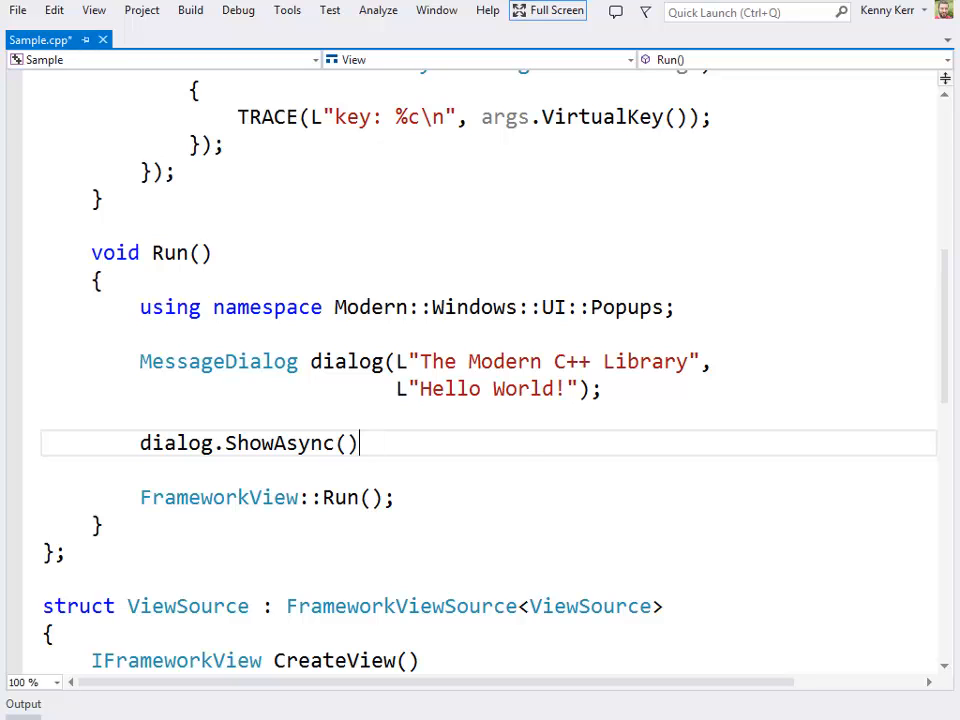
text(.Completed()
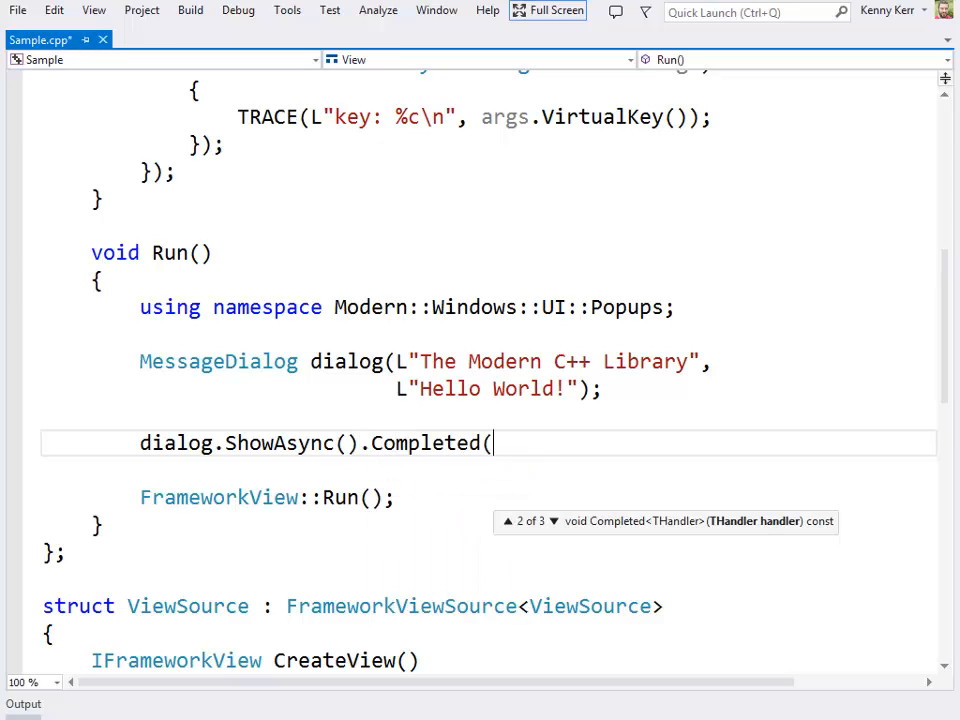
text([](auto const & s)
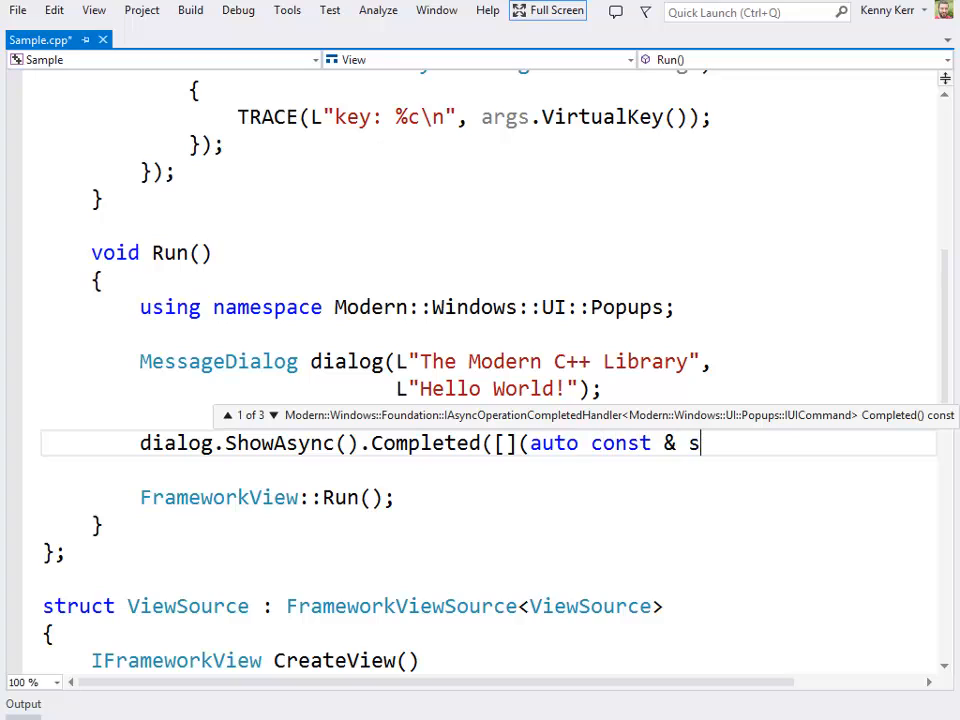
text(ender,)
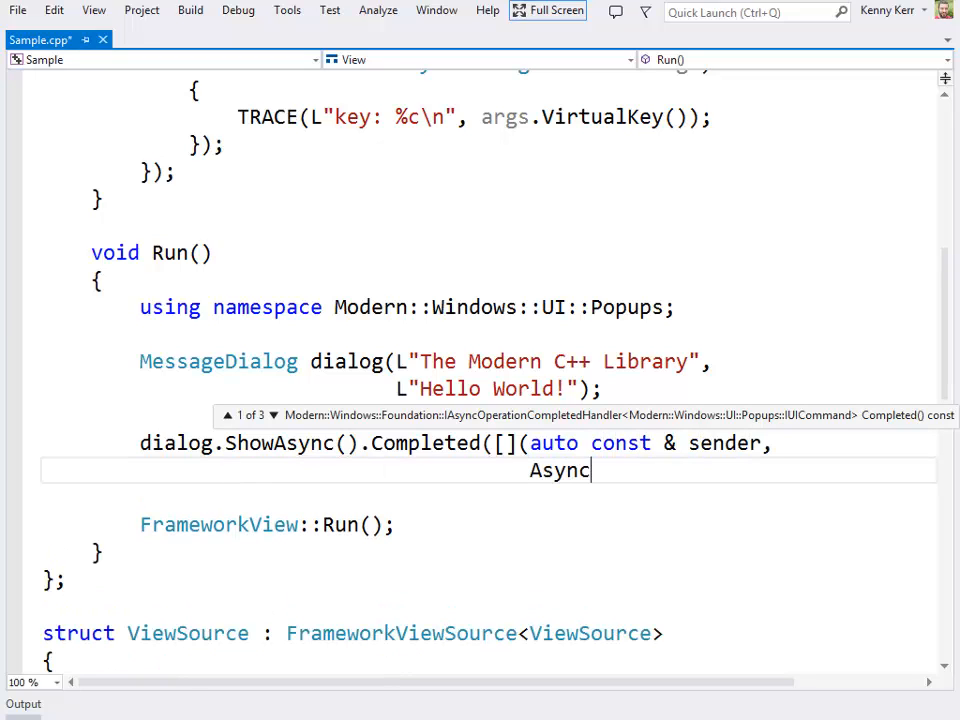
text(Status const args)
text(});)
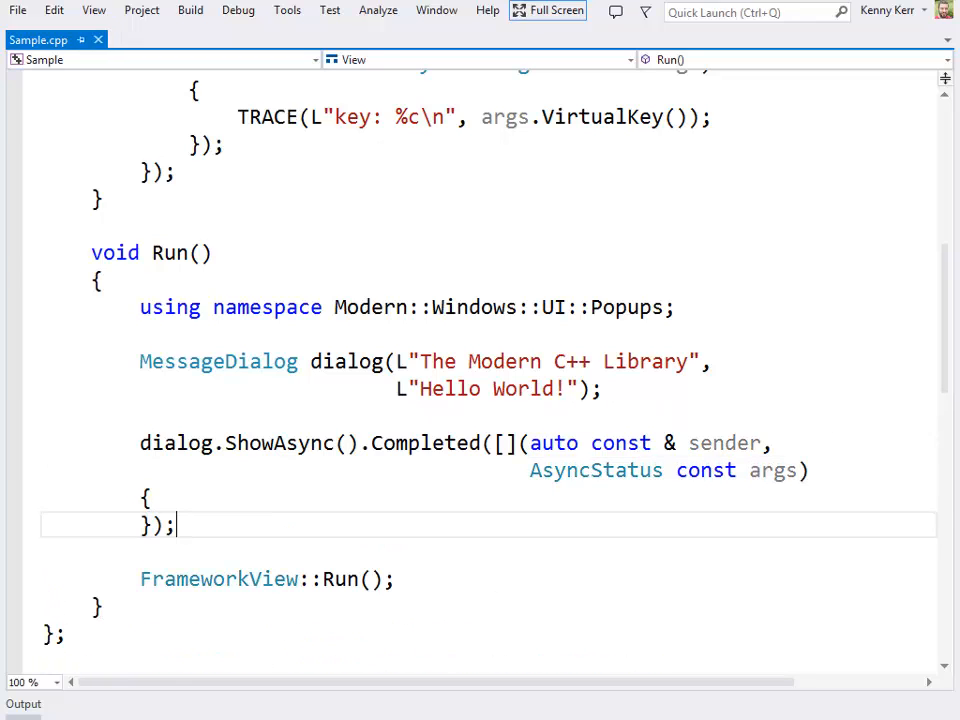
text(CoreAppl)
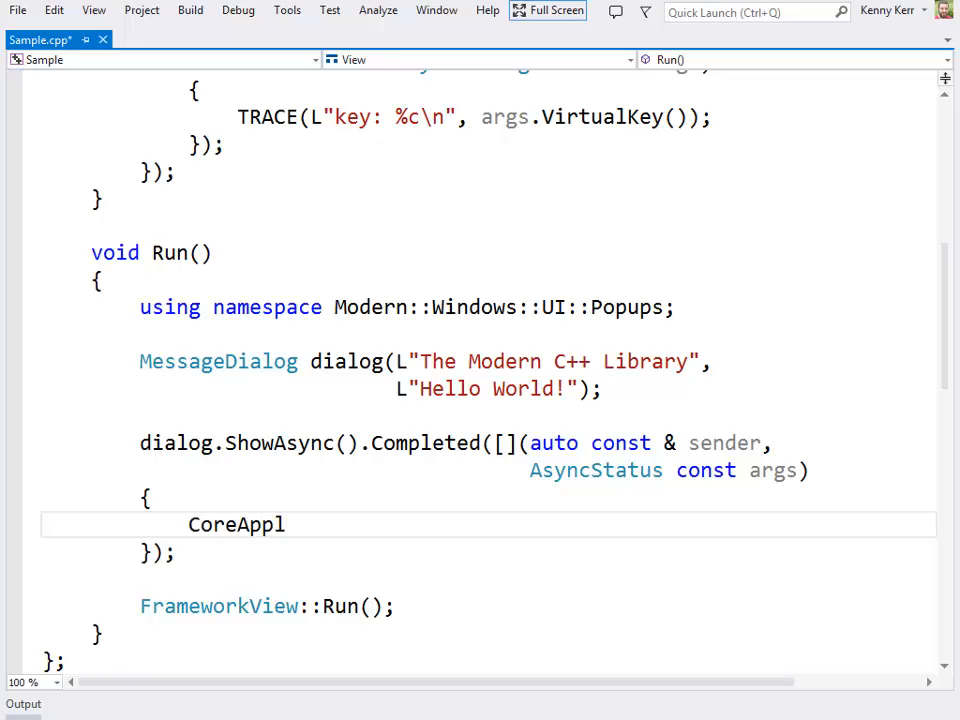
text(ication::Exit();)
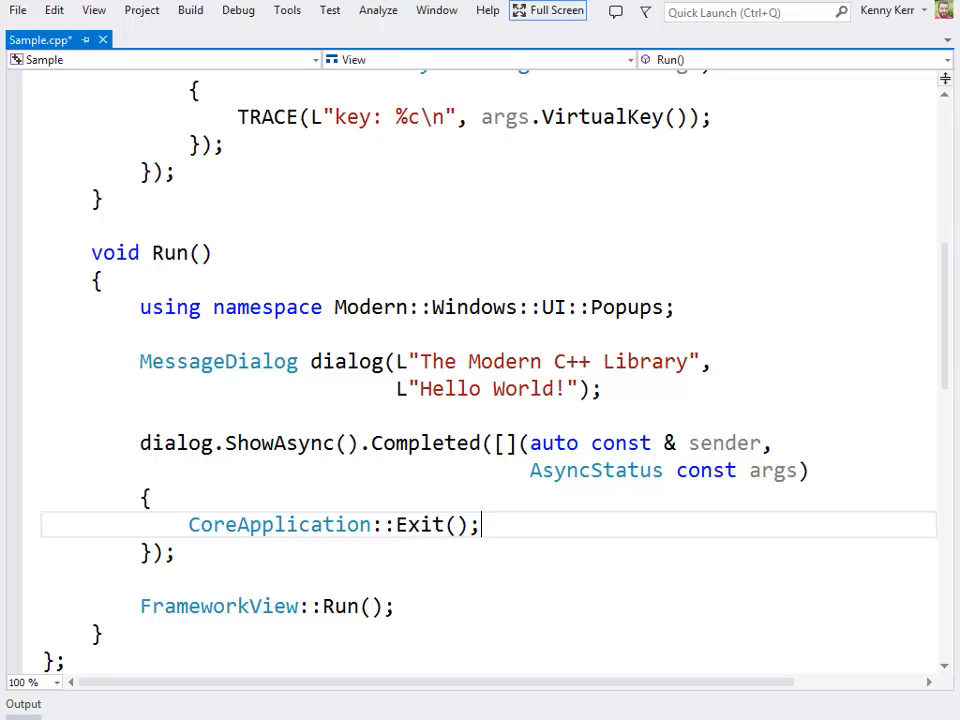
scroll(down, 3)
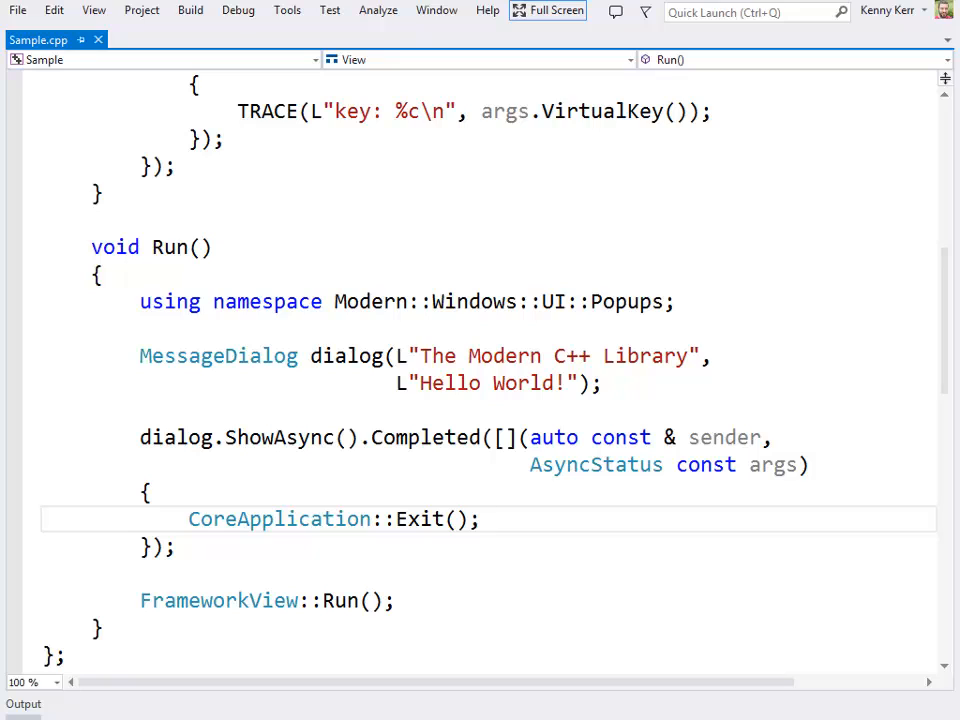
click(13, 518)
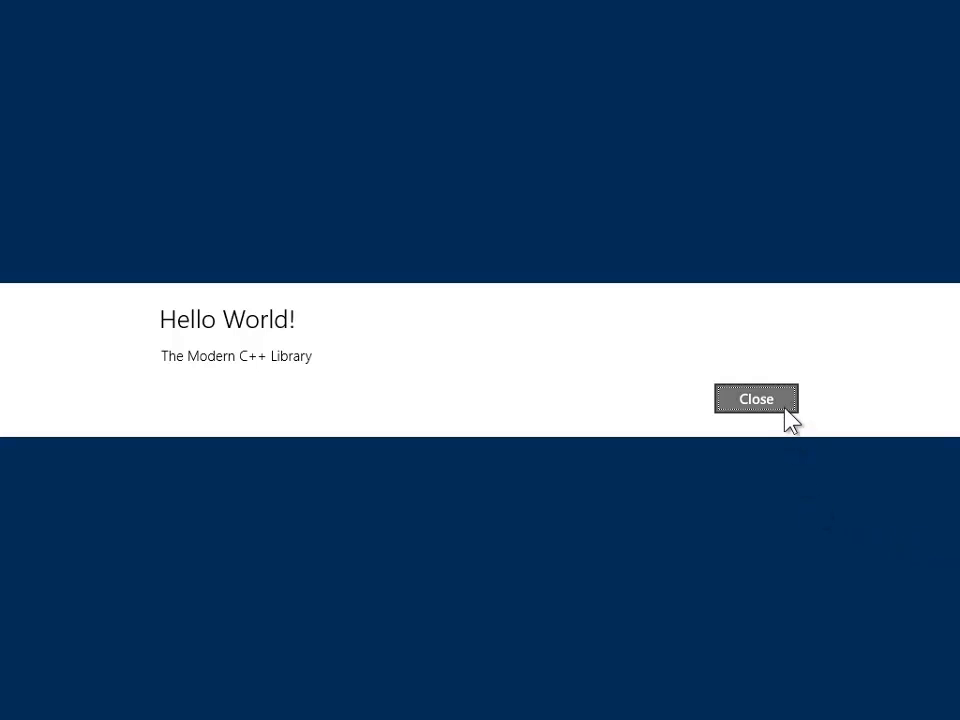
Close the Hello World! dialog so the debugger breaks at CoreApplication::Exit()
click(756, 398)
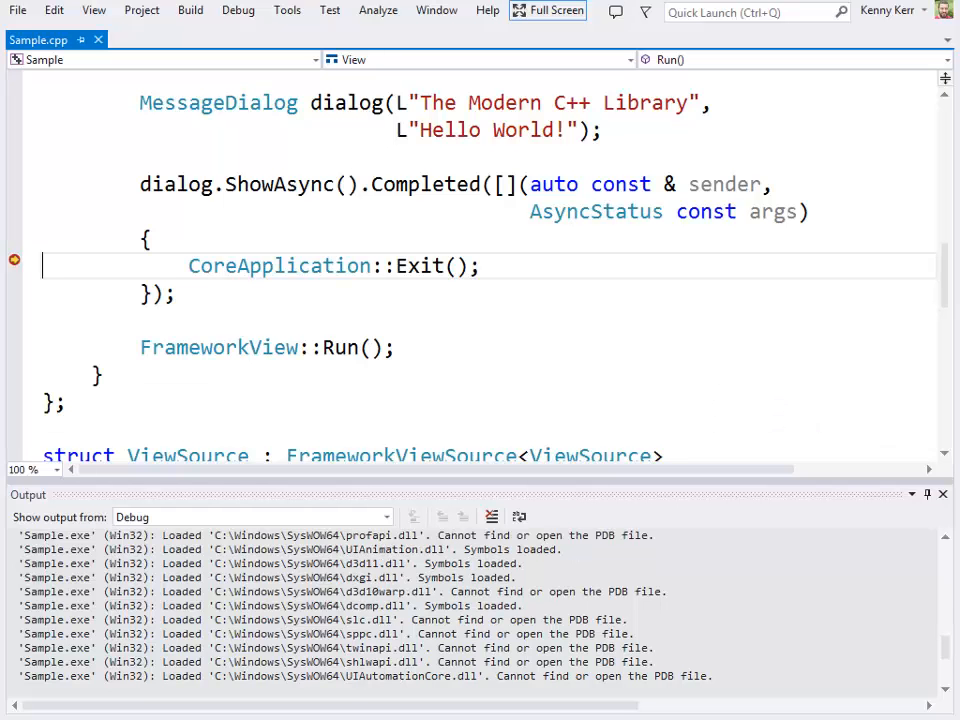